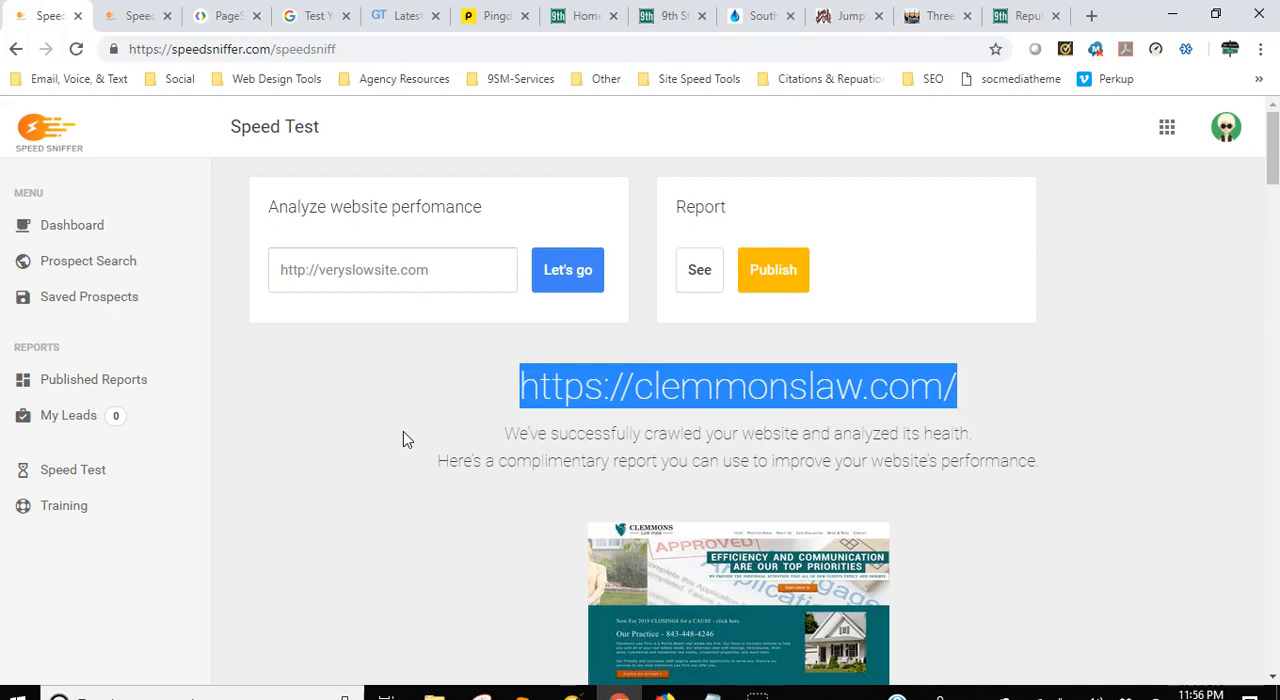
mouse_move(436, 418)
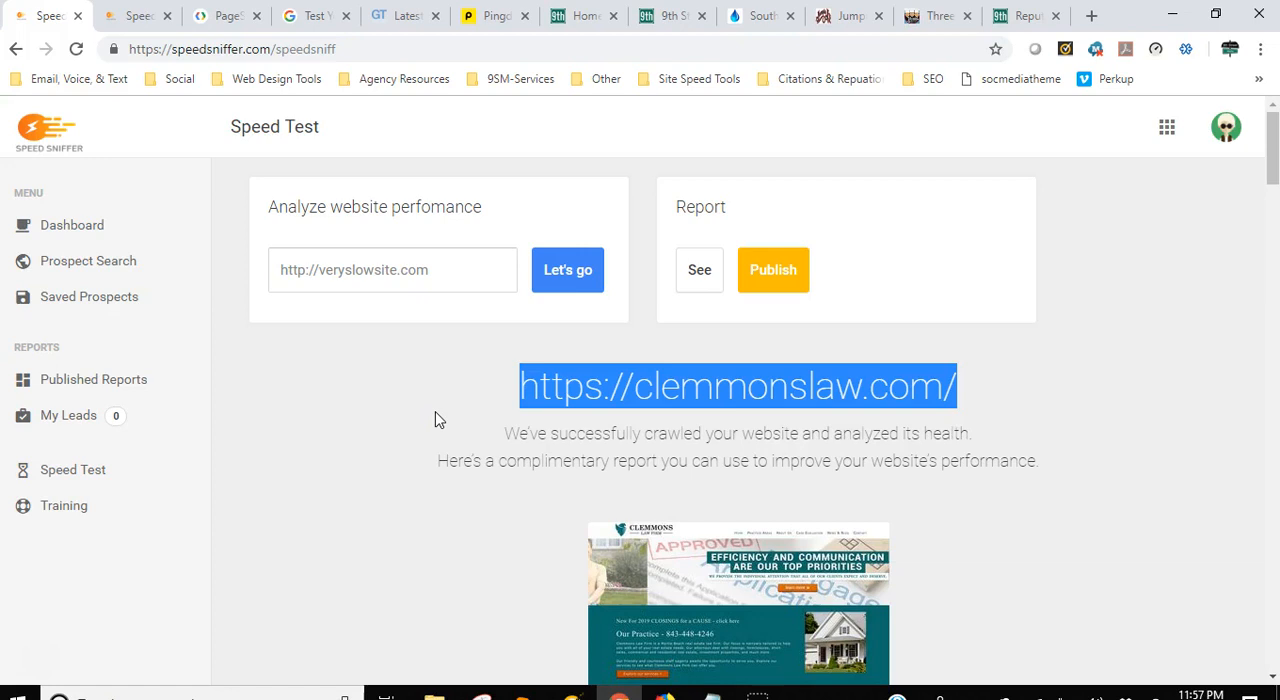
Scroll the clemmonslaw.com report past the six optimization cards to the fully responsive Mobile Rendering verdict.
scroll("down", 3)
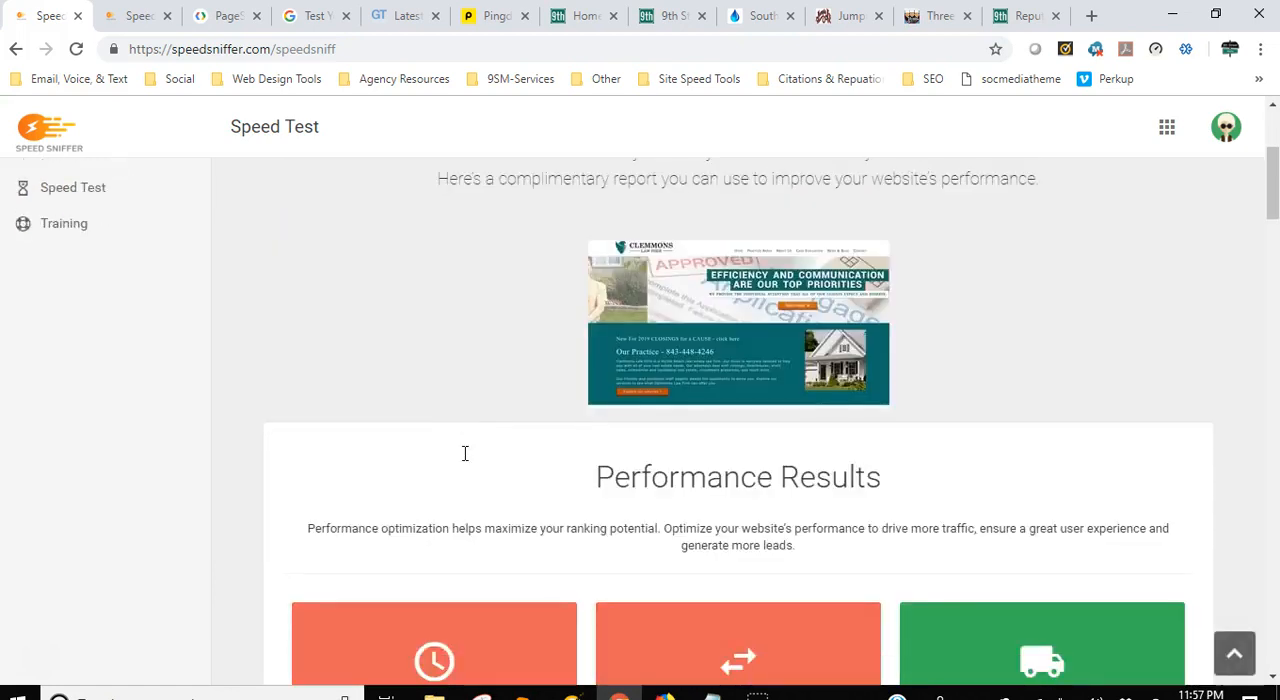
scroll("down", 3)
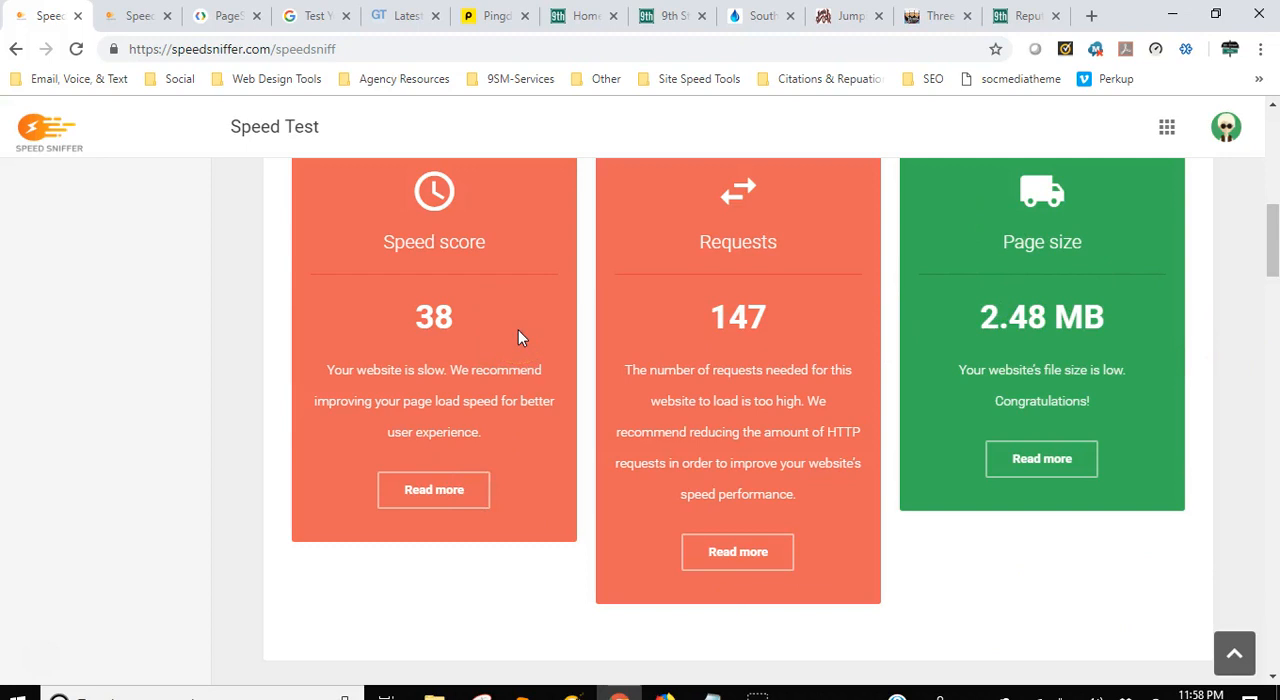
scroll("down", 3)
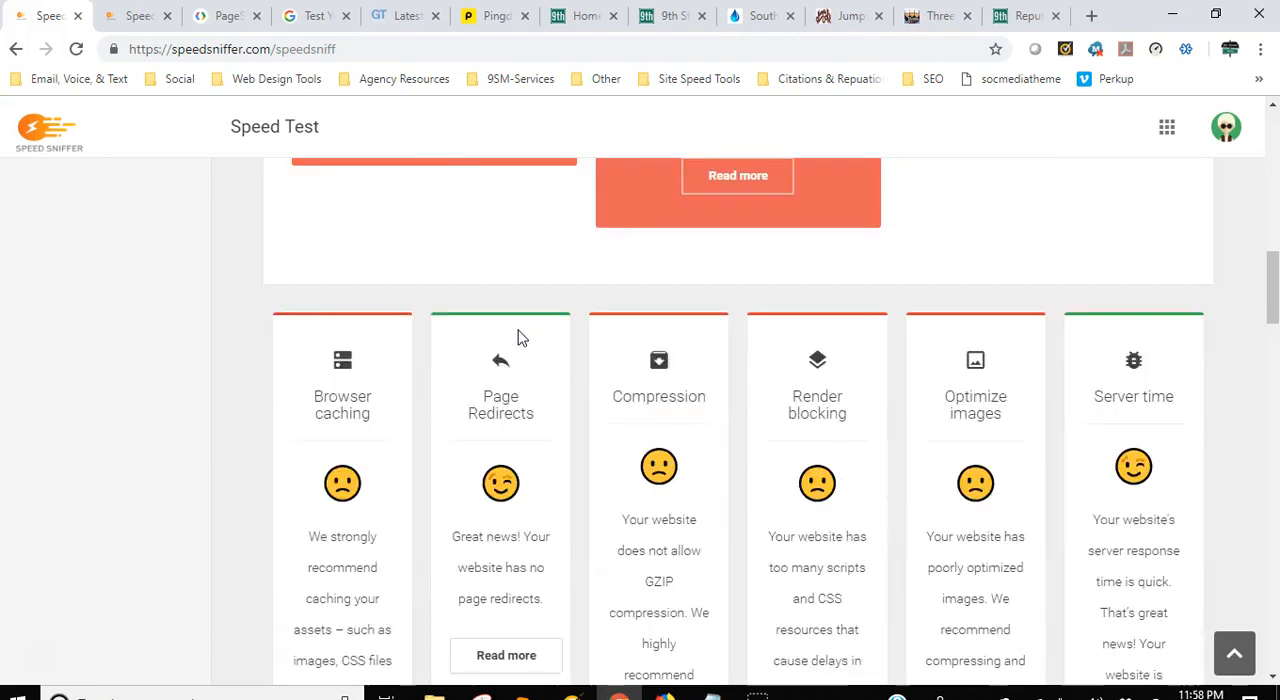
scroll("down", 3)
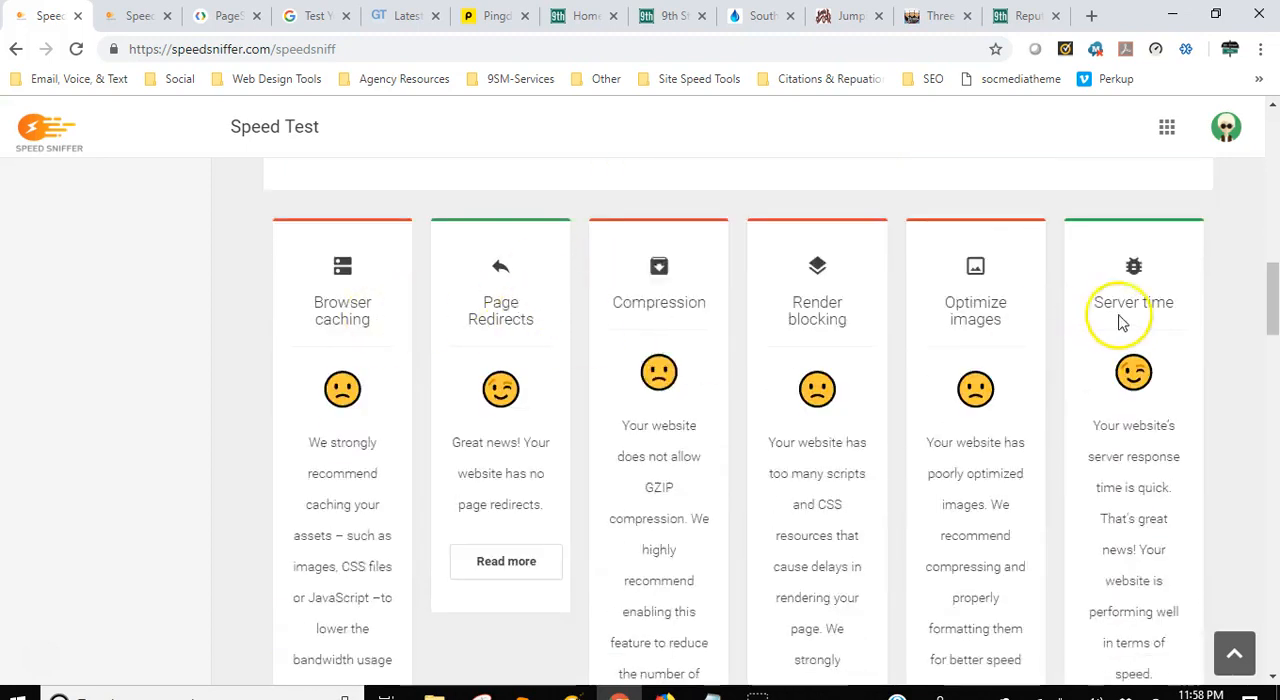
mouse_move(416, 366)
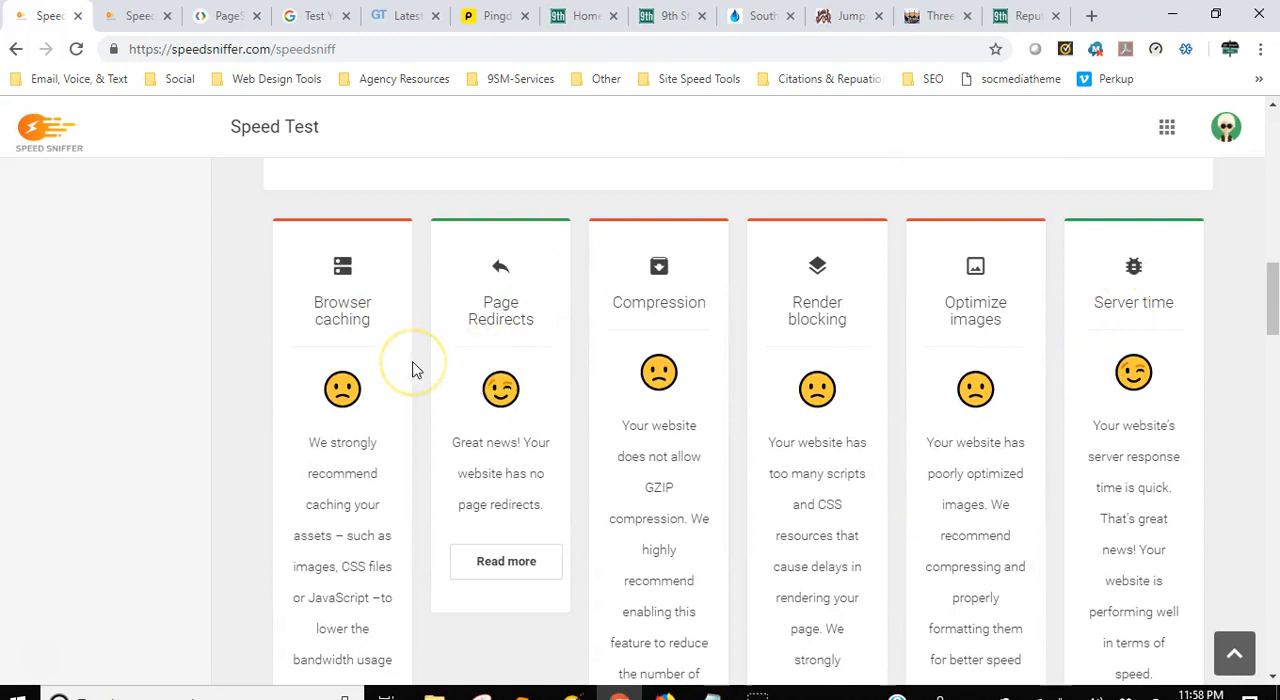
mouse_move(432, 362)
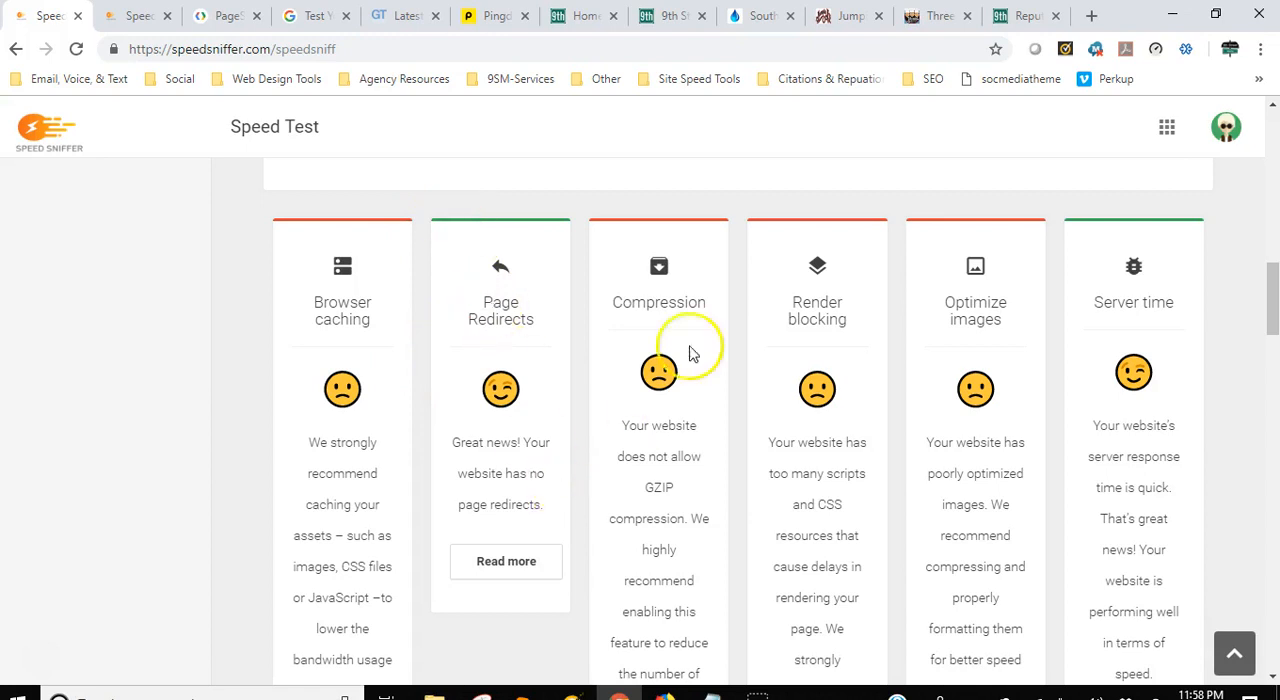
mouse_move(170, 230)
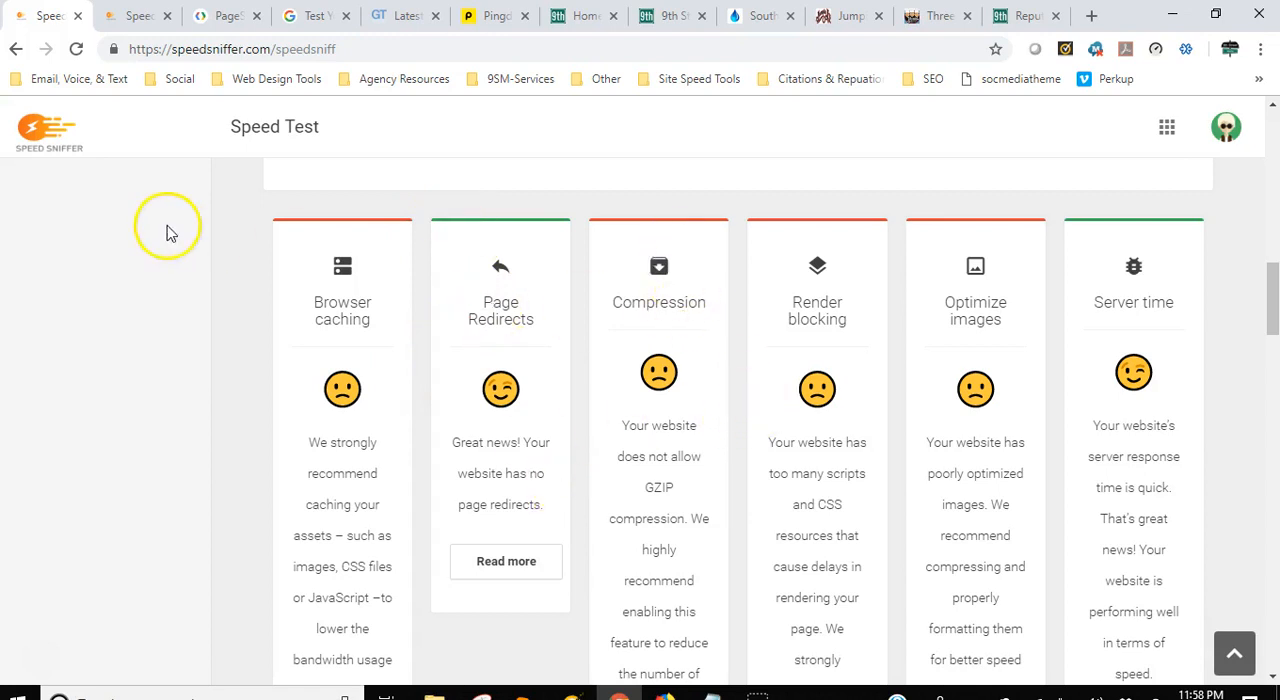
mouse_move(1090, 376)
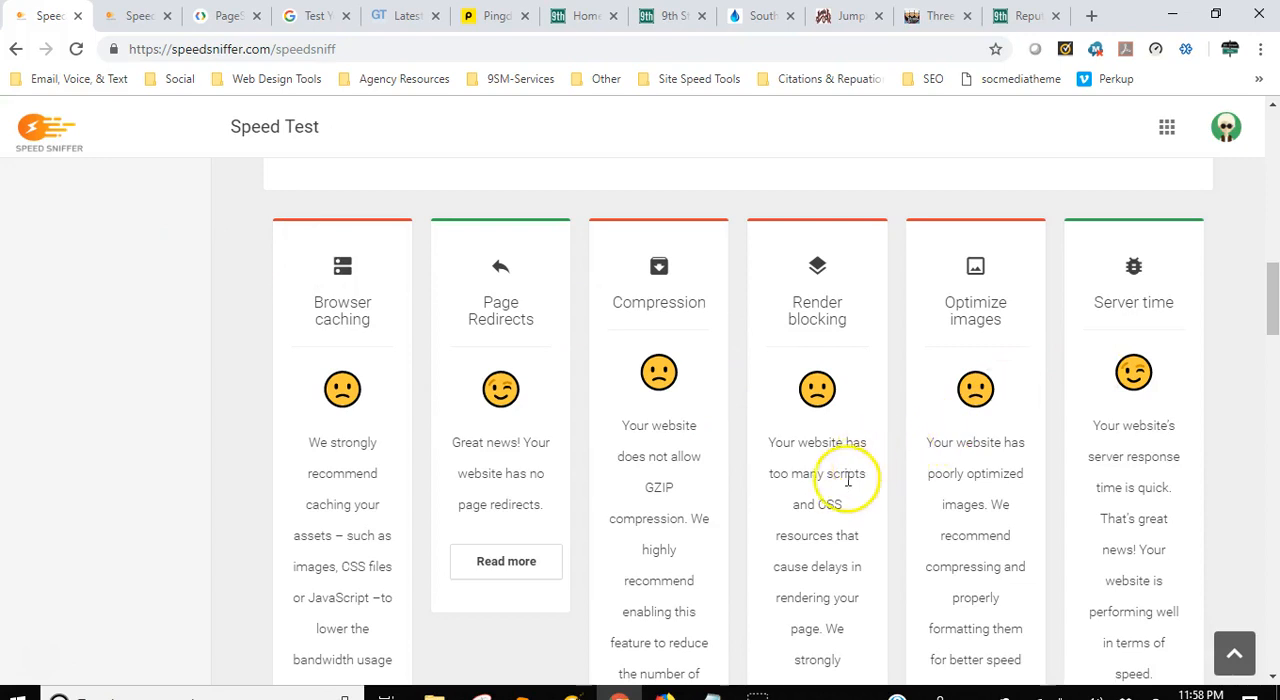
scroll("down", 3)
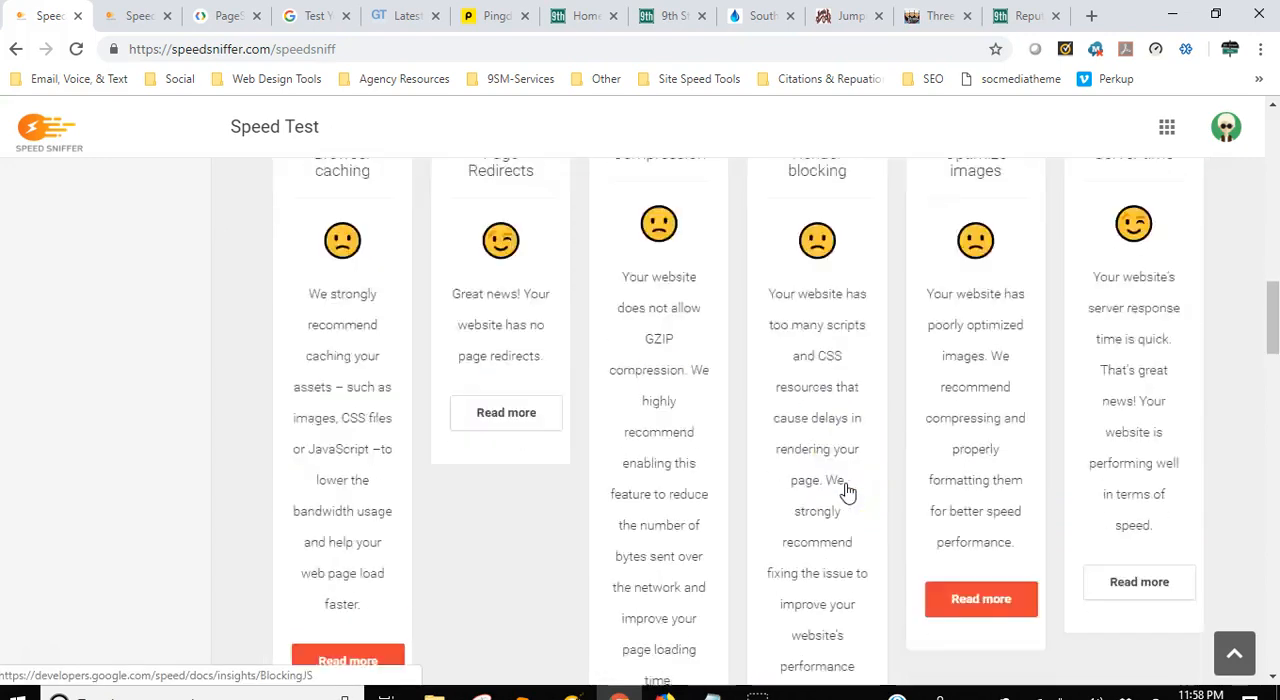
scroll("down", 3)
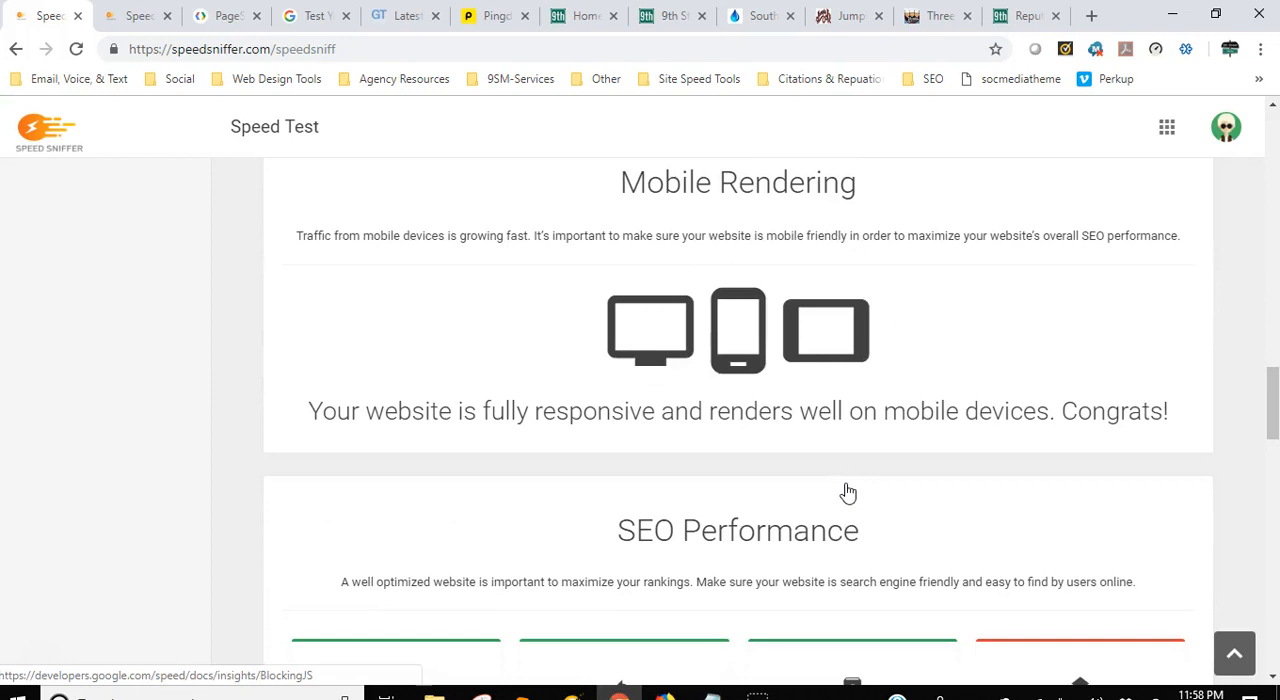
mouse_move(790, 344)
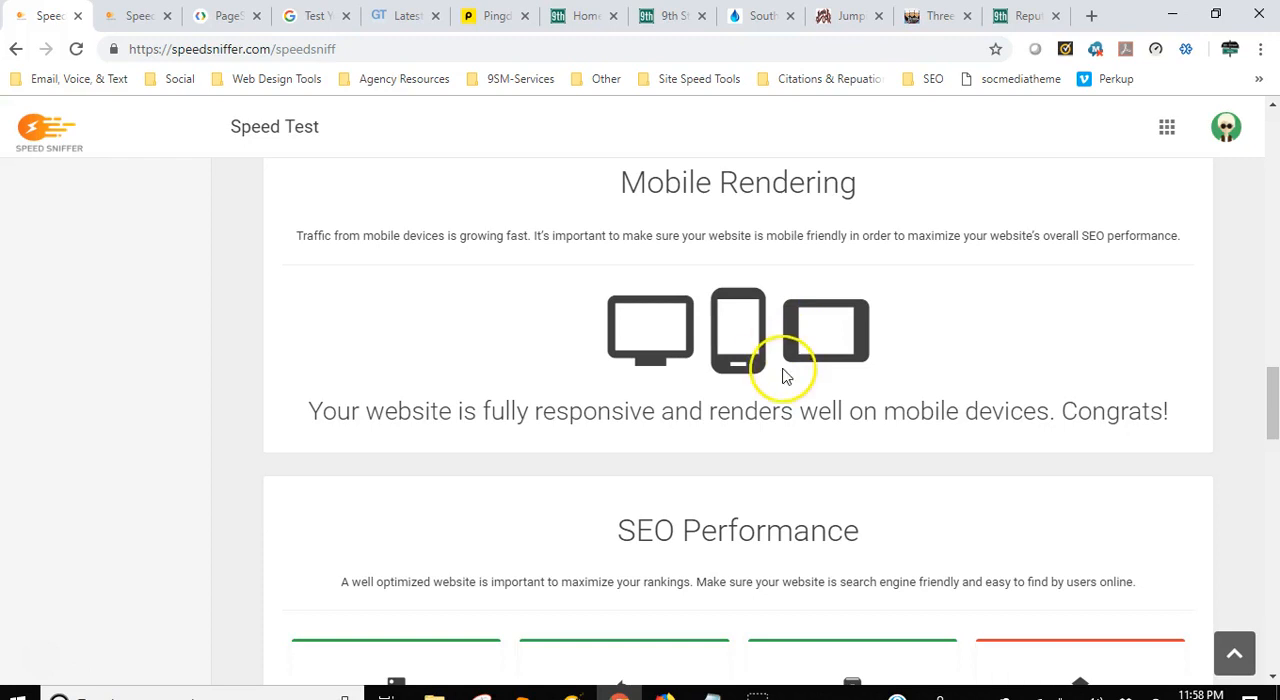
Scroll to the SEO Performance cards showing titles, meta and headings passing but the sitemap missing.
scroll("down", 3)
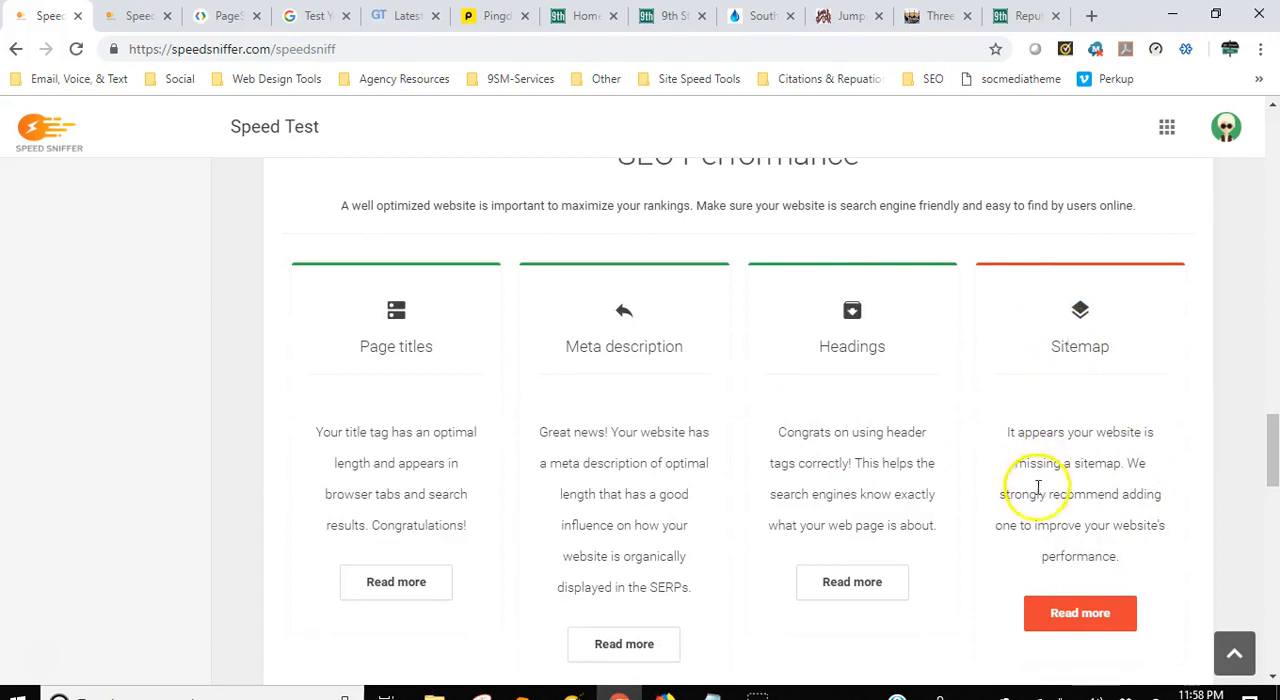
mouse_move(1096, 450)
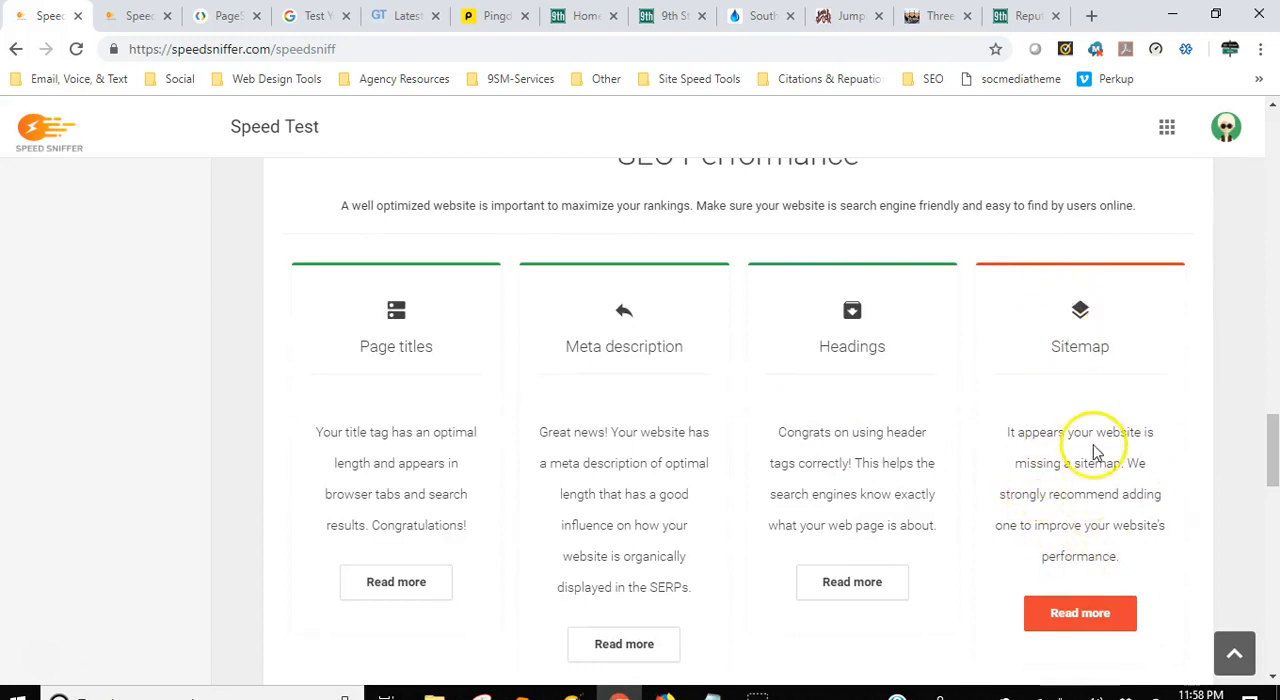
mouse_move(852, 450)
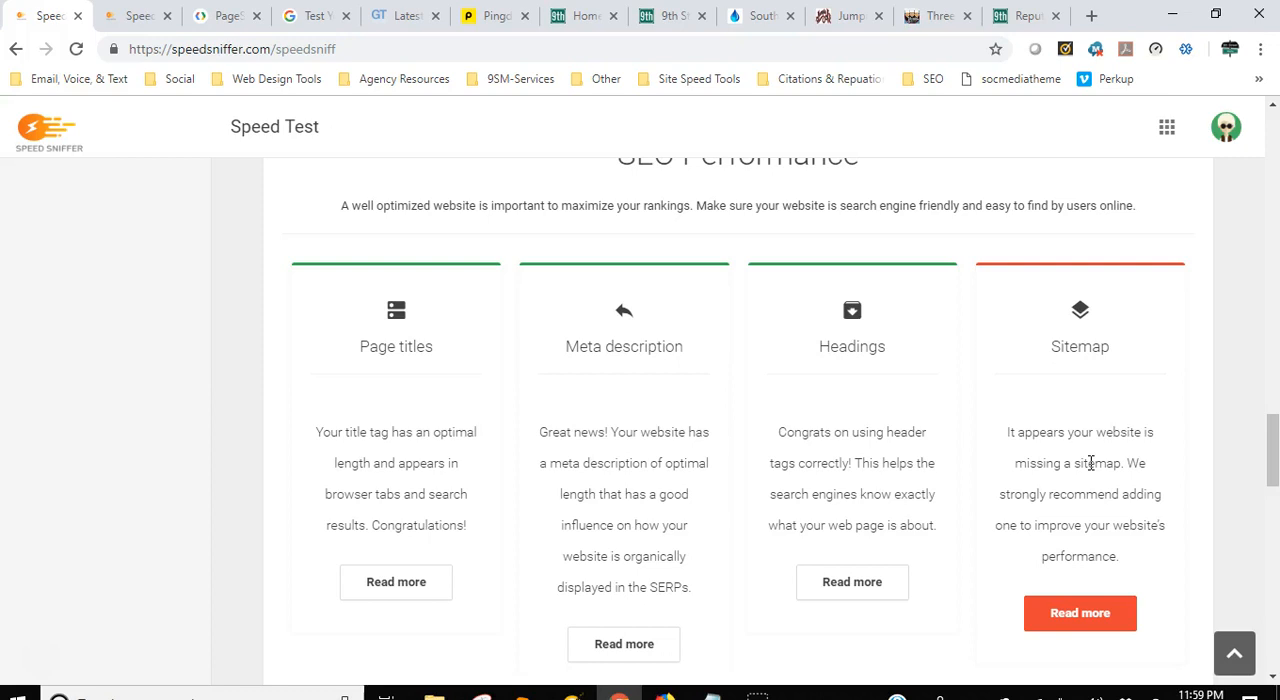
Scroll the grandstrandbankruptcy.com report from score 49, 229 requests, 5.84 MB down to its missing sitemap.
scroll("down", 3)
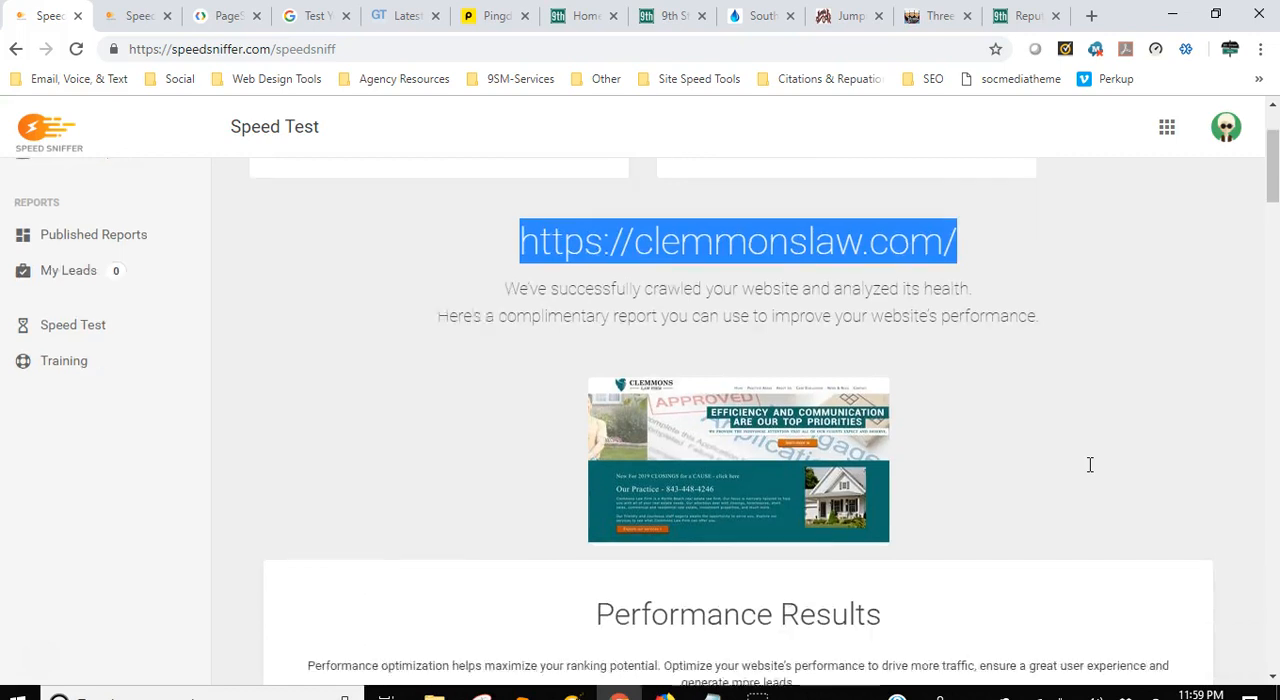
scroll("down", 3)
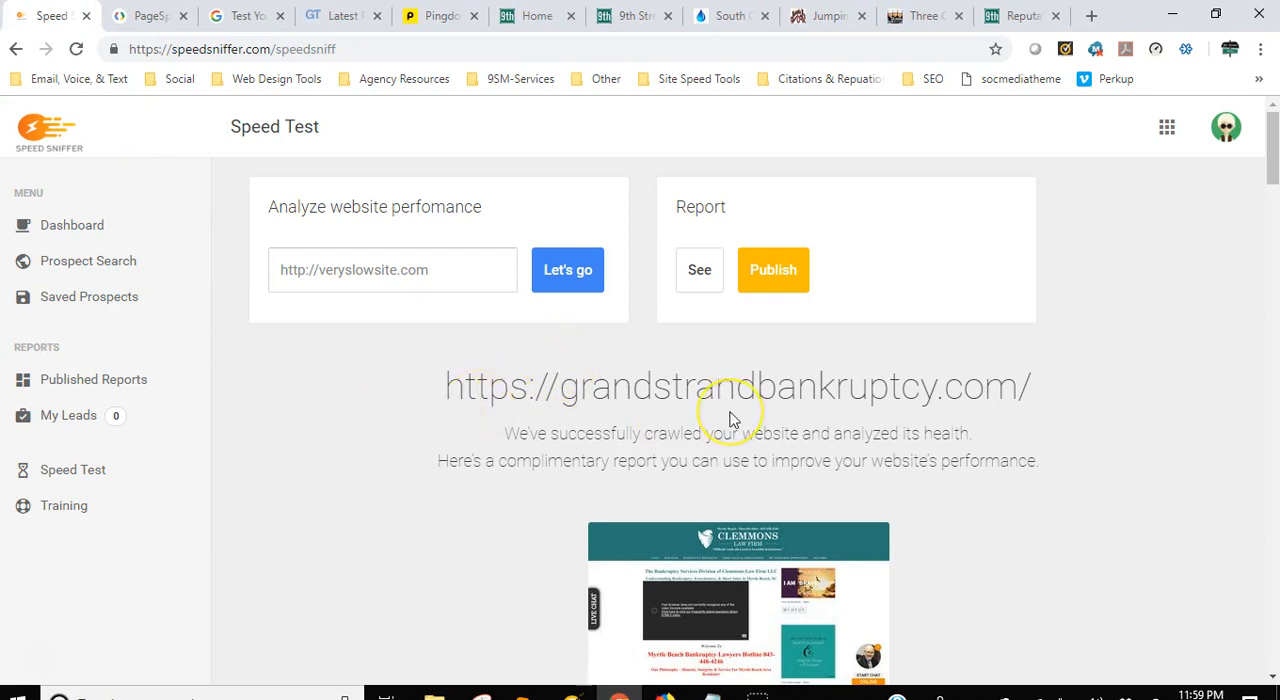
scroll("down", 3)
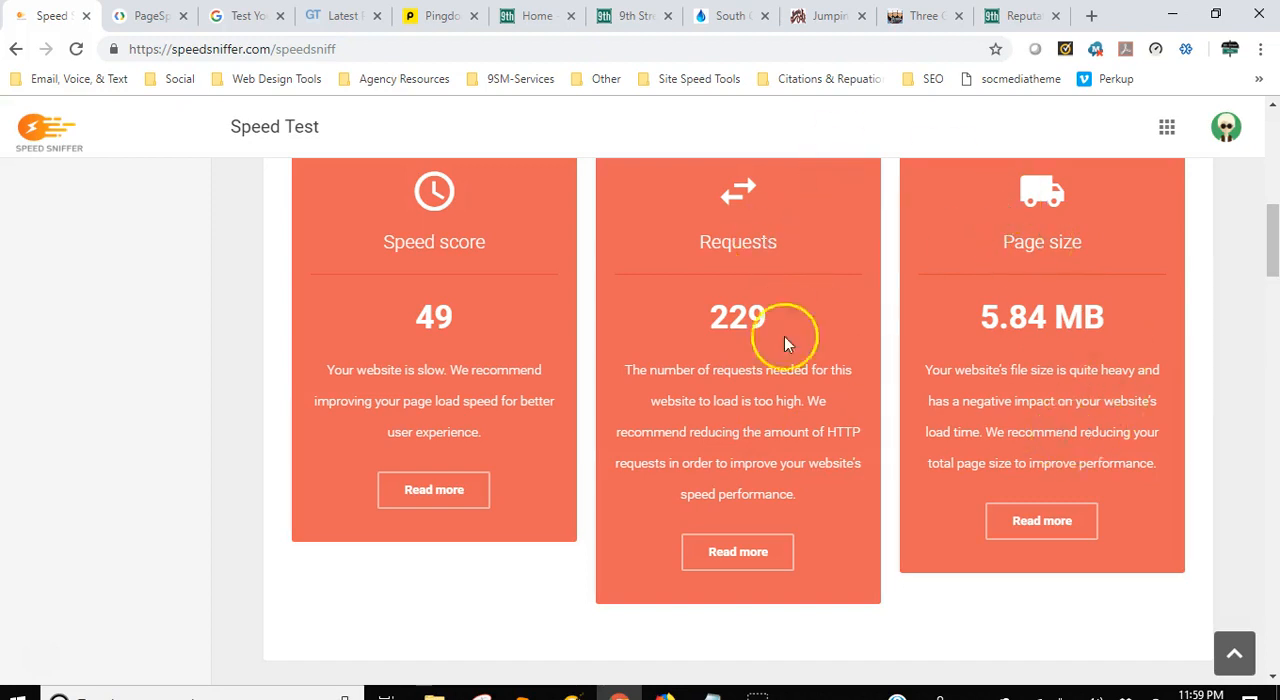
mouse_move(450, 360)
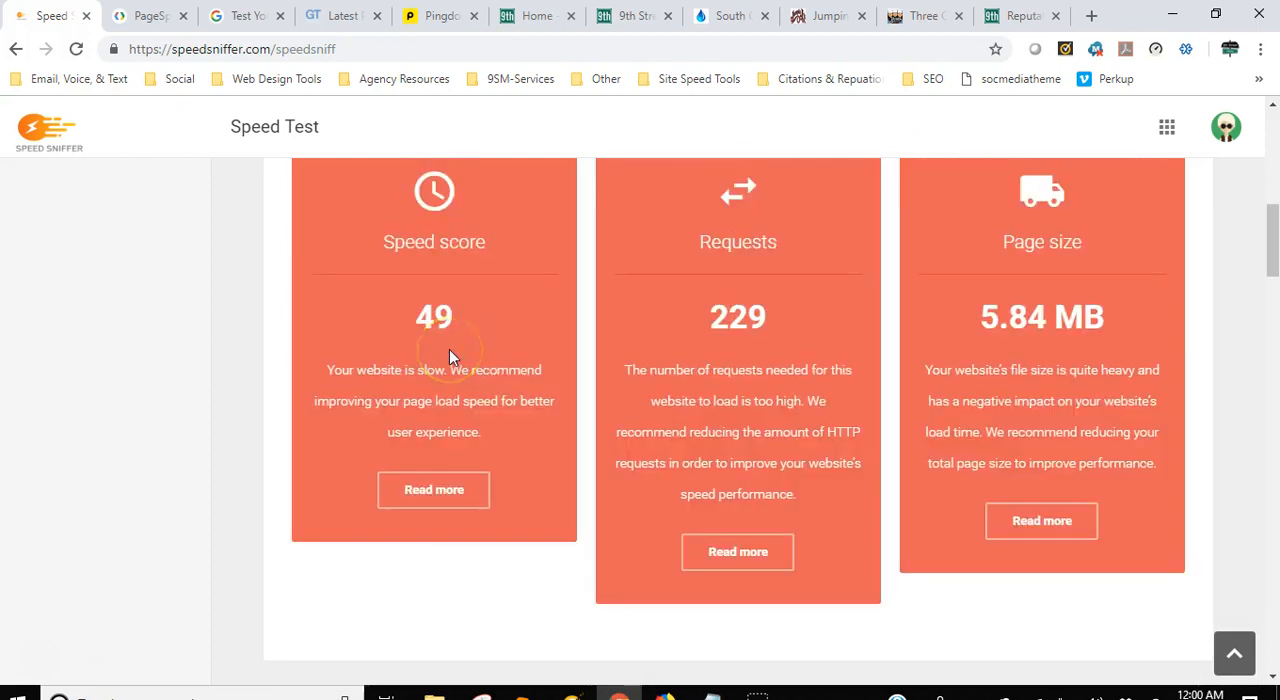
scroll("down", 3)
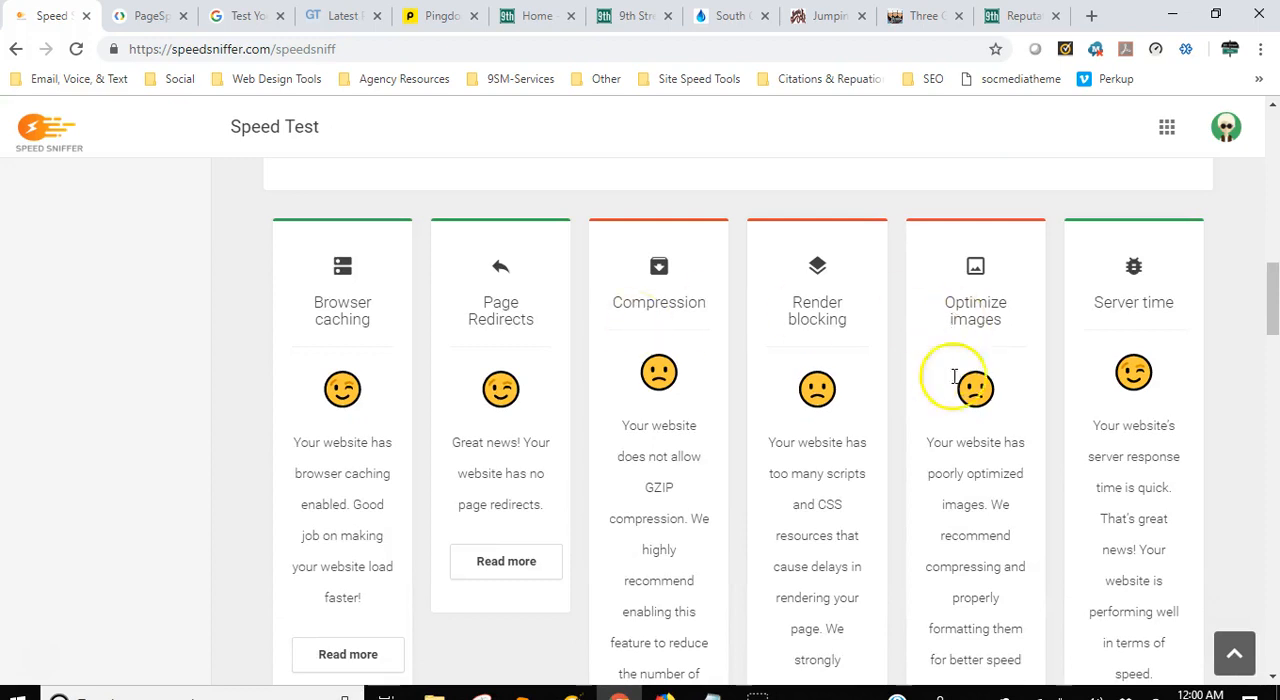
scroll("down", 3)
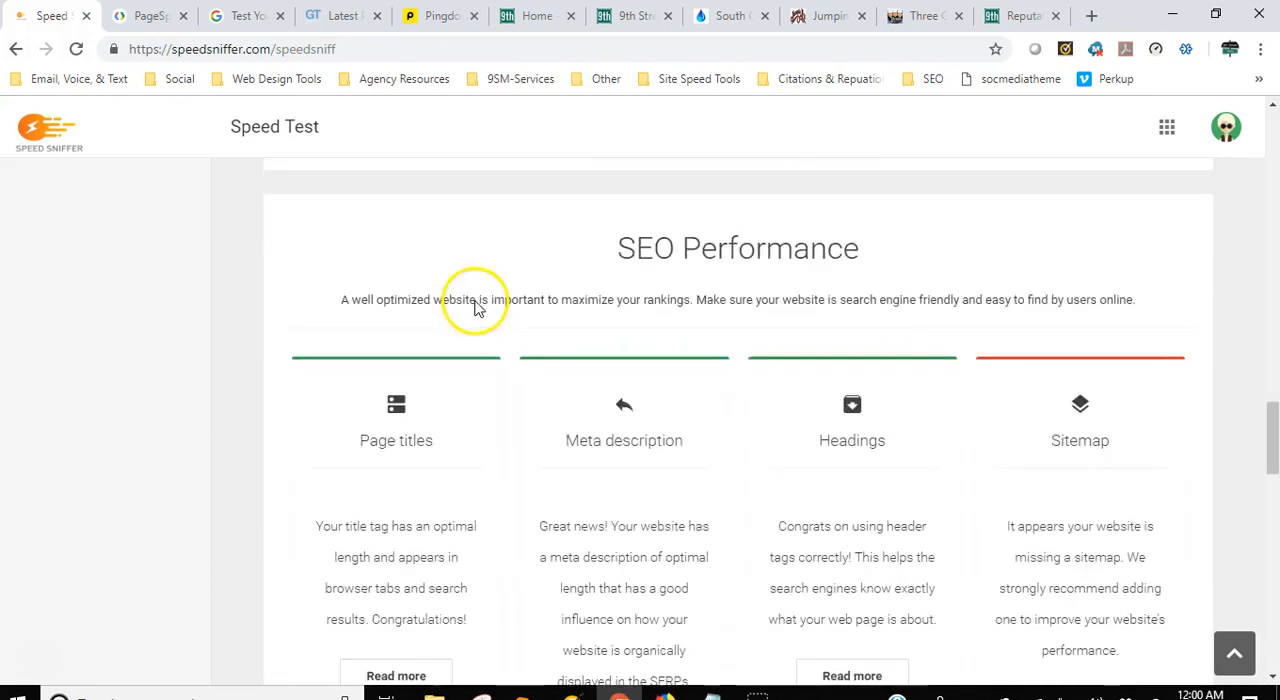
scroll("down", 3)
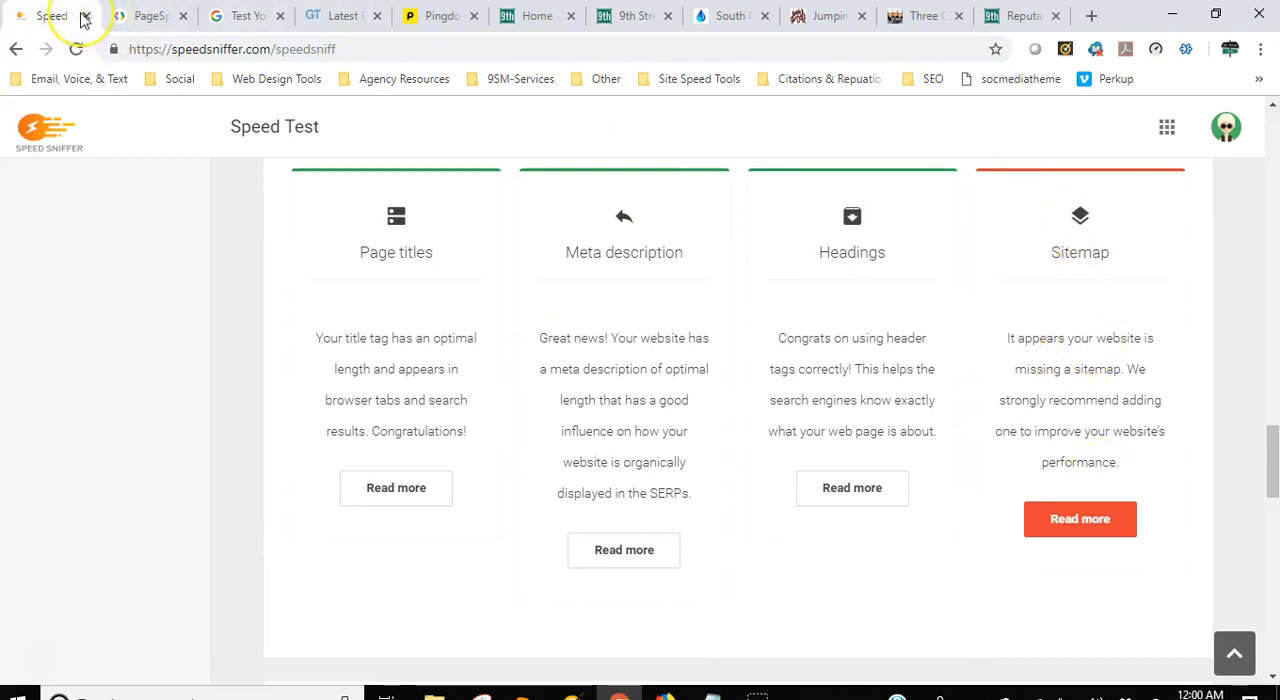
Close Speed Sniffer and switch PageSpeed Insights to the mobile results, dropping clemmonslaw.com from 66 to 26.
left_click(84, 16)
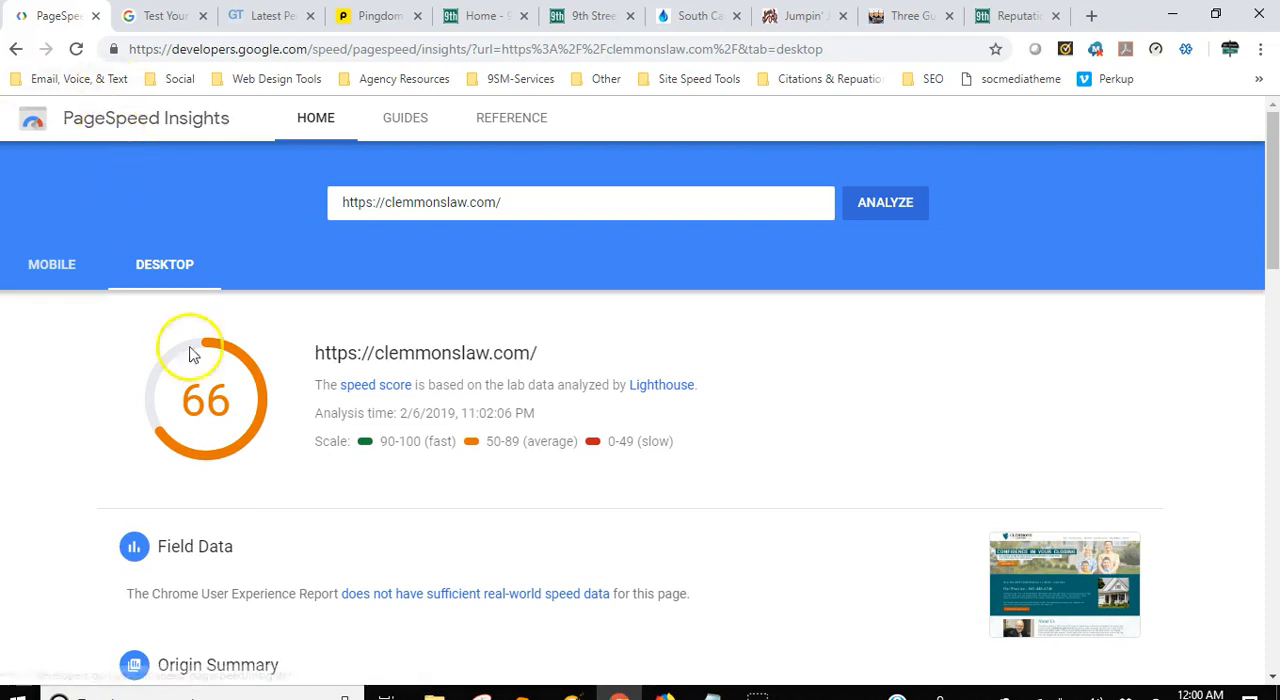
mouse_move(536, 456)
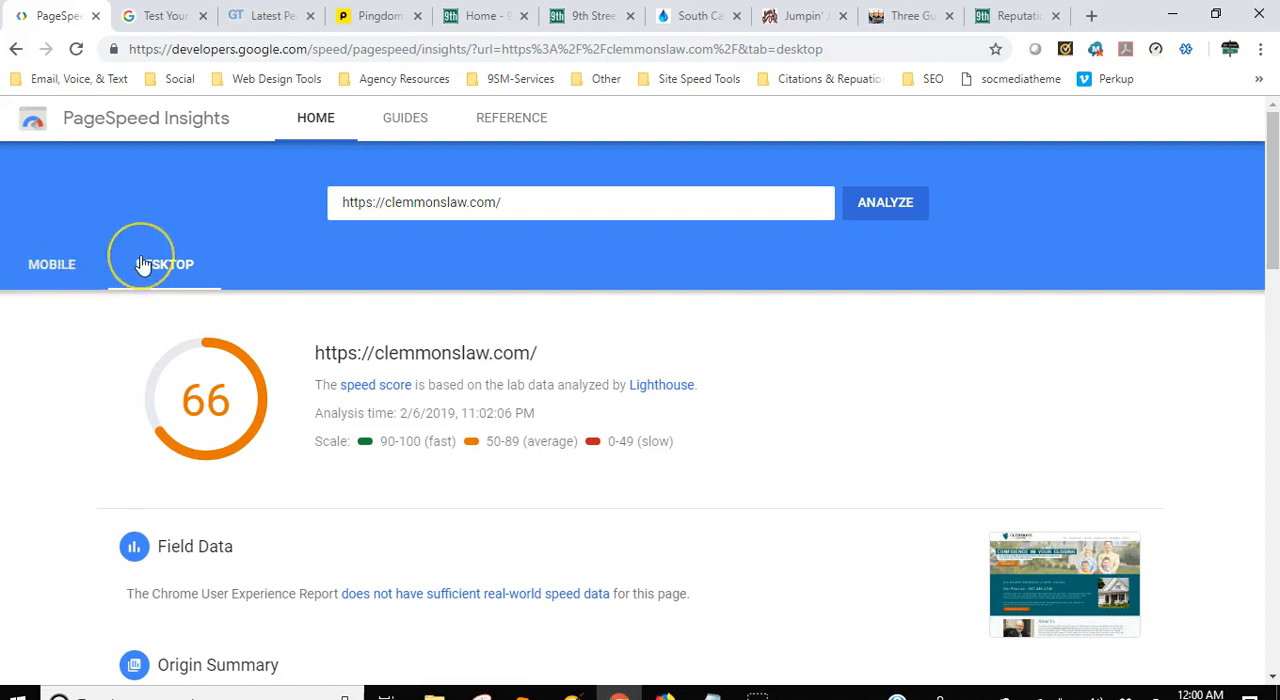
mouse_move(52, 264)
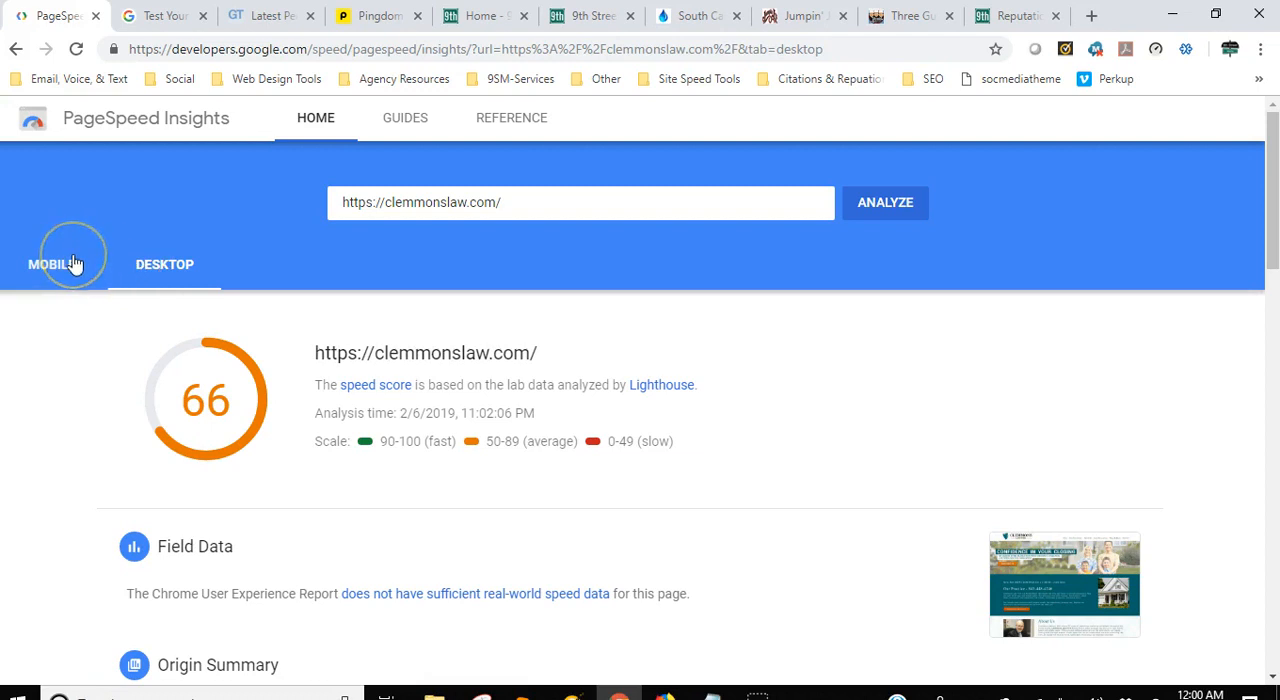
left_click(54, 264)
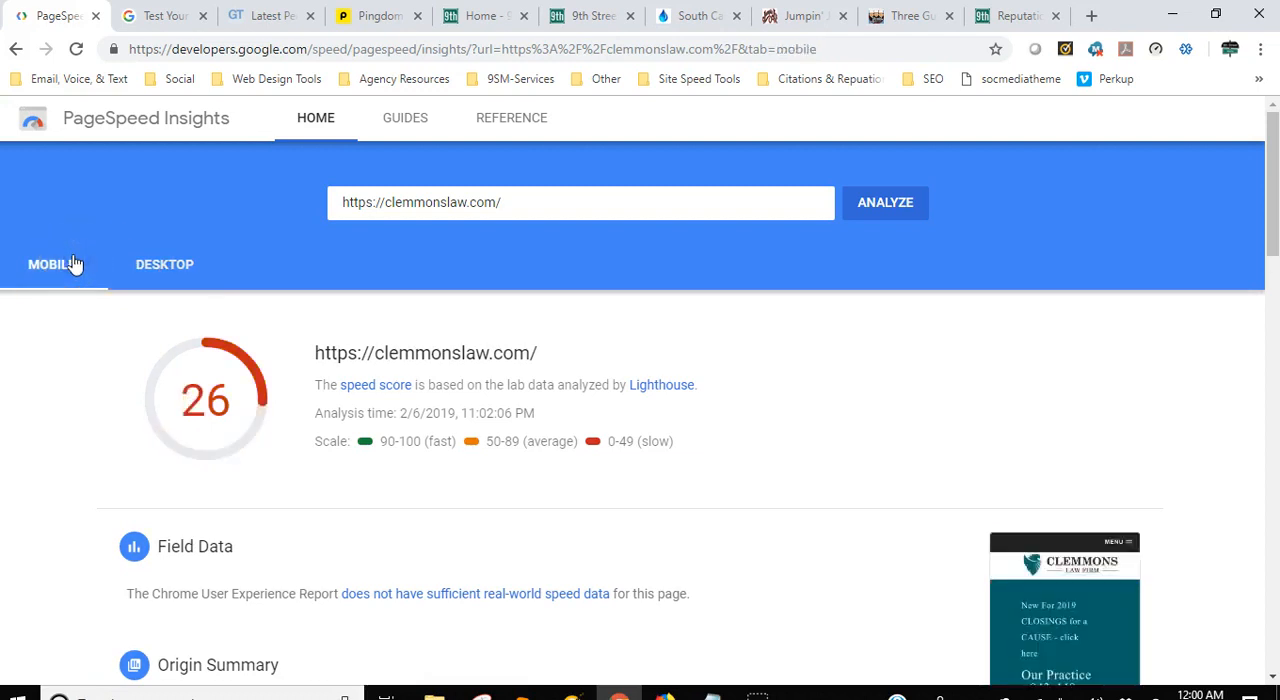
mouse_move(636, 444)
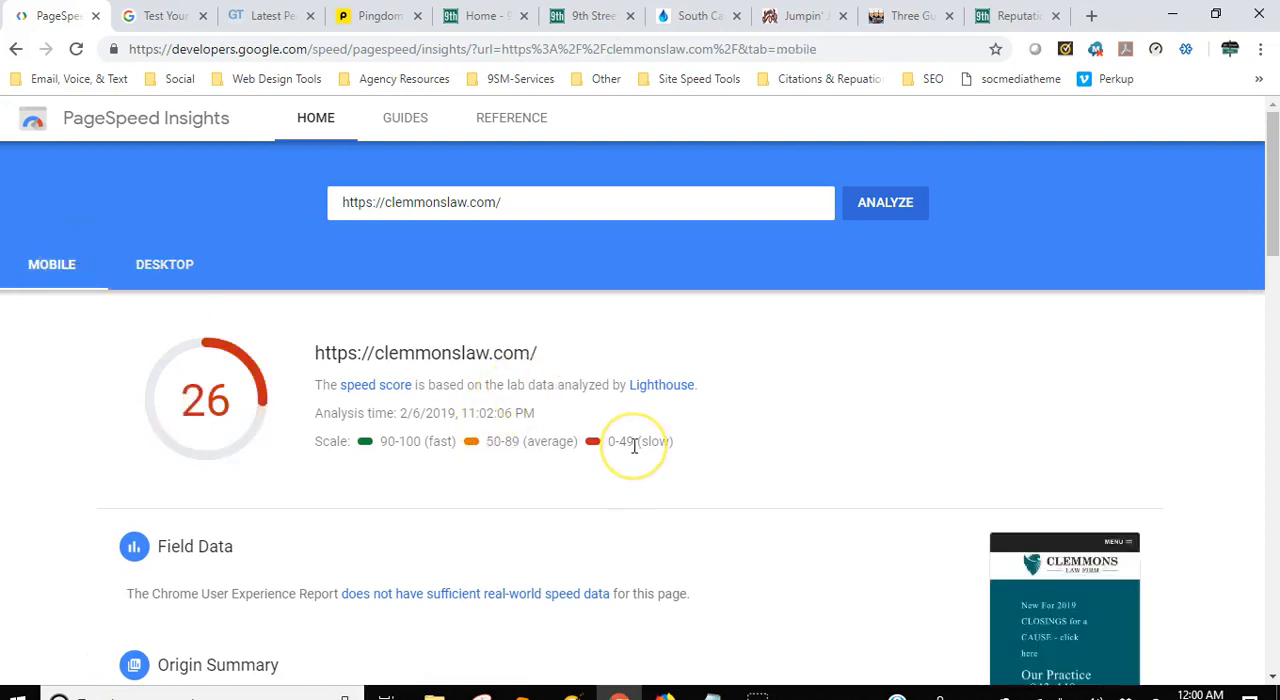
mouse_move(568, 352)
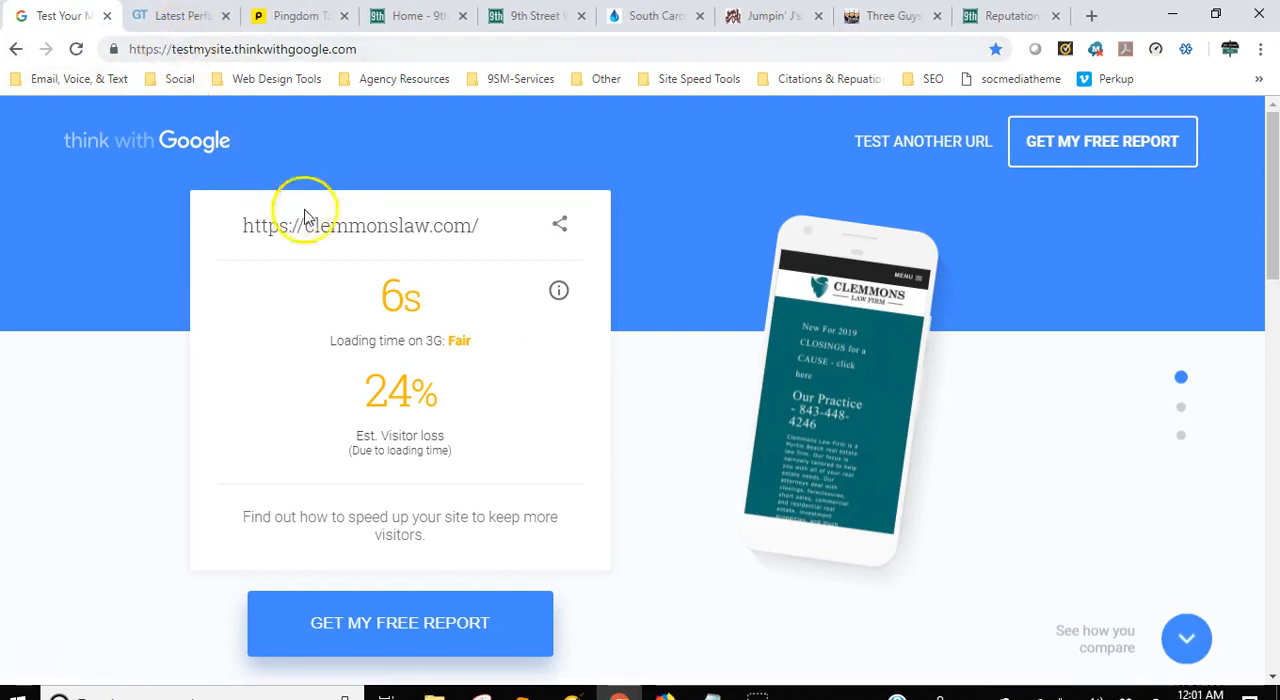
mouse_move(764, 330)
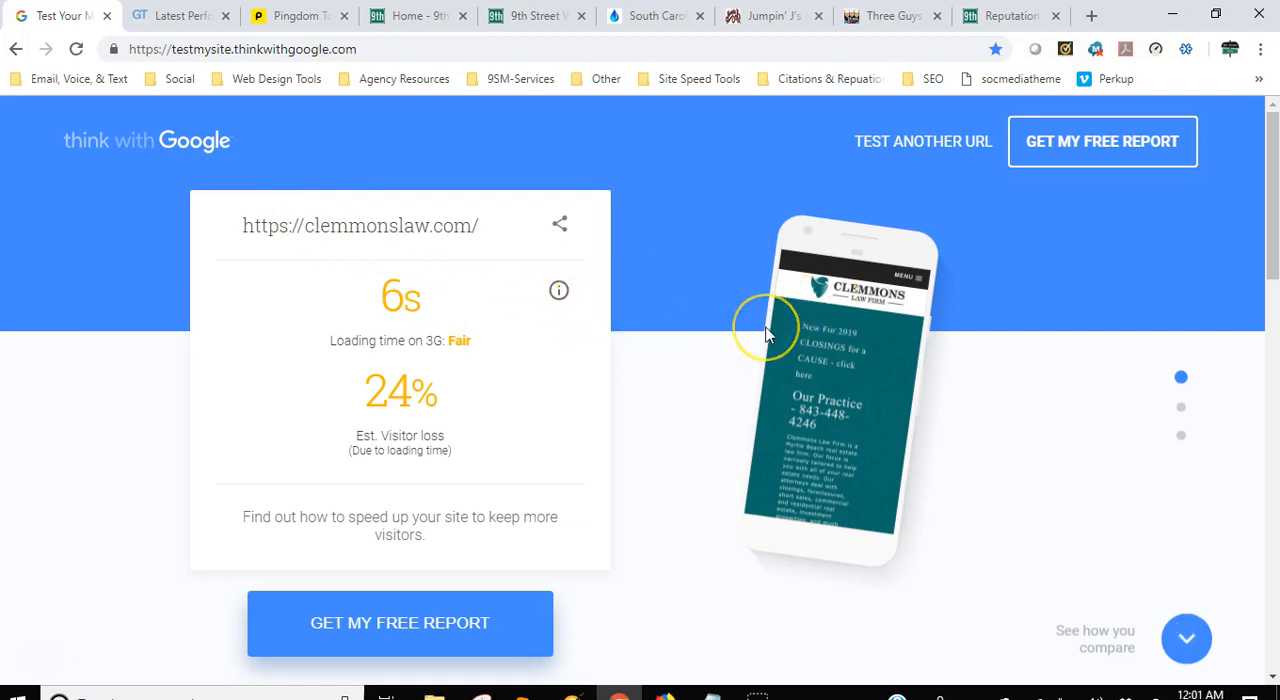
mouse_move(776, 390)
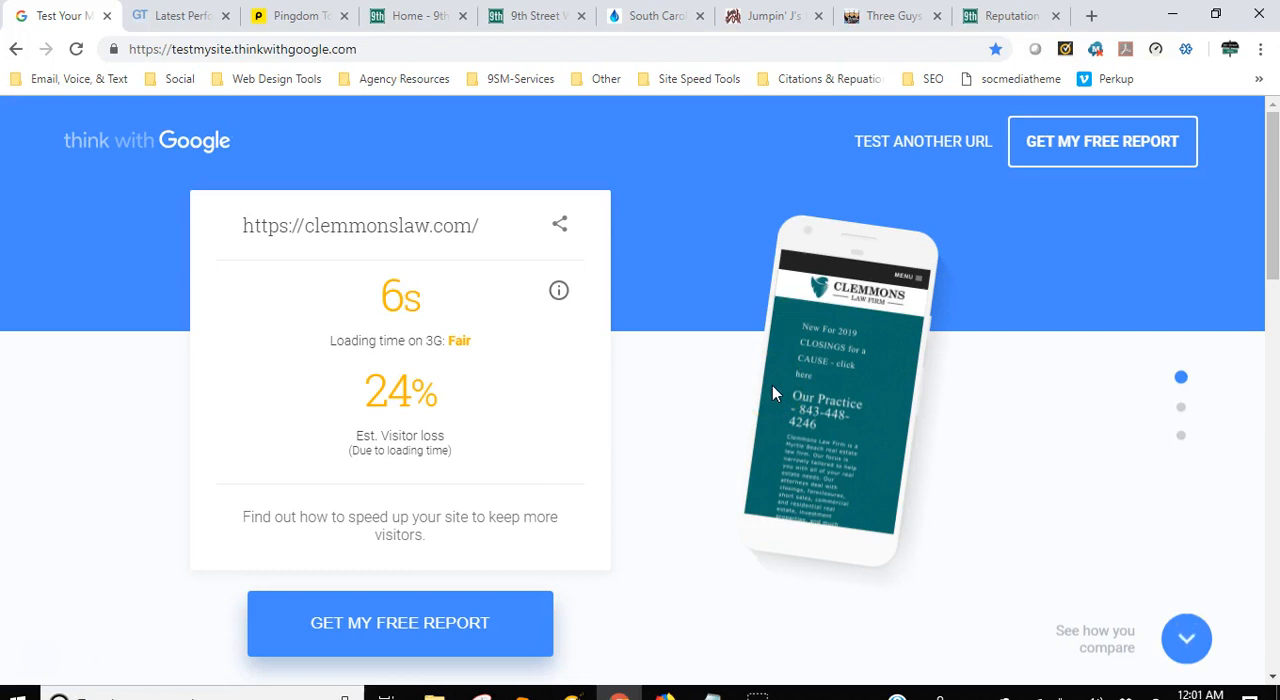
mouse_move(448, 344)
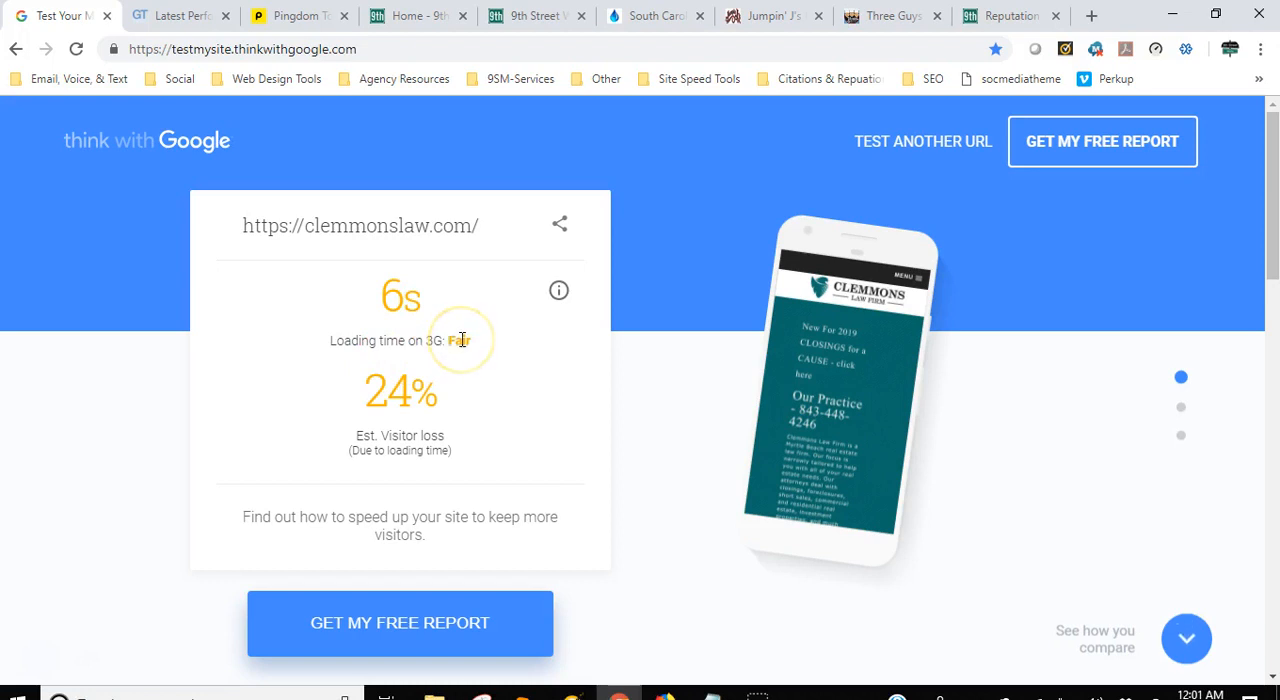
mouse_move(386, 278)
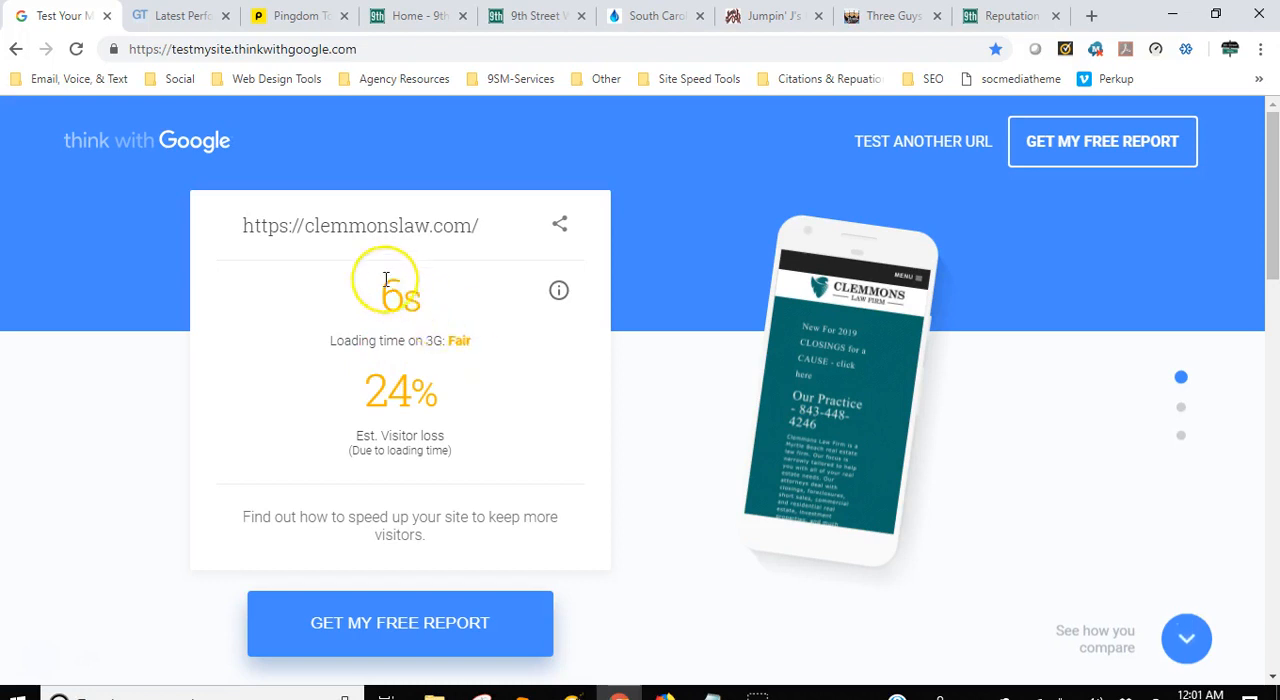
mouse_move(372, 296)
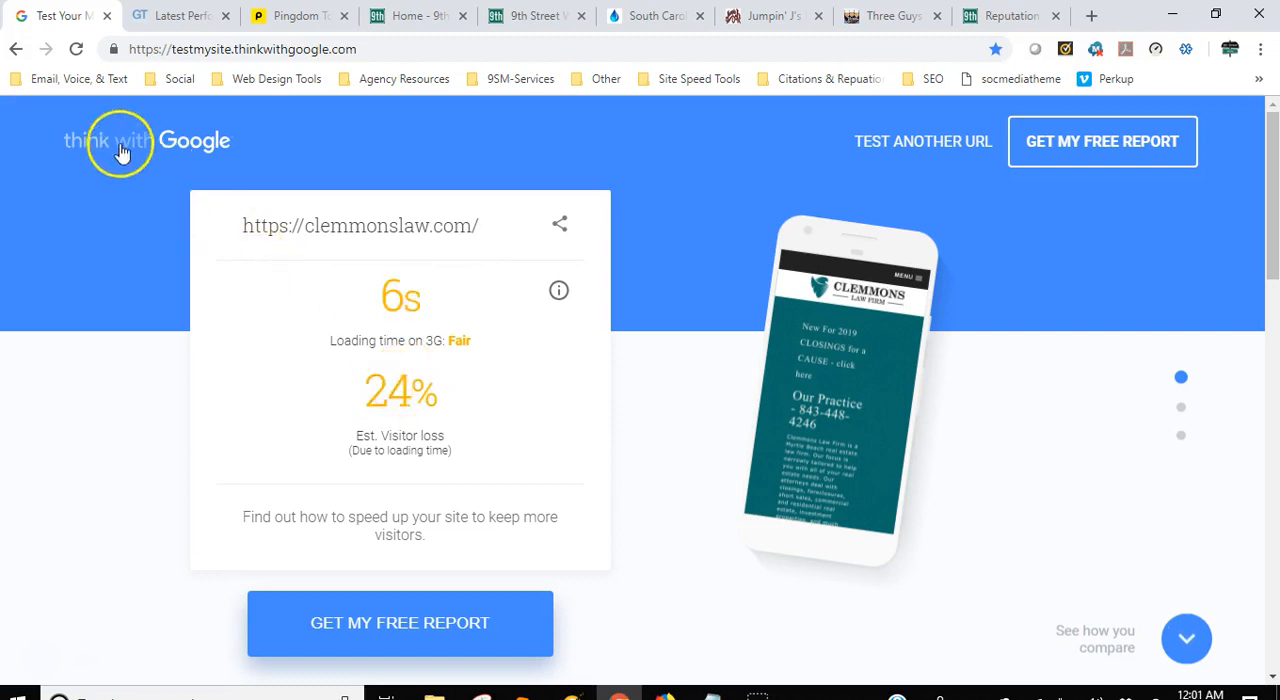
Return from the clemmonslaw.com result to the Think with Google mobile speed test start page.
left_click(140, 140)
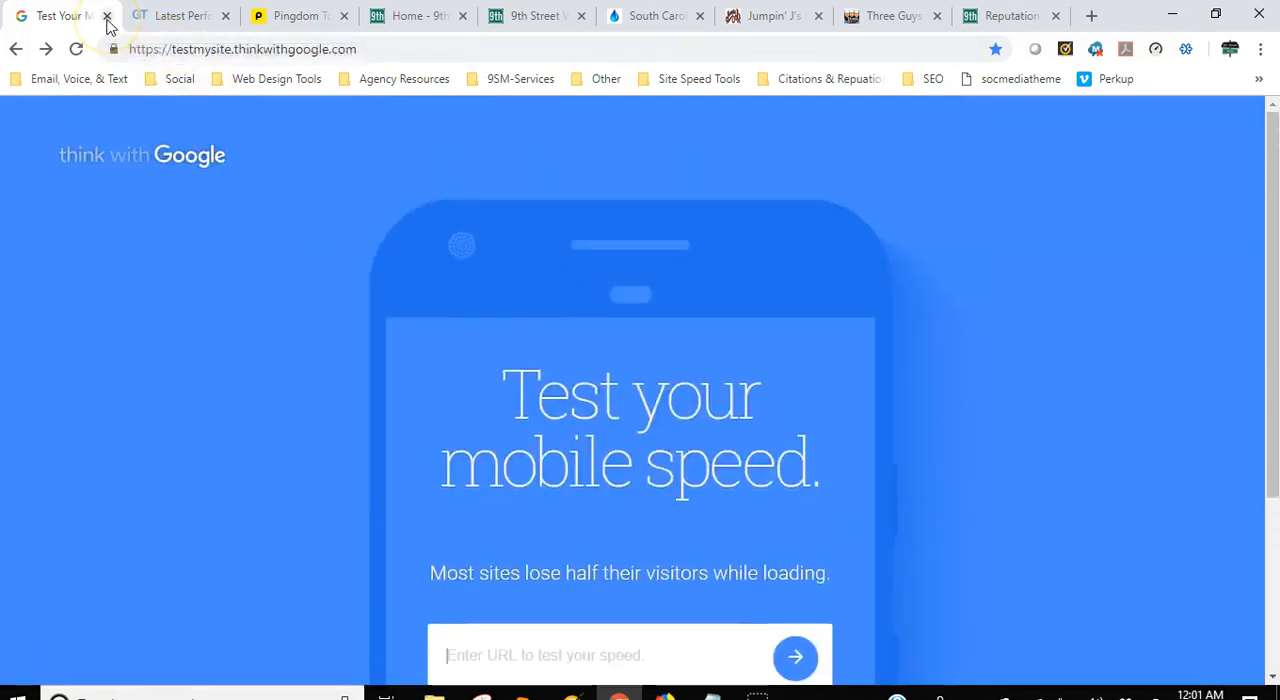
Close Think with Google and review GTmetrix's F (41%) PageSpeed recommendations for clemmonslaw.com.
left_click(106, 16)
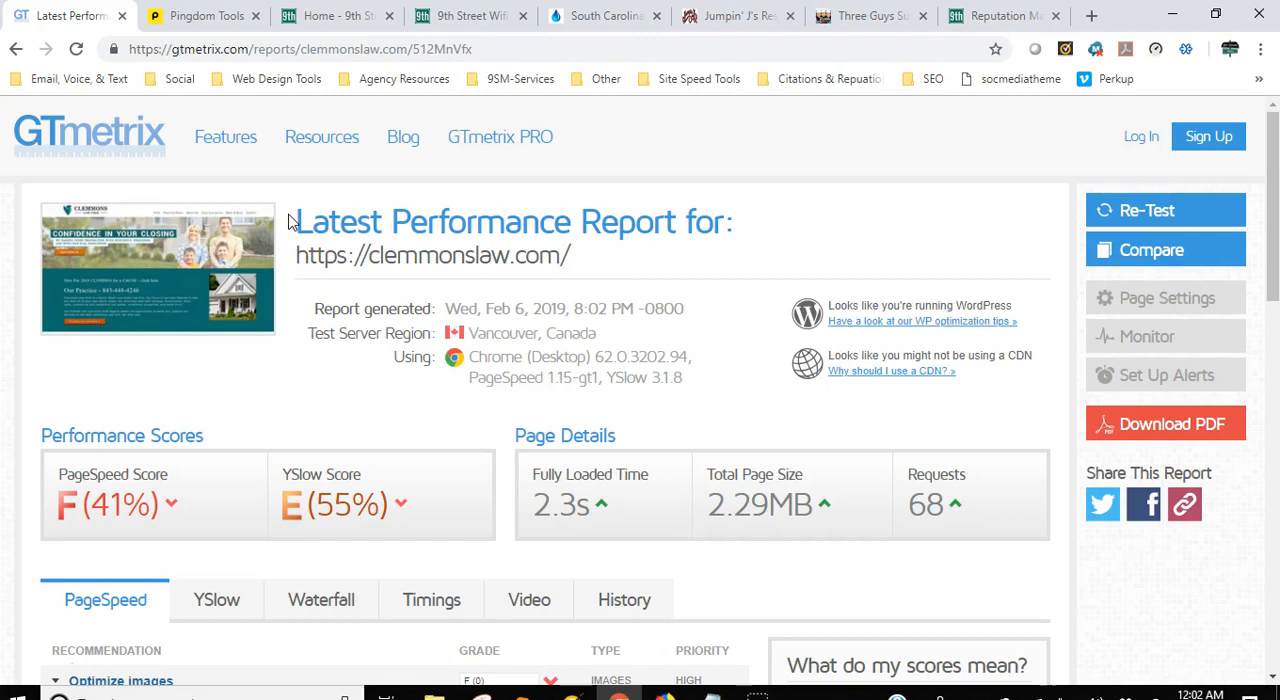
mouse_move(320, 136)
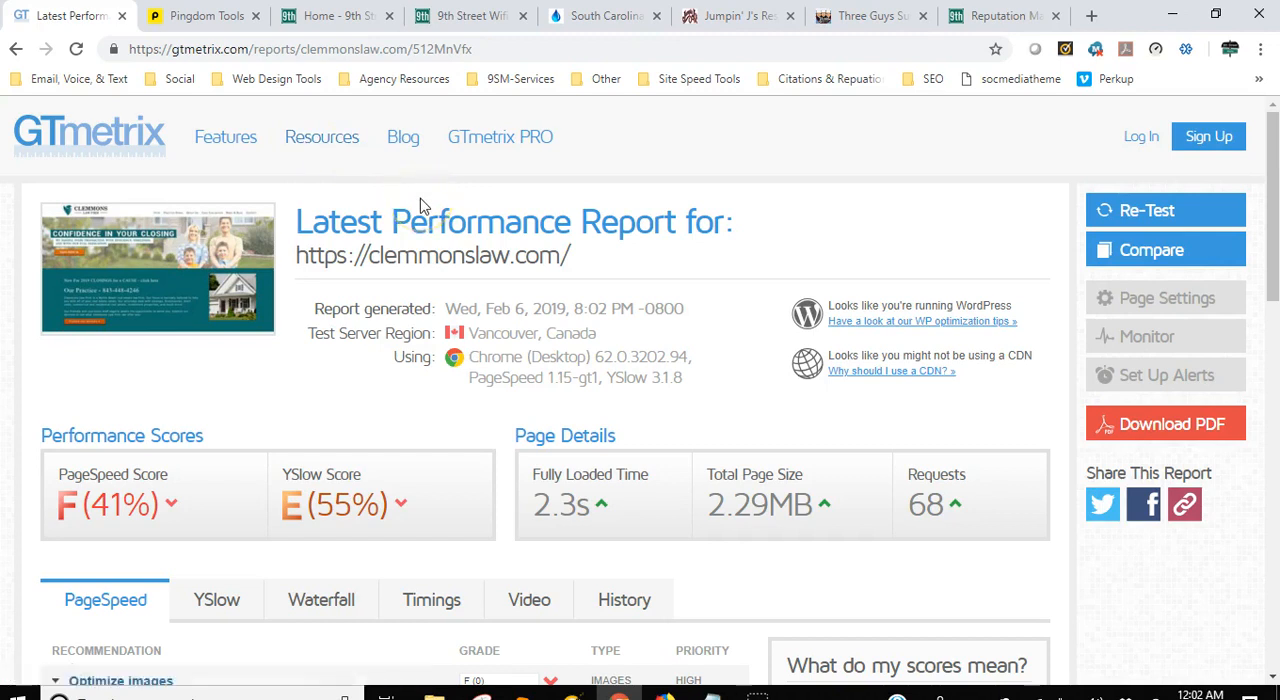
mouse_move(420, 216)
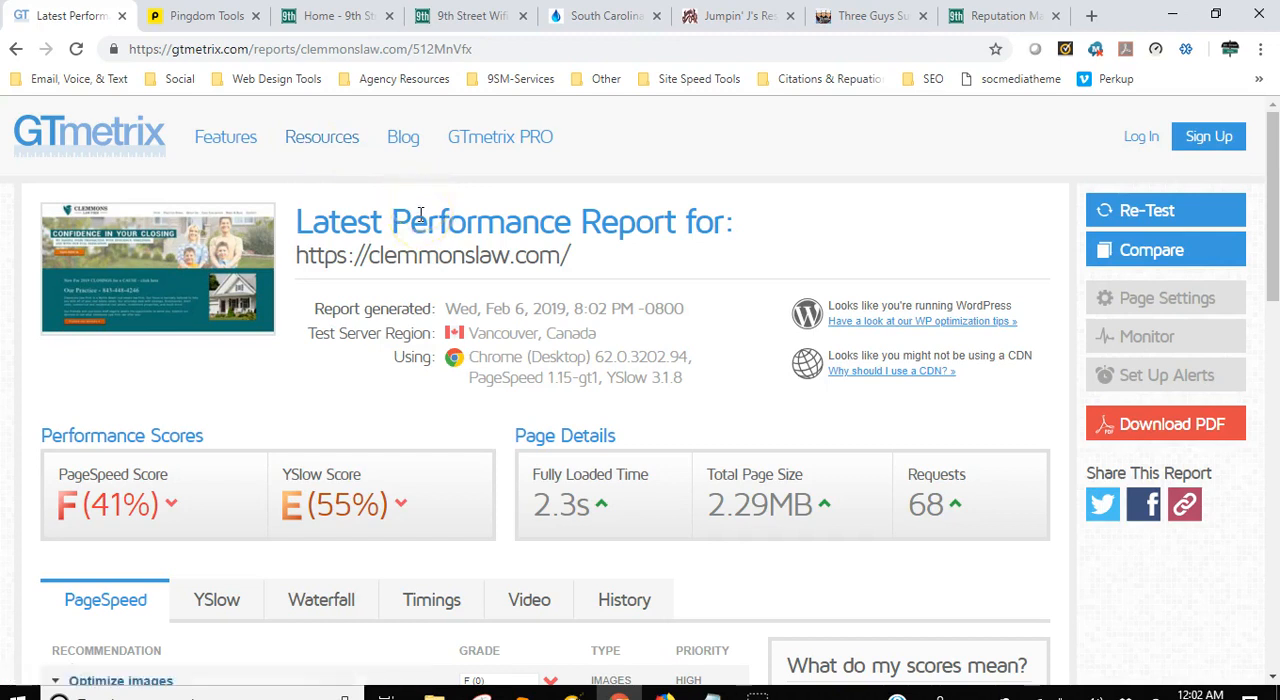
scroll("down", 3)
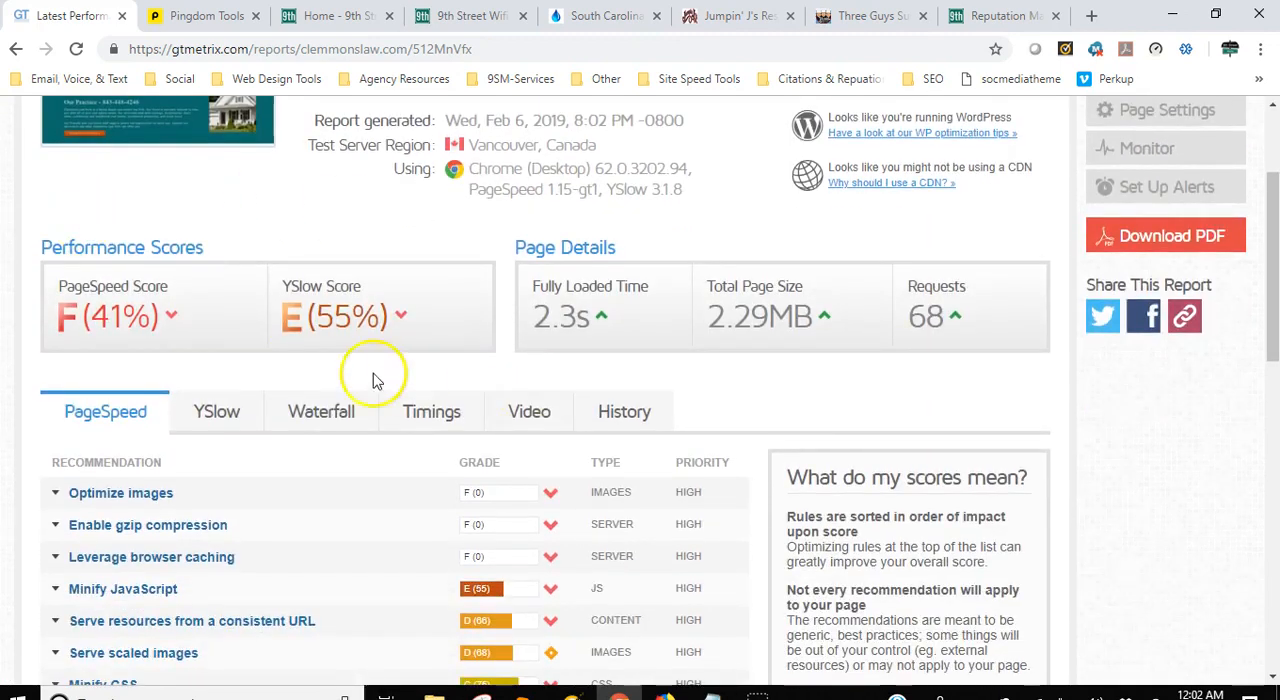
scroll("down", 3)
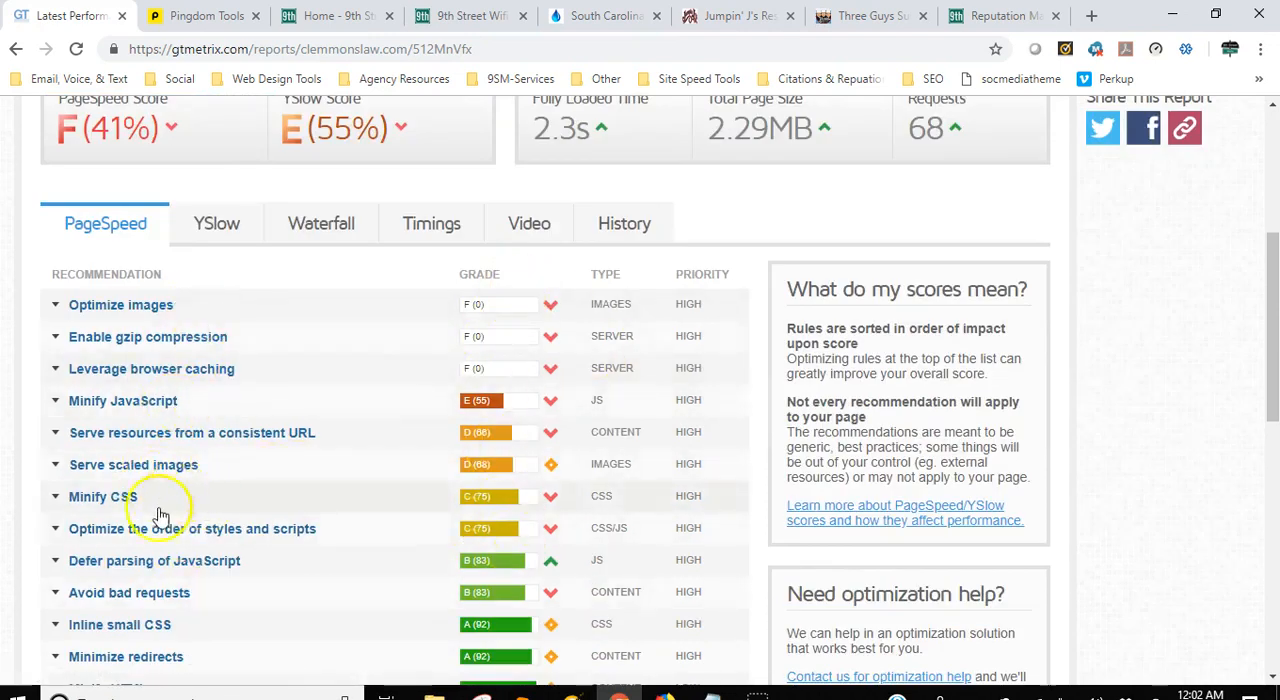
mouse_move(490, 400)
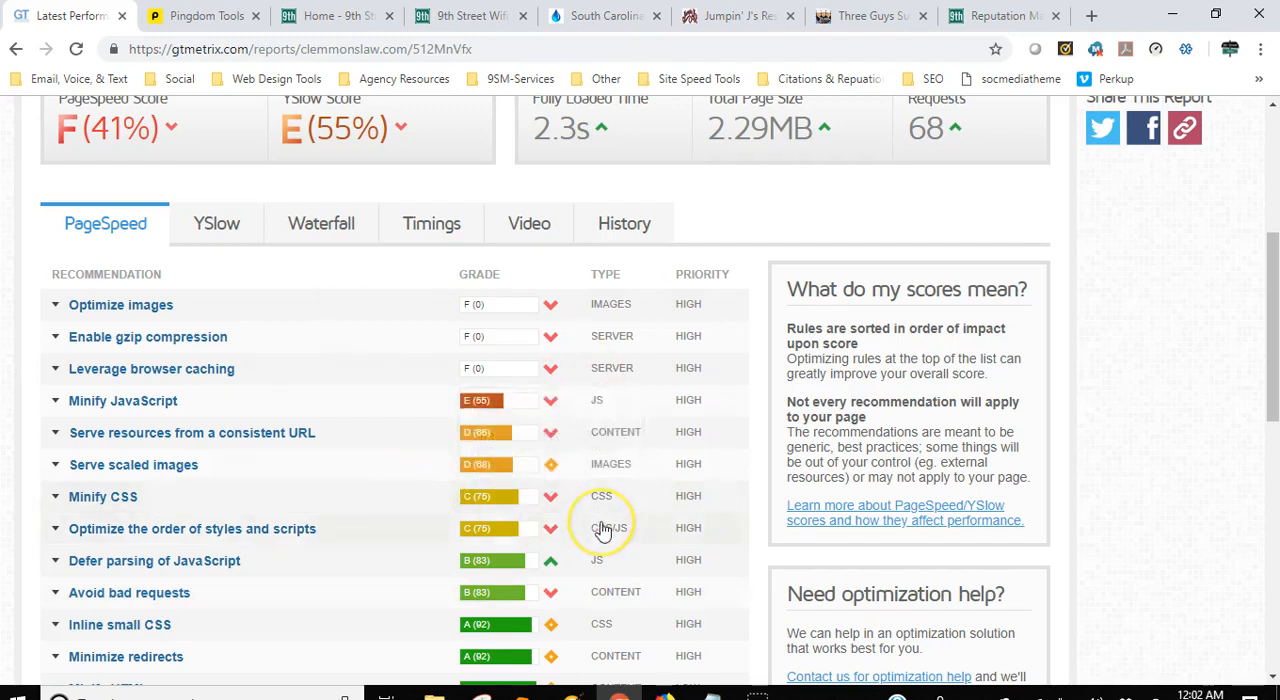
scroll("up", 3)
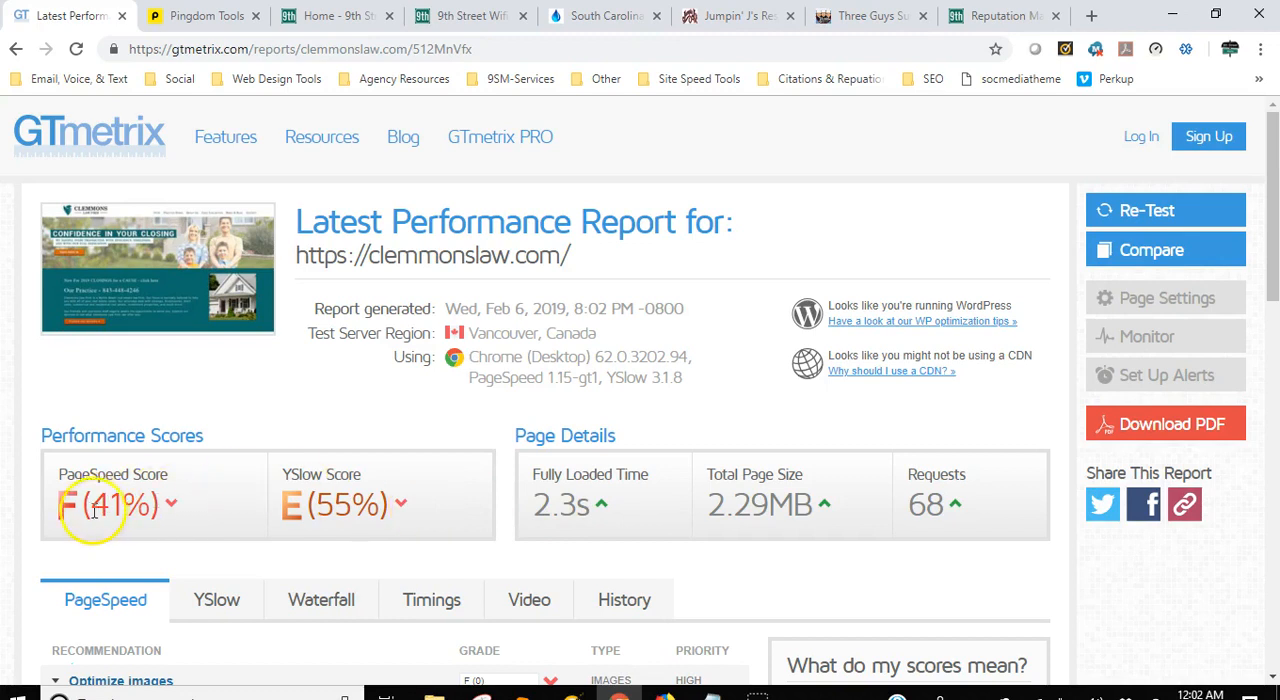
mouse_move(324, 468)
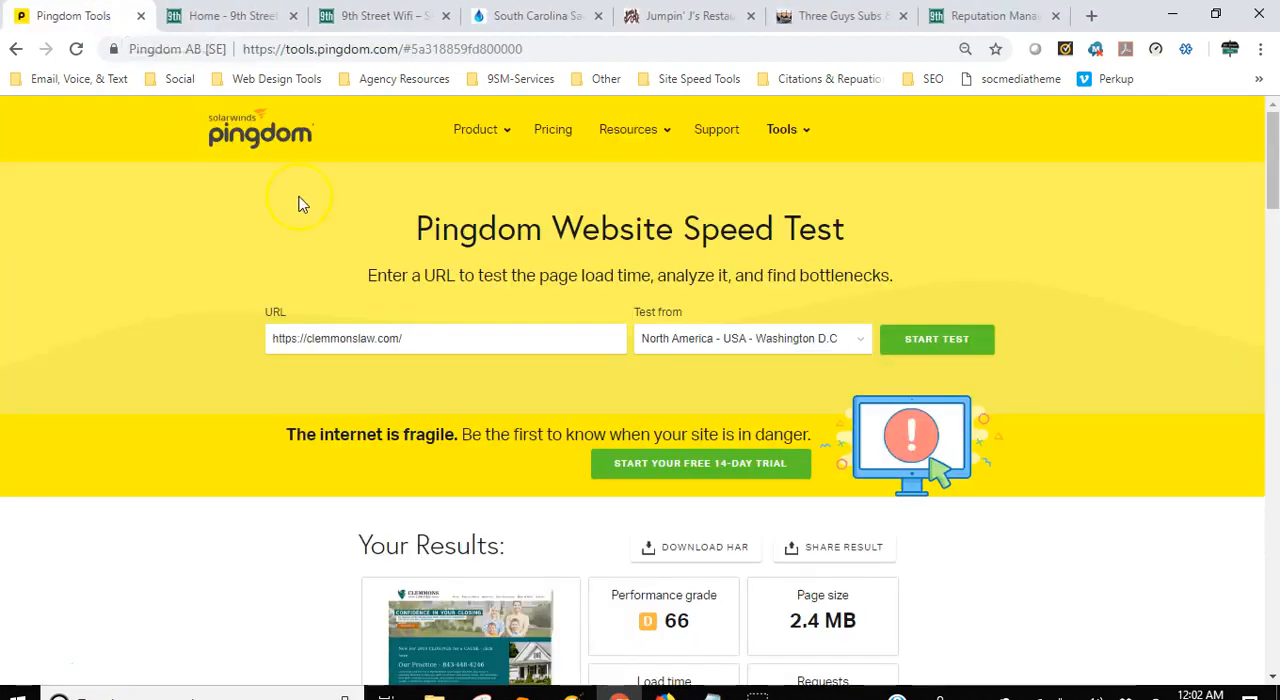
mouse_move(358, 238)
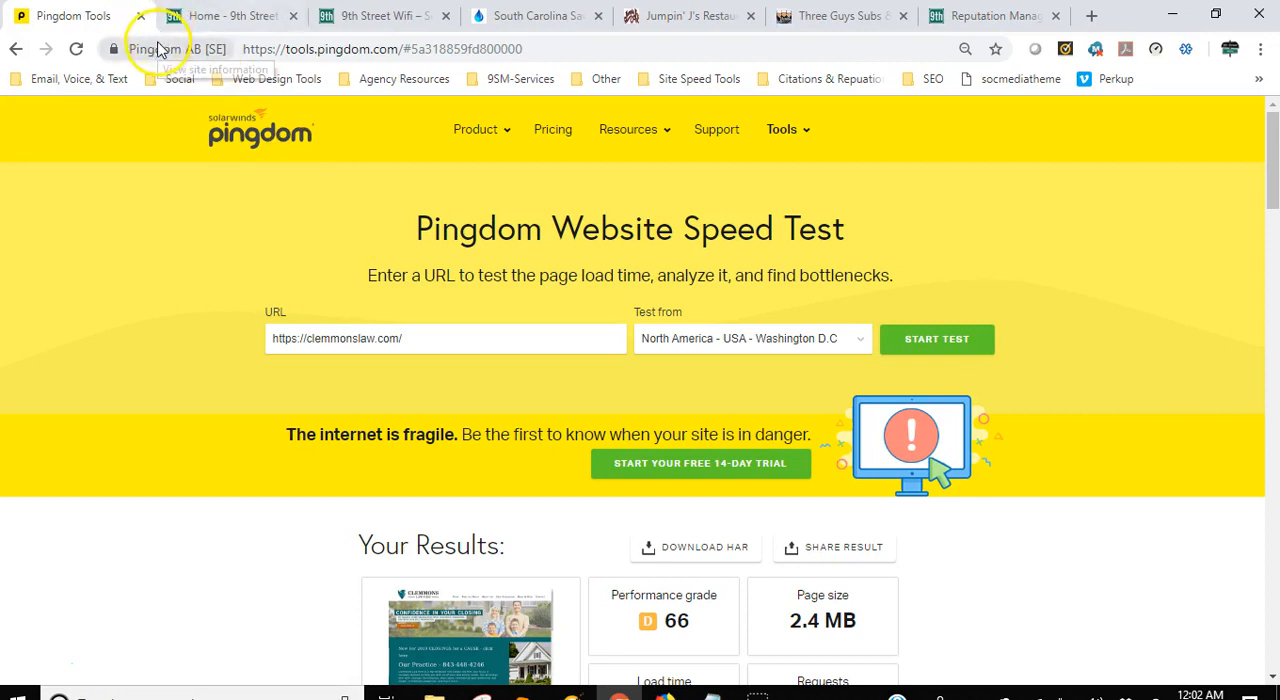
mouse_move(176, 98)
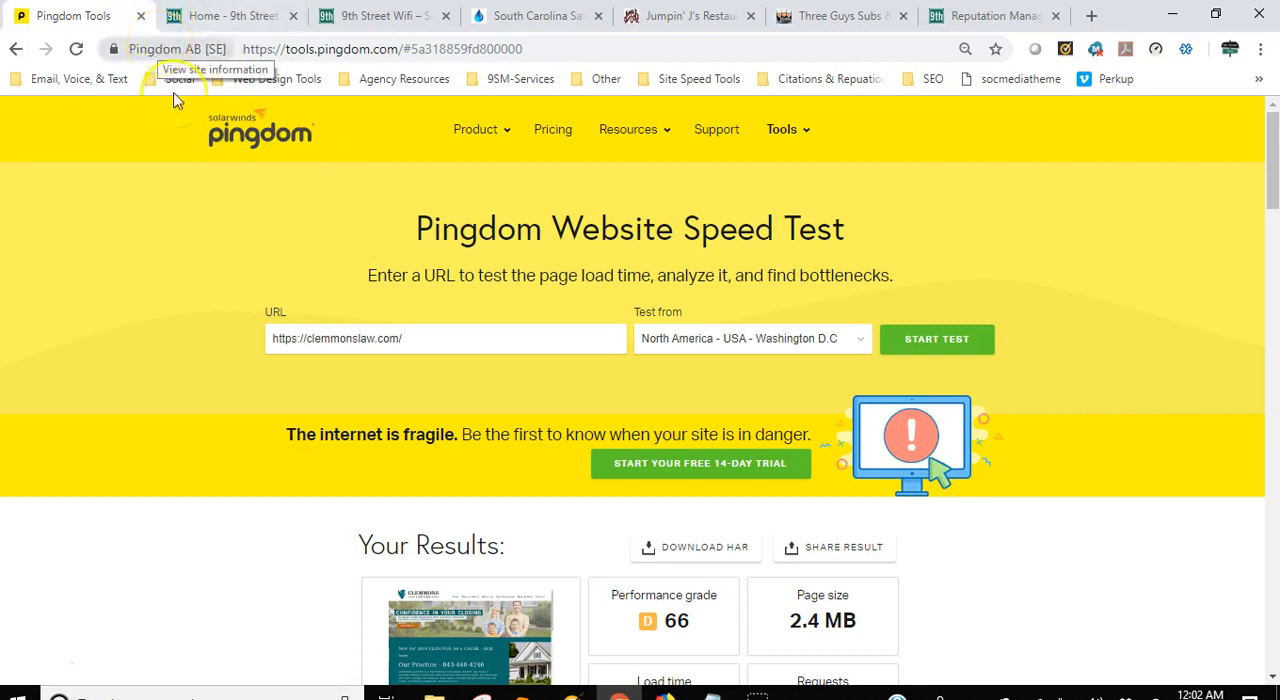
Scroll to Pingdom's results for clemmonslaw.com: grade 66, 2.4 MB, 1.90 s, 69 requests.
scroll("down", 3)
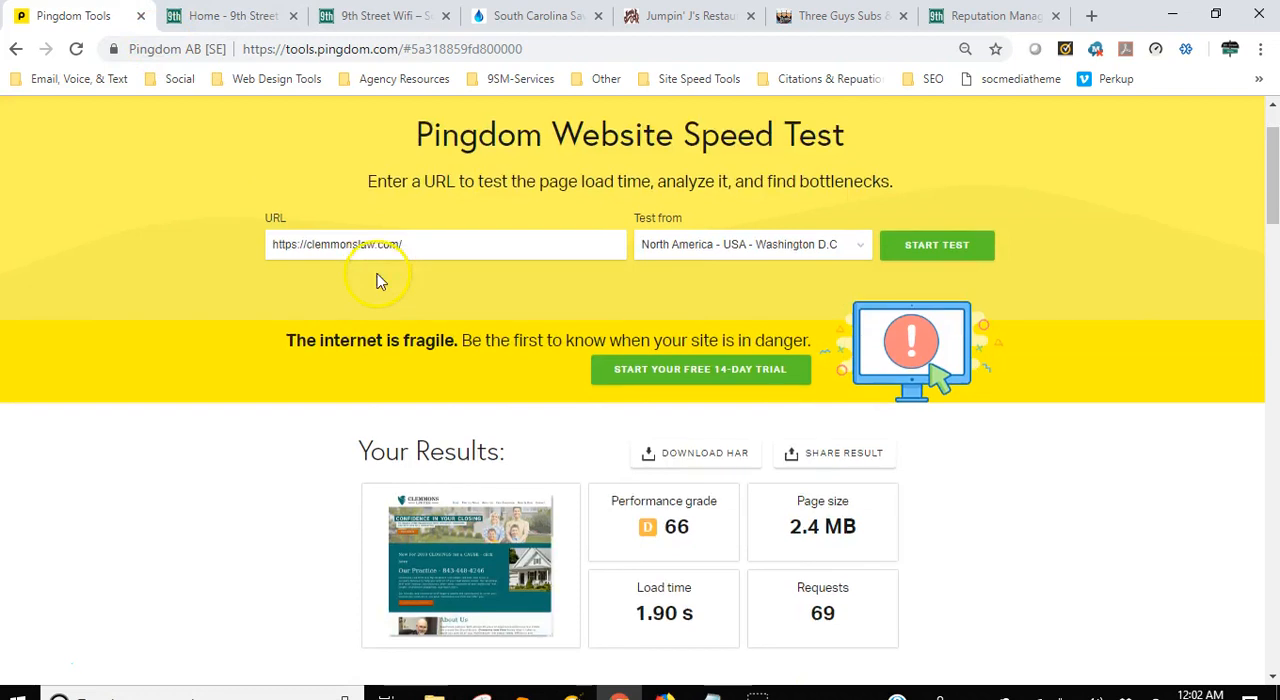
scroll("down", 3)
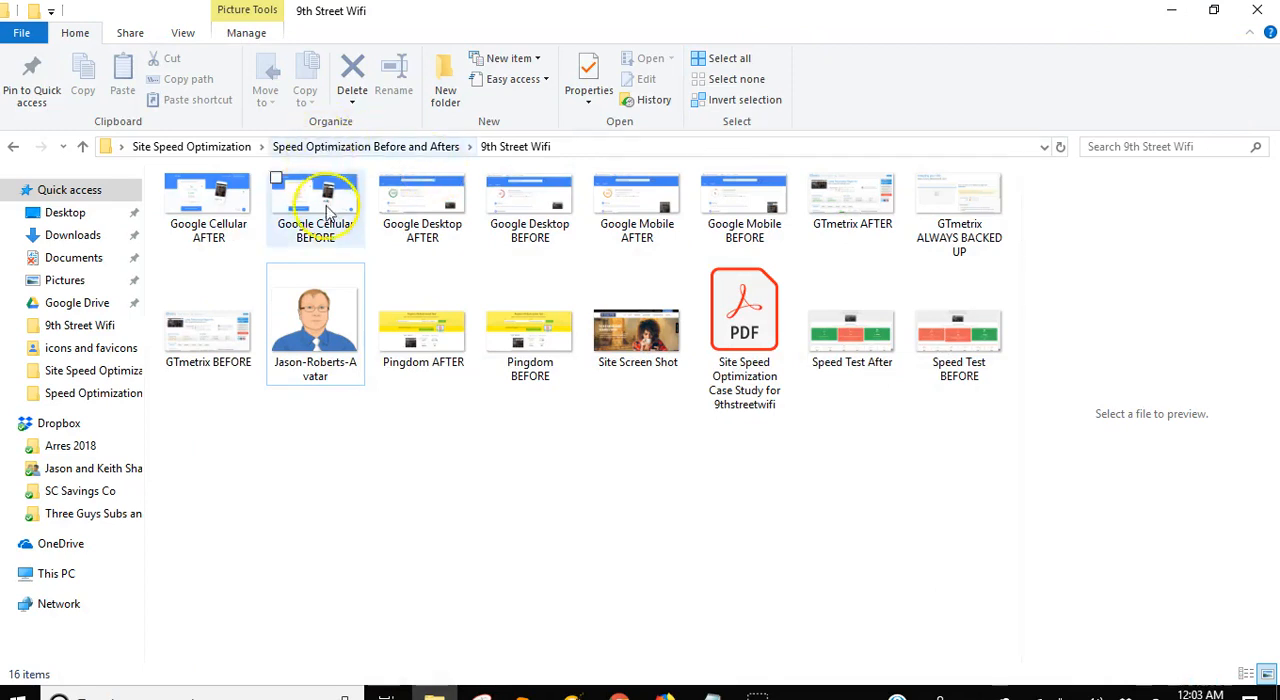
left_click(316, 200)
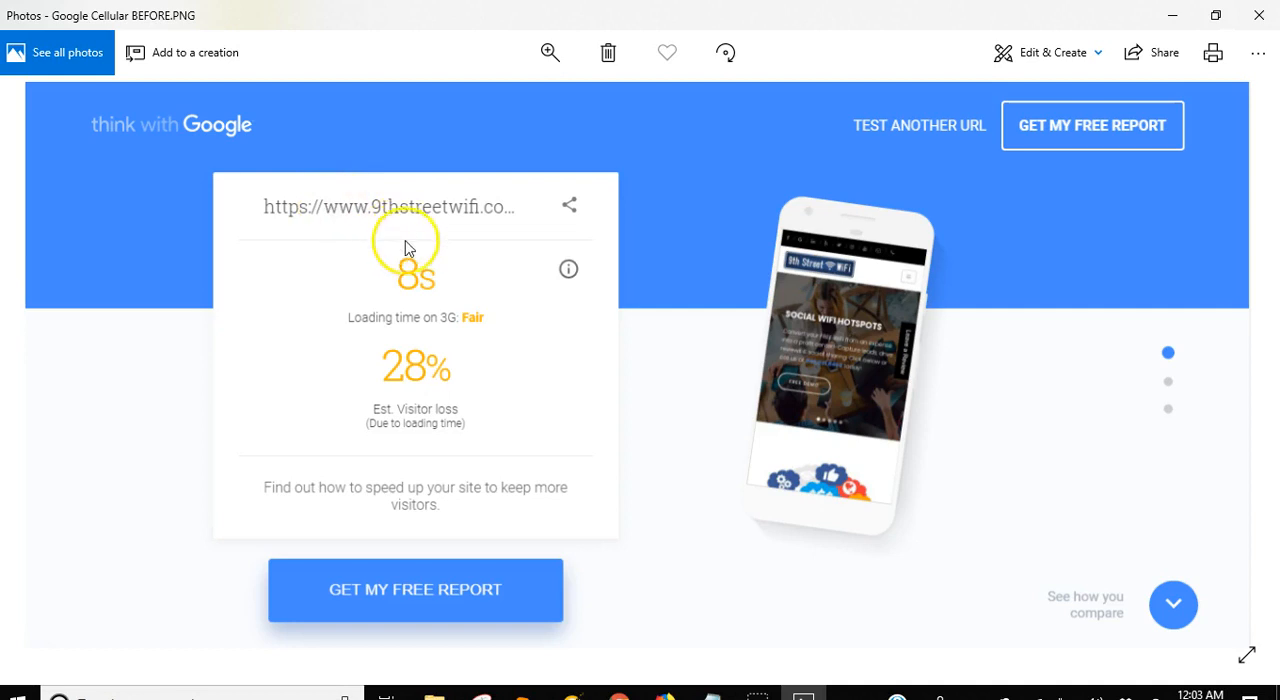
mouse_move(462, 402)
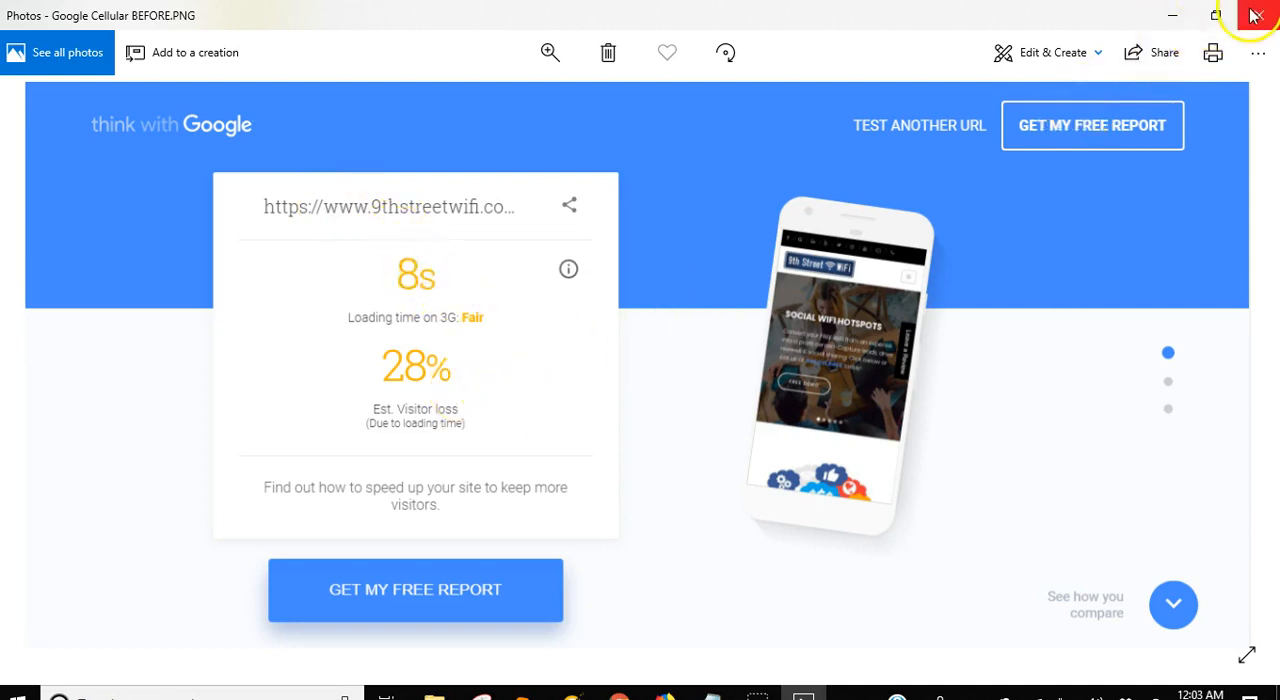
left_click(1256, 16)
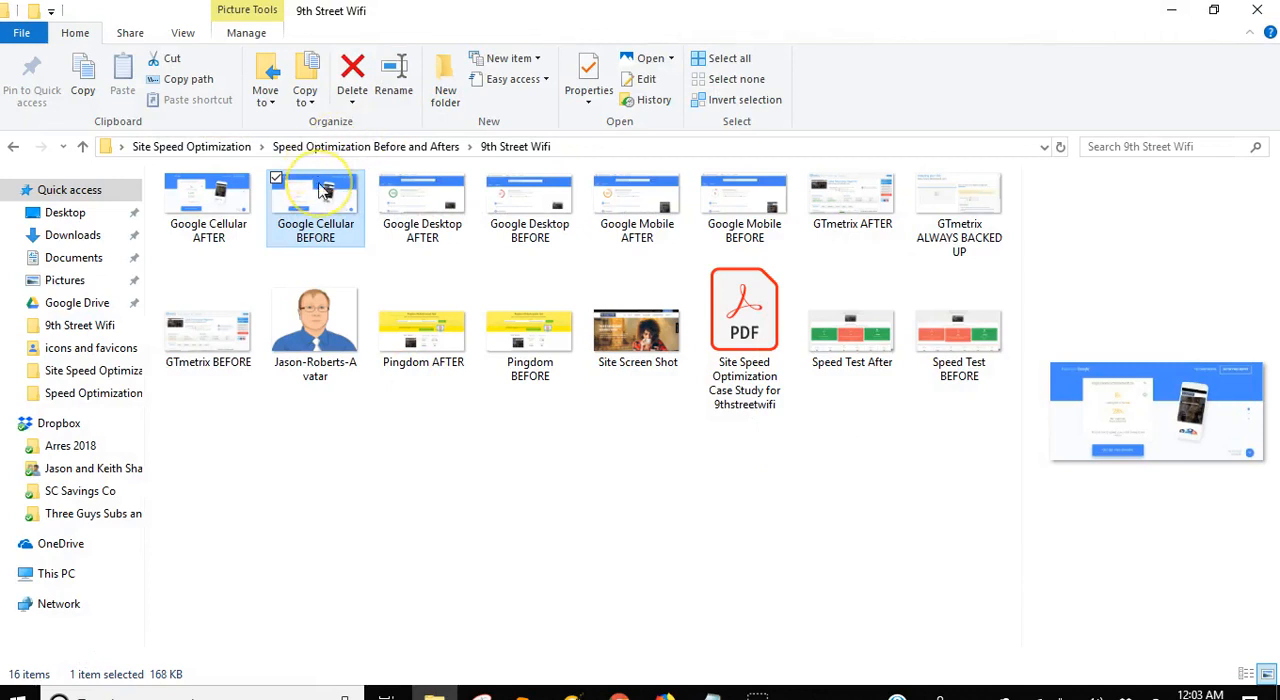
double_click(316, 196)
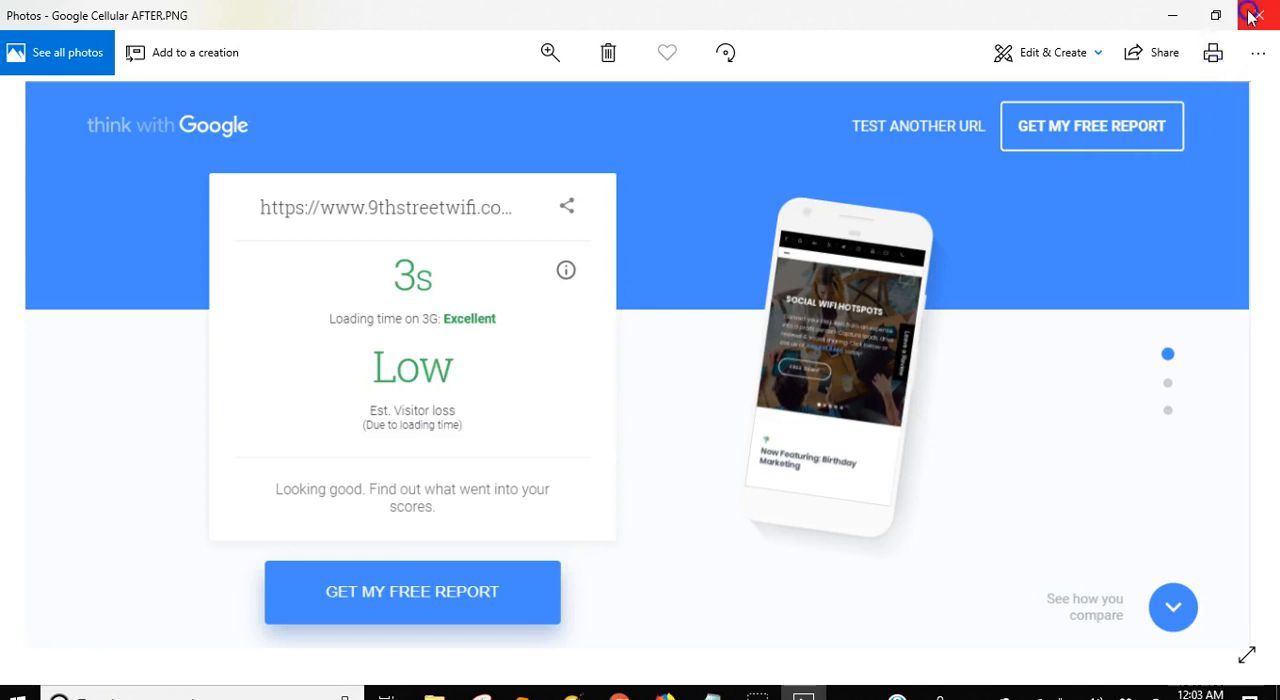
mouse_move(1256, 18)
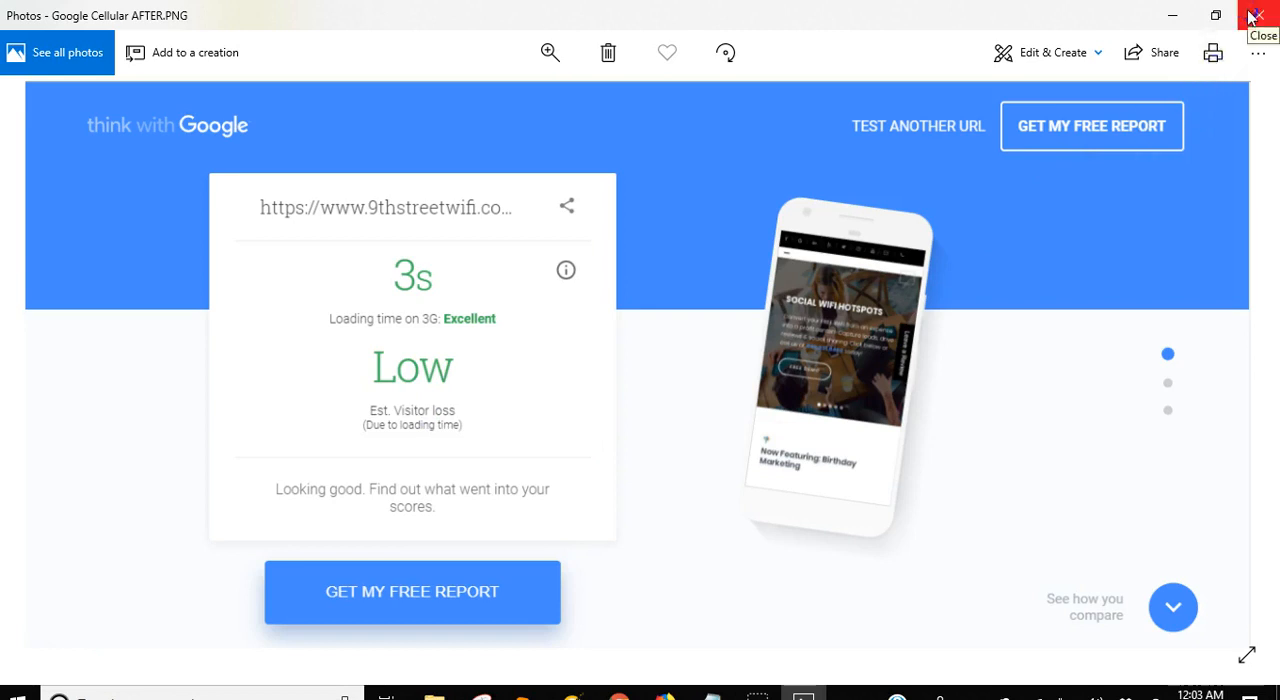
left_click(1256, 16)
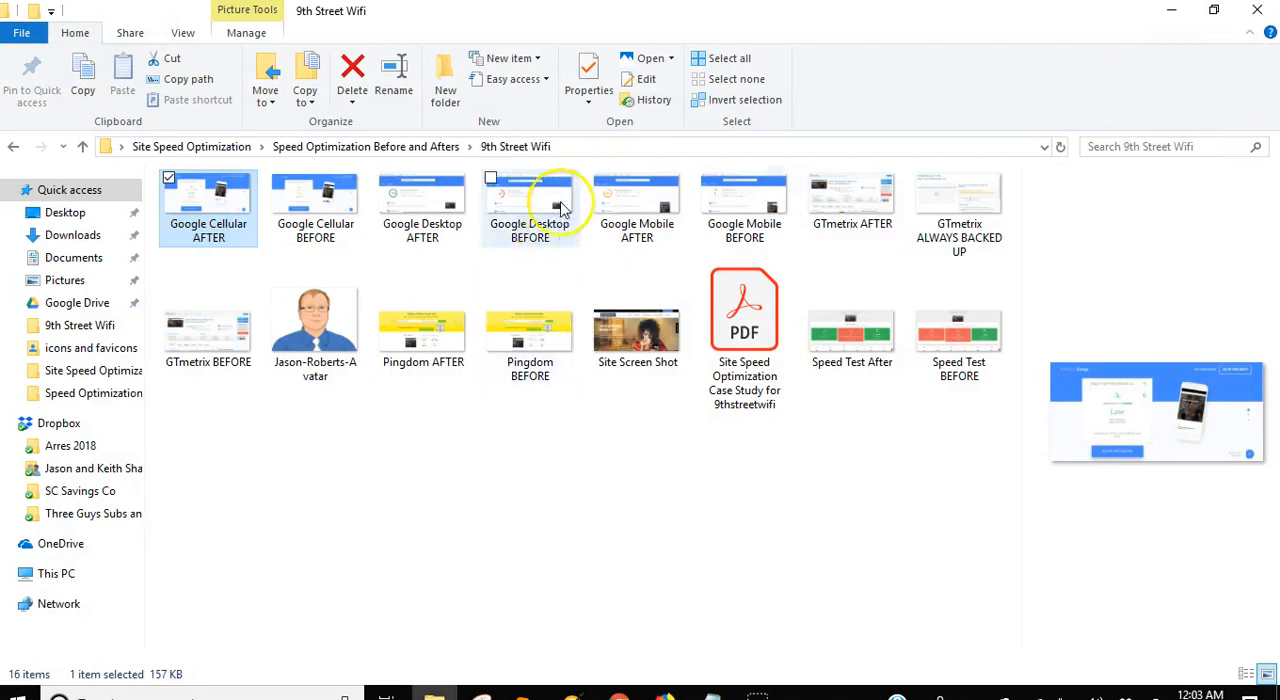
double_click(530, 200)
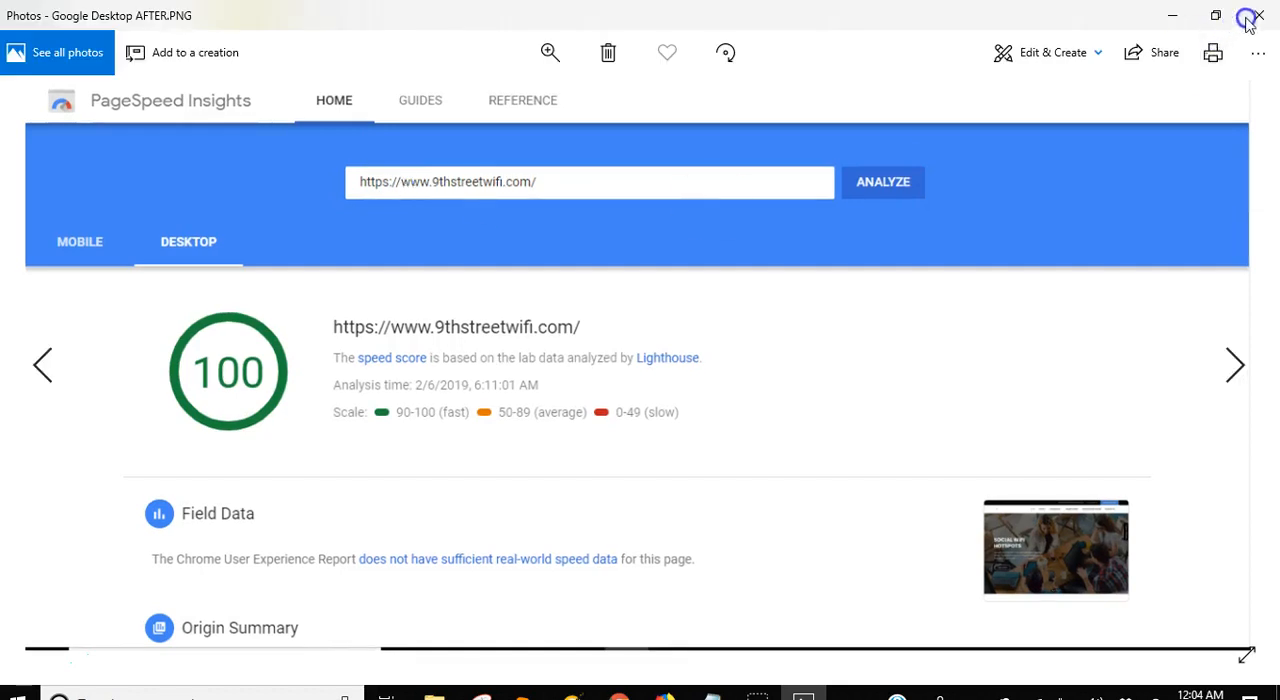
left_click(1256, 16)
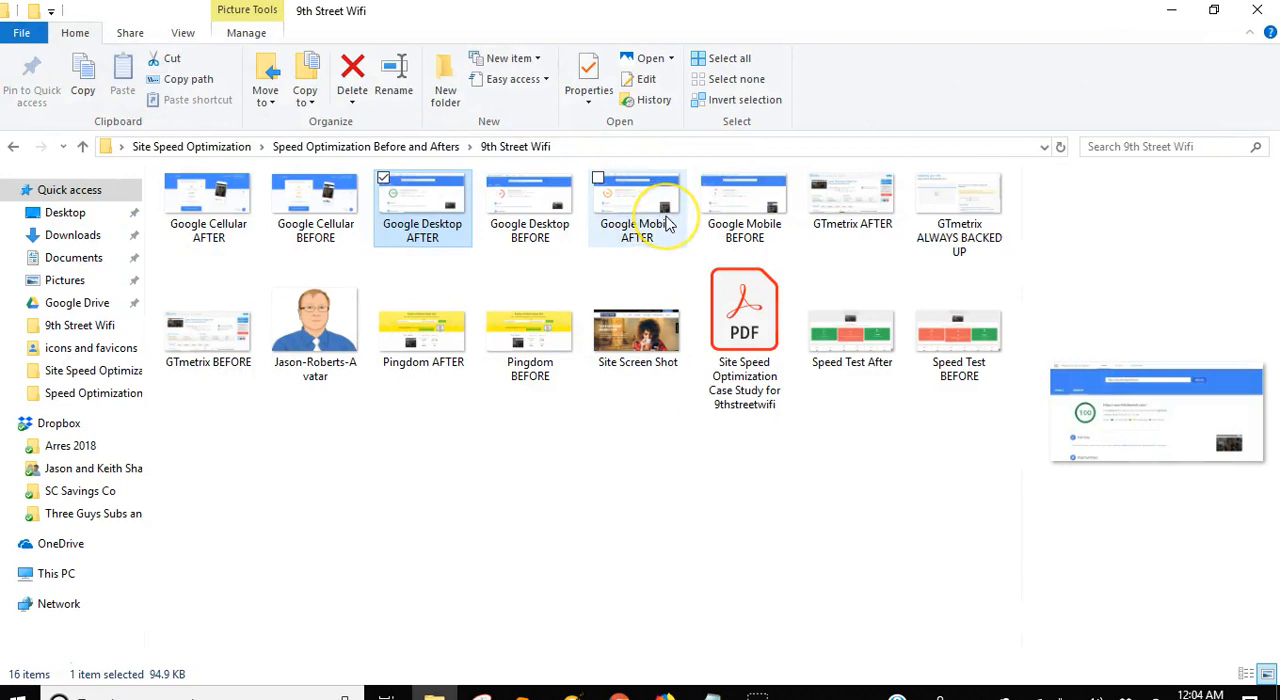
mouse_move(744, 204)
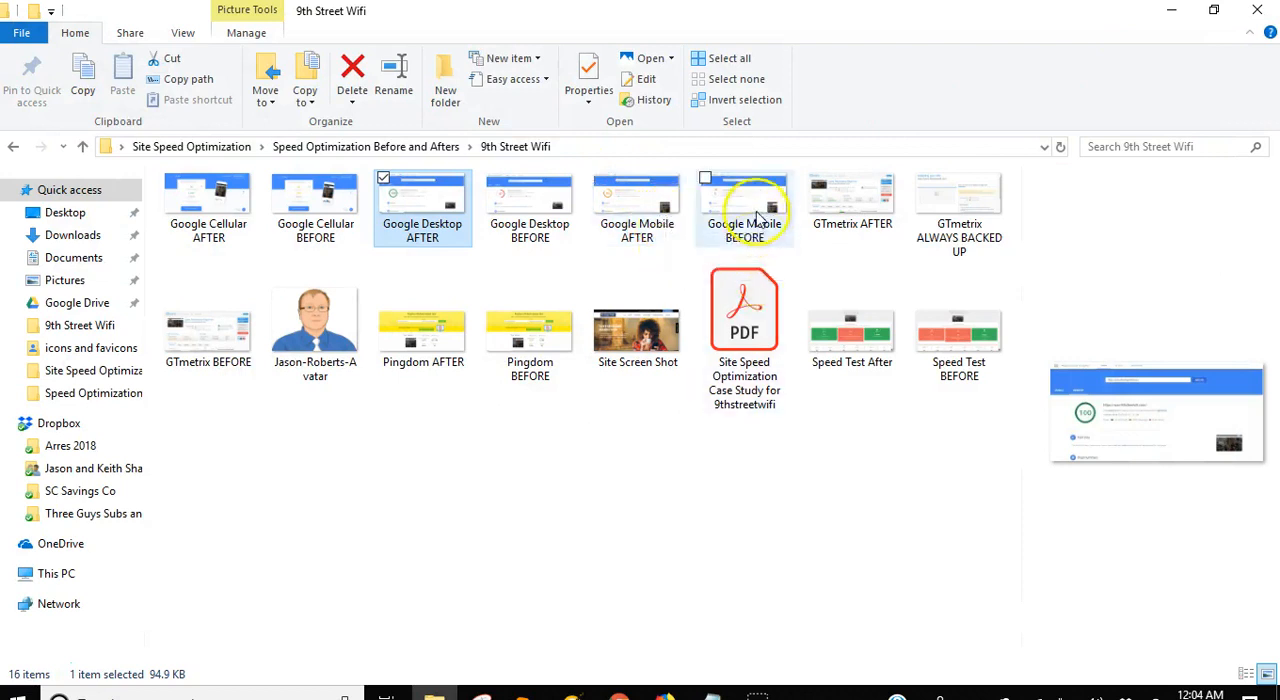
left_click(744, 200)
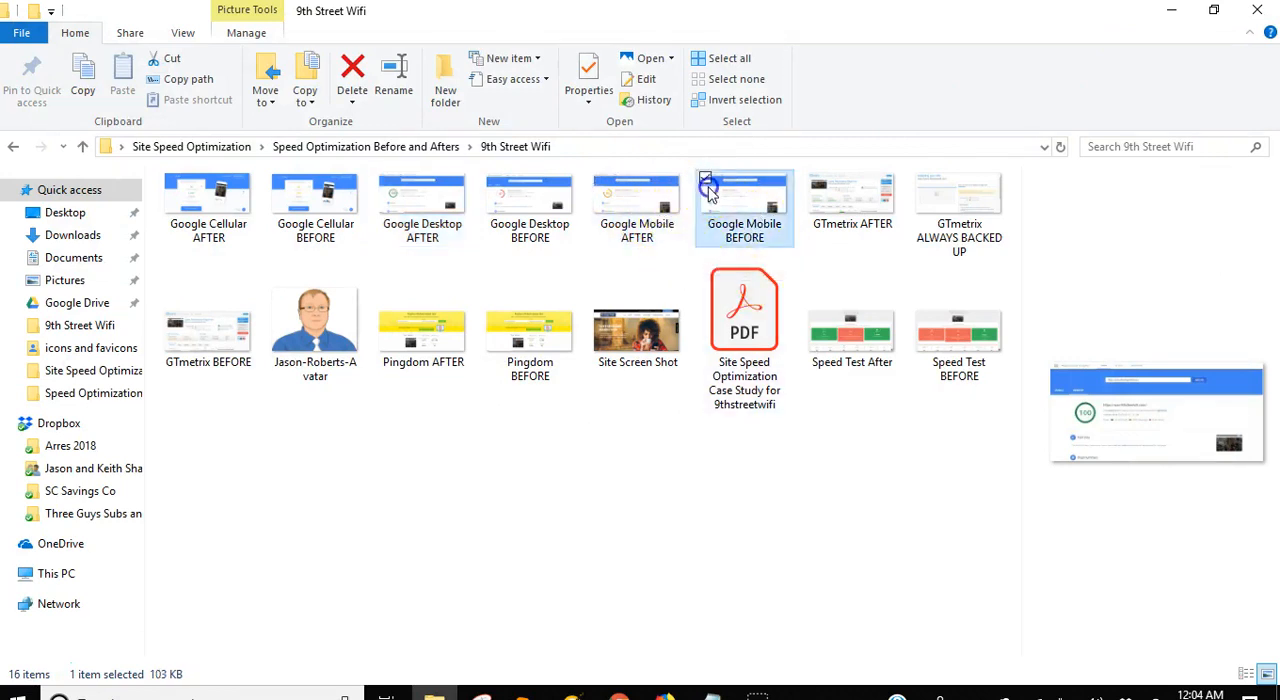
double_click(744, 196)
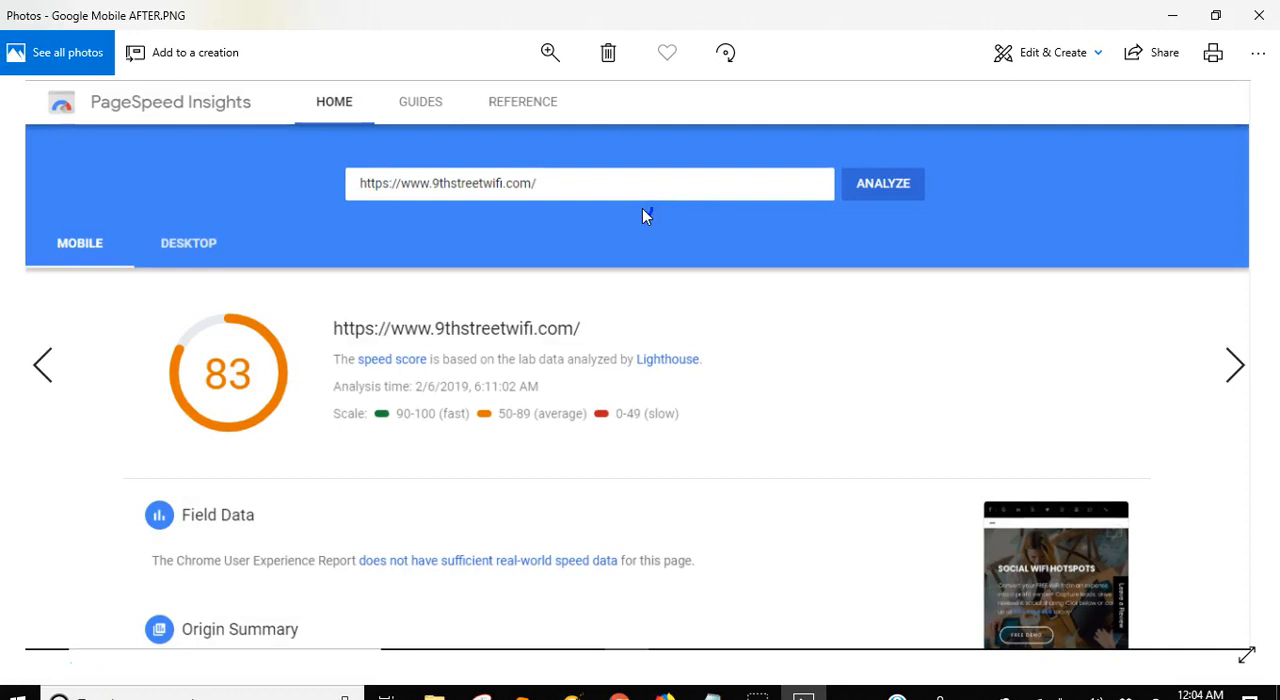
mouse_move(1260, 16)
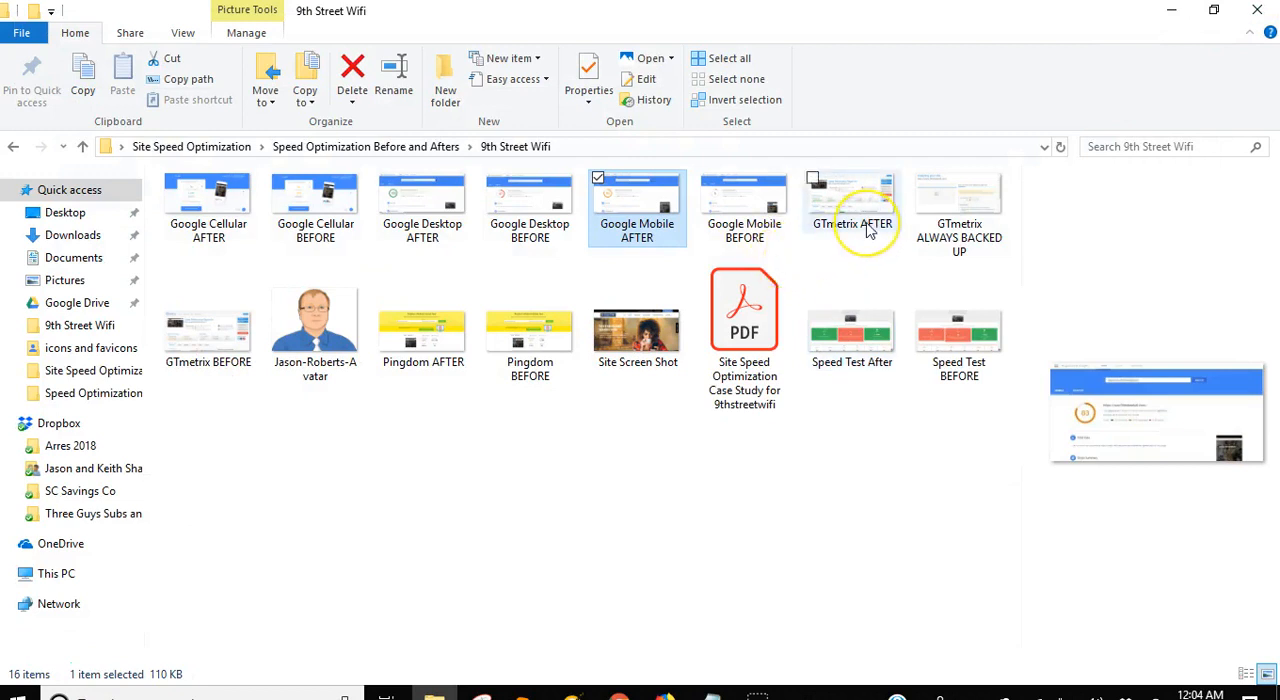
mouse_move(864, 210)
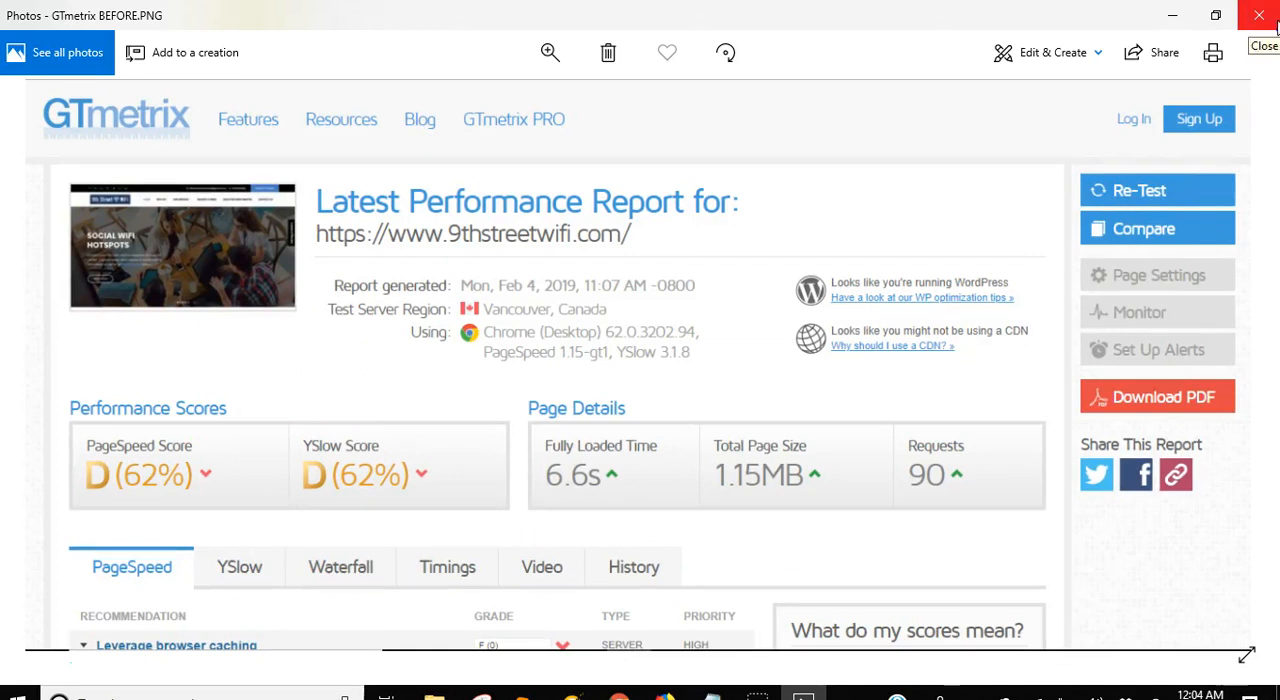
left_click(1258, 16)
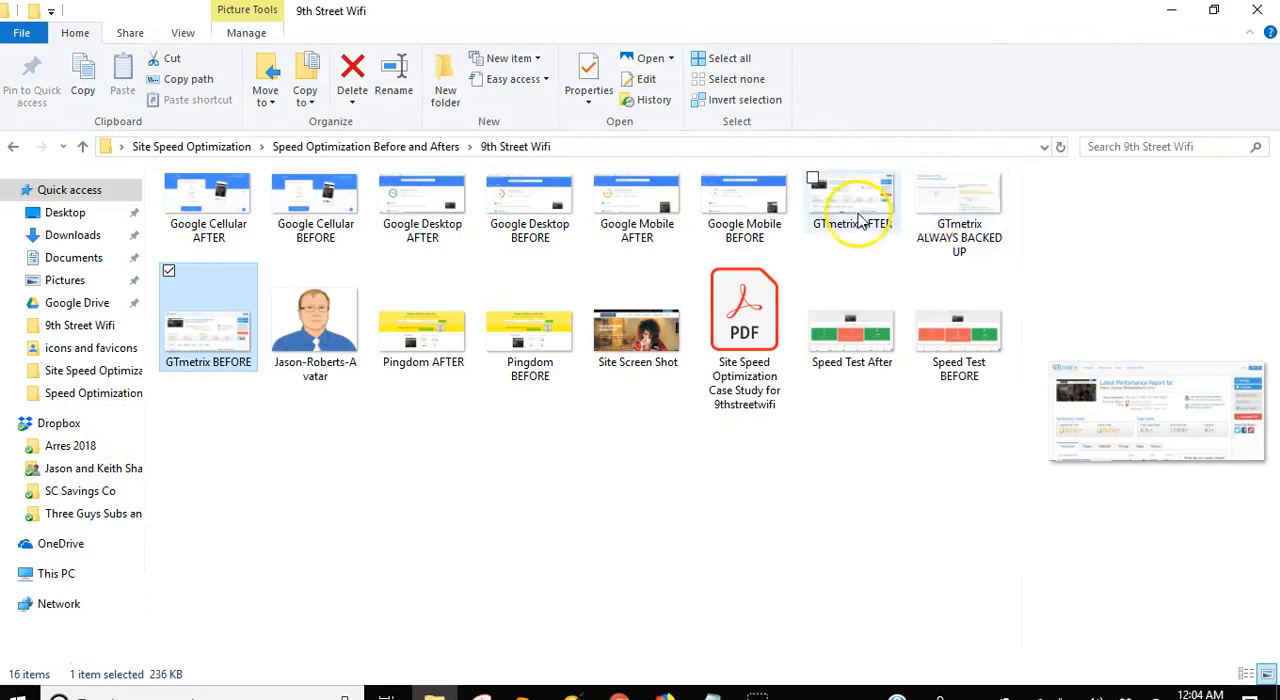
double_click(852, 196)
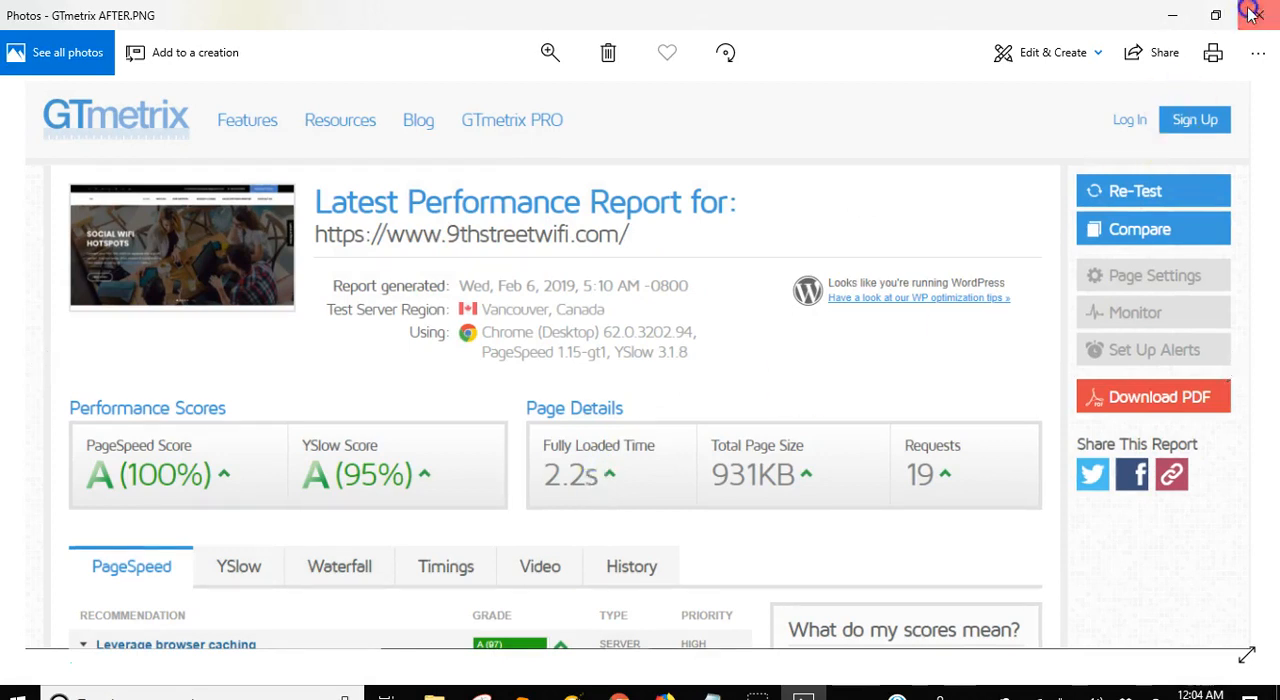
left_click(1256, 16)
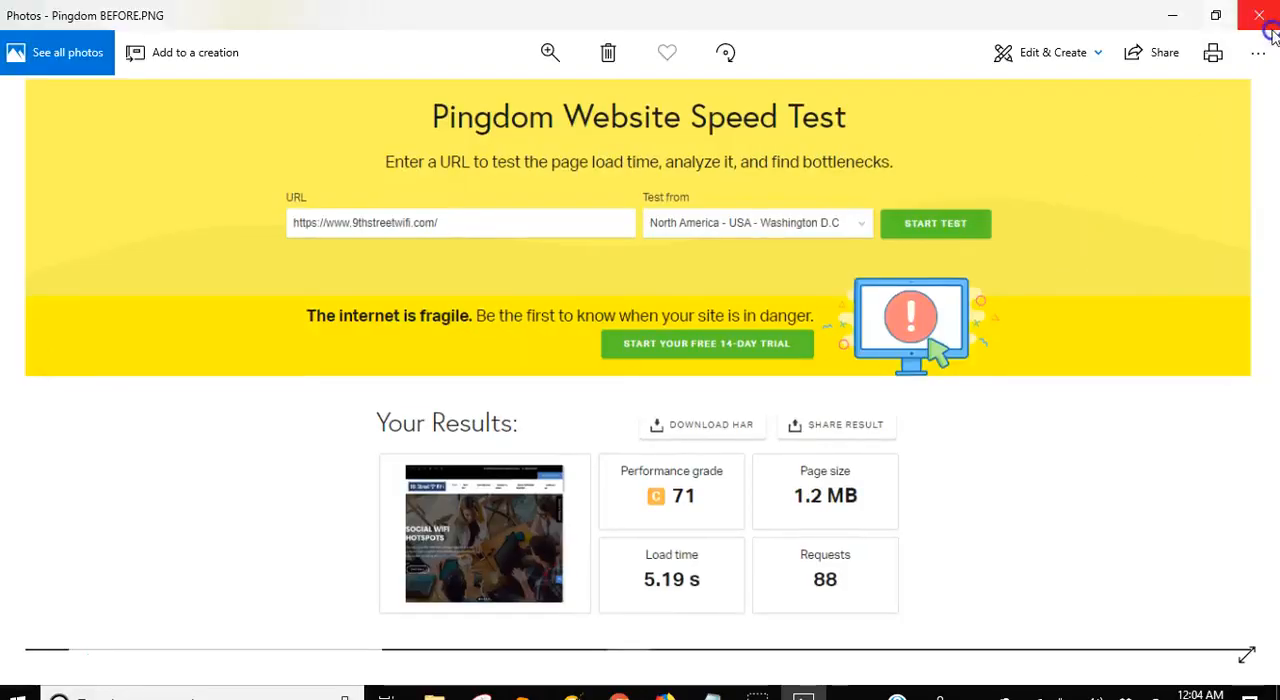
mouse_move(1260, 16)
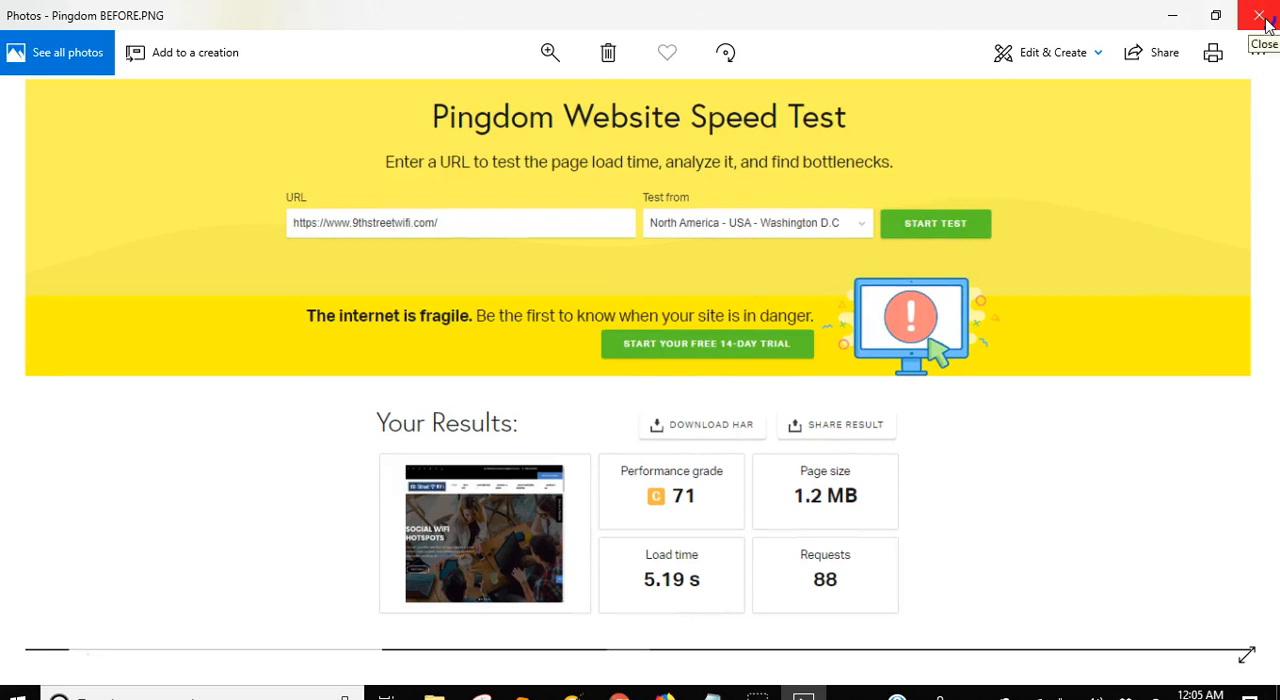
left_click(1266, 16)
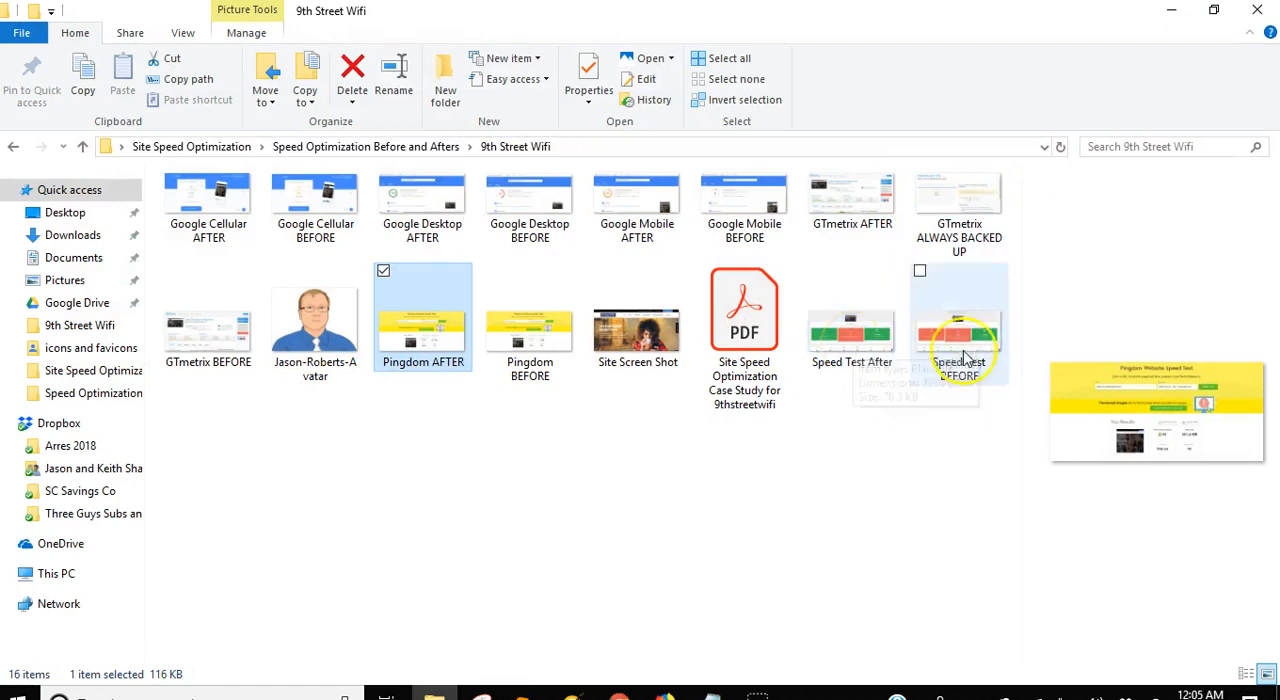
View the Speed Test before (62, 208 requests) and after (92, 29 requests) screenshots, then hide the folder.
double_click(960, 330)
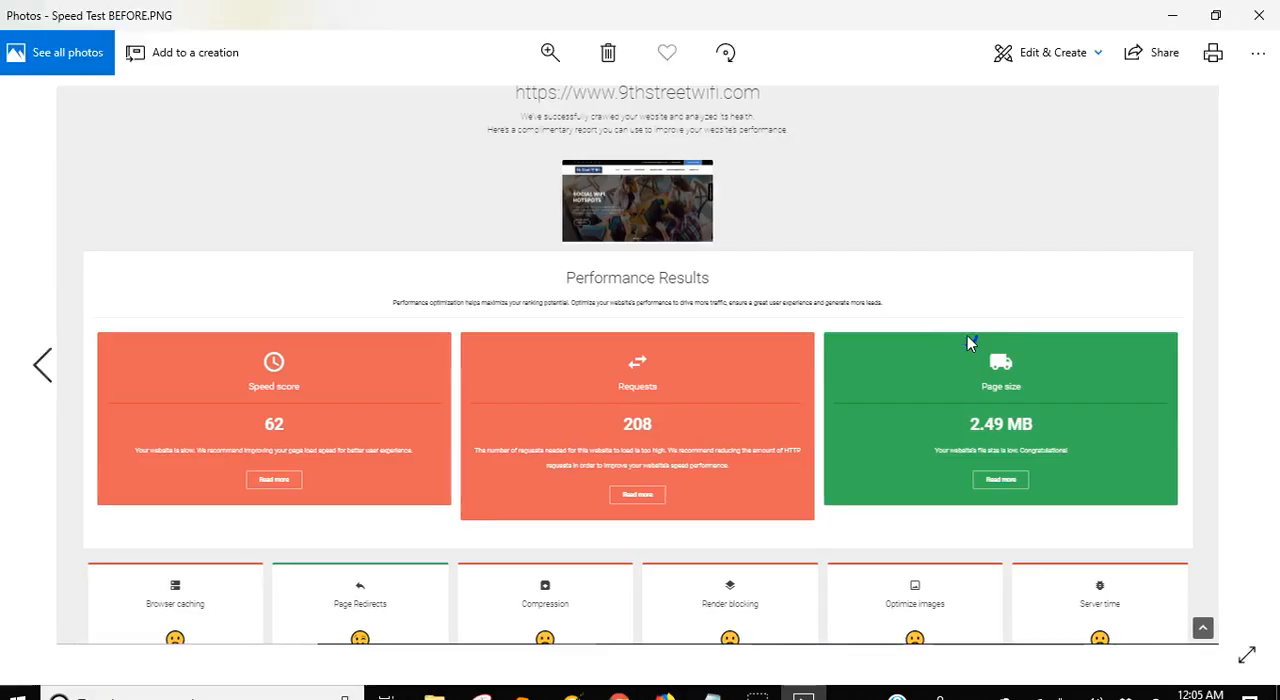
mouse_move(956, 384)
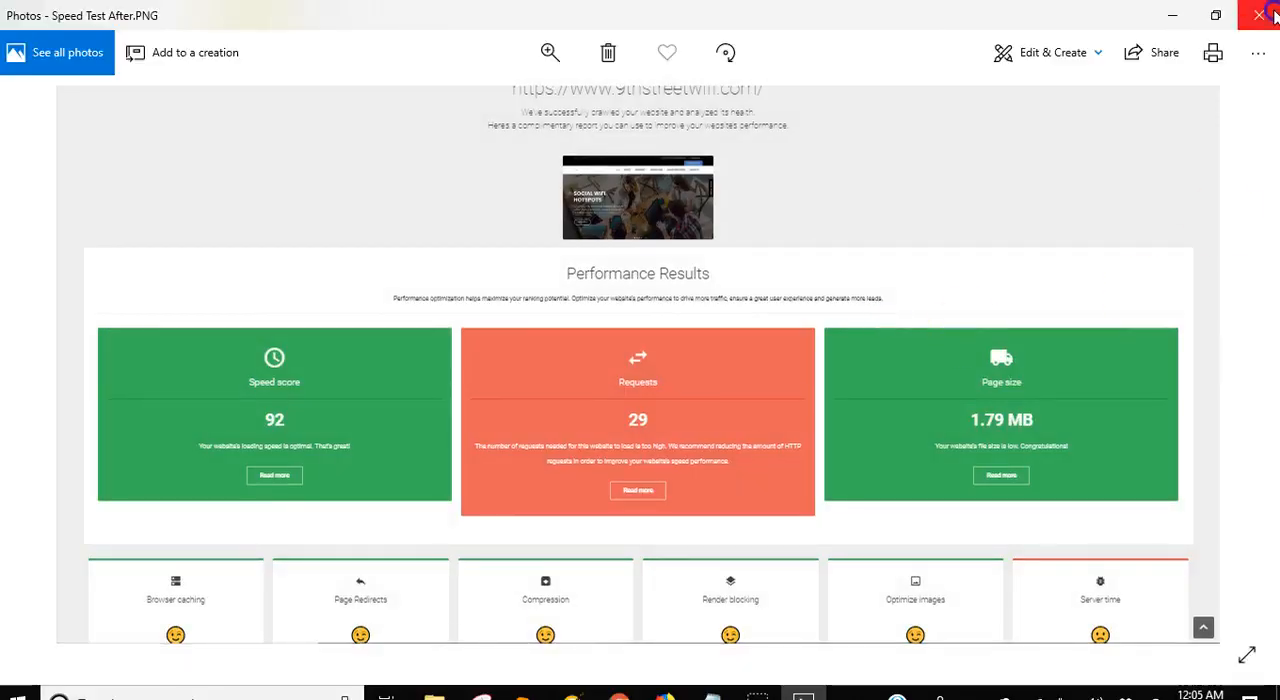
mouse_move(1264, 16)
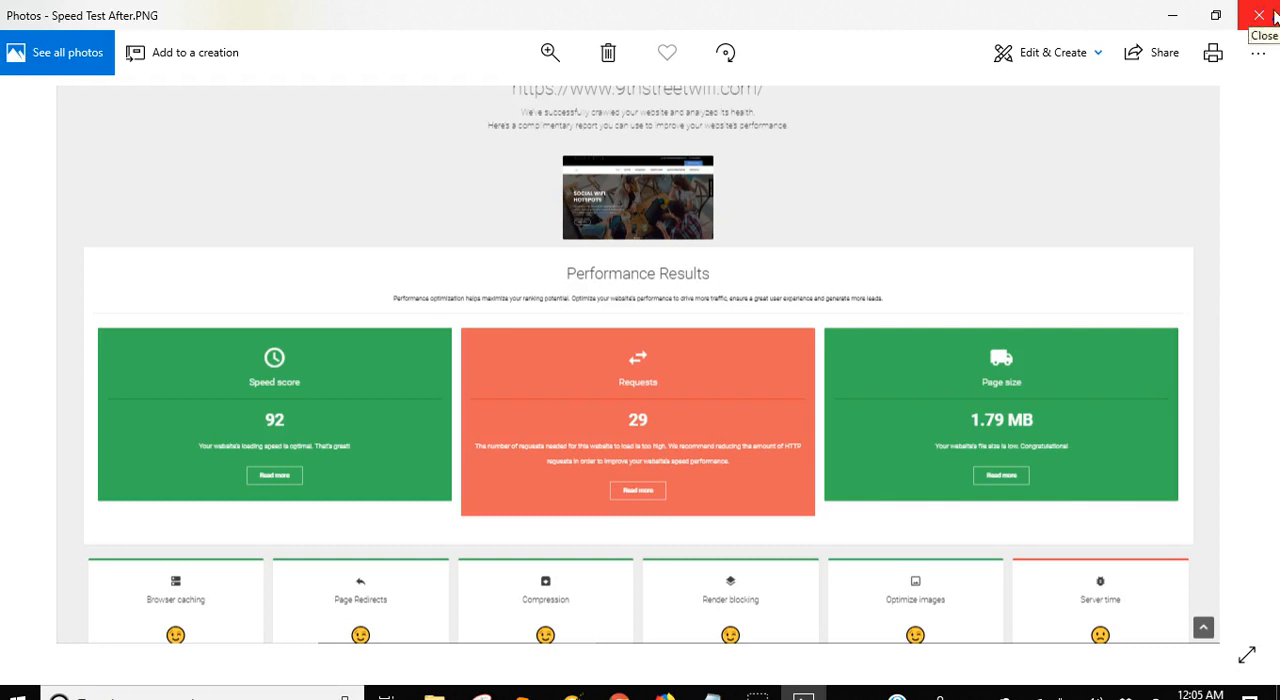
left_click(638, 414)
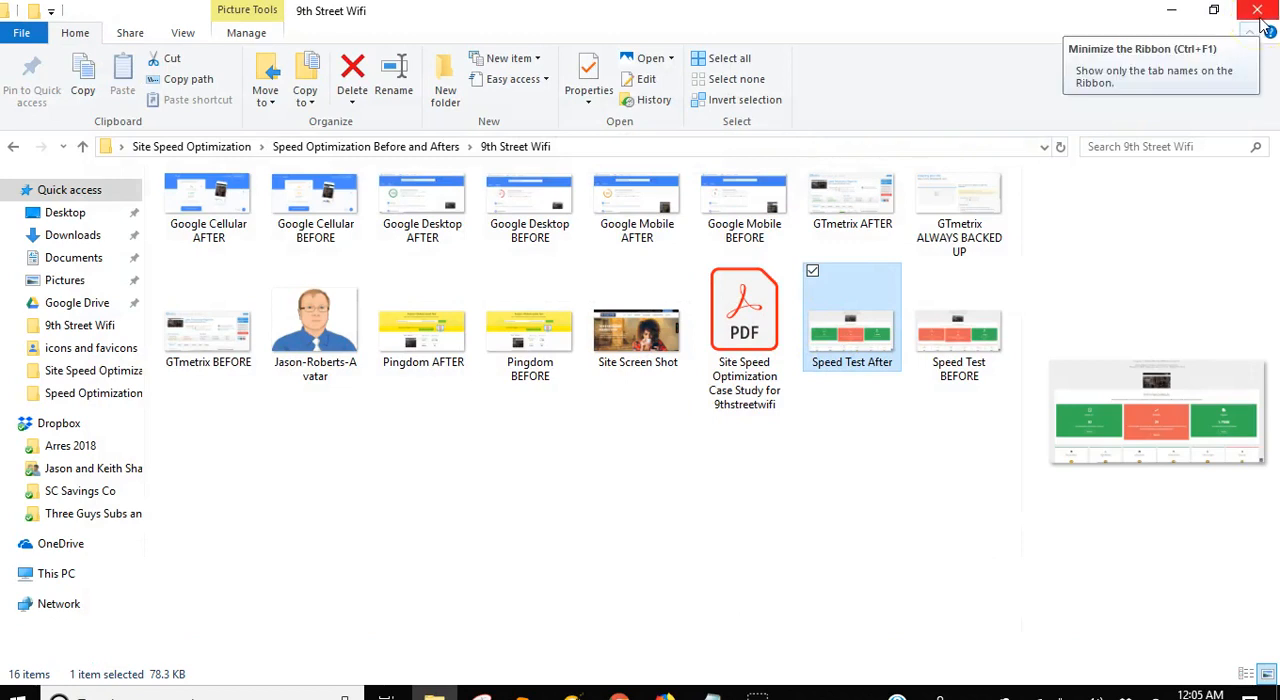
left_click(1256, 12)
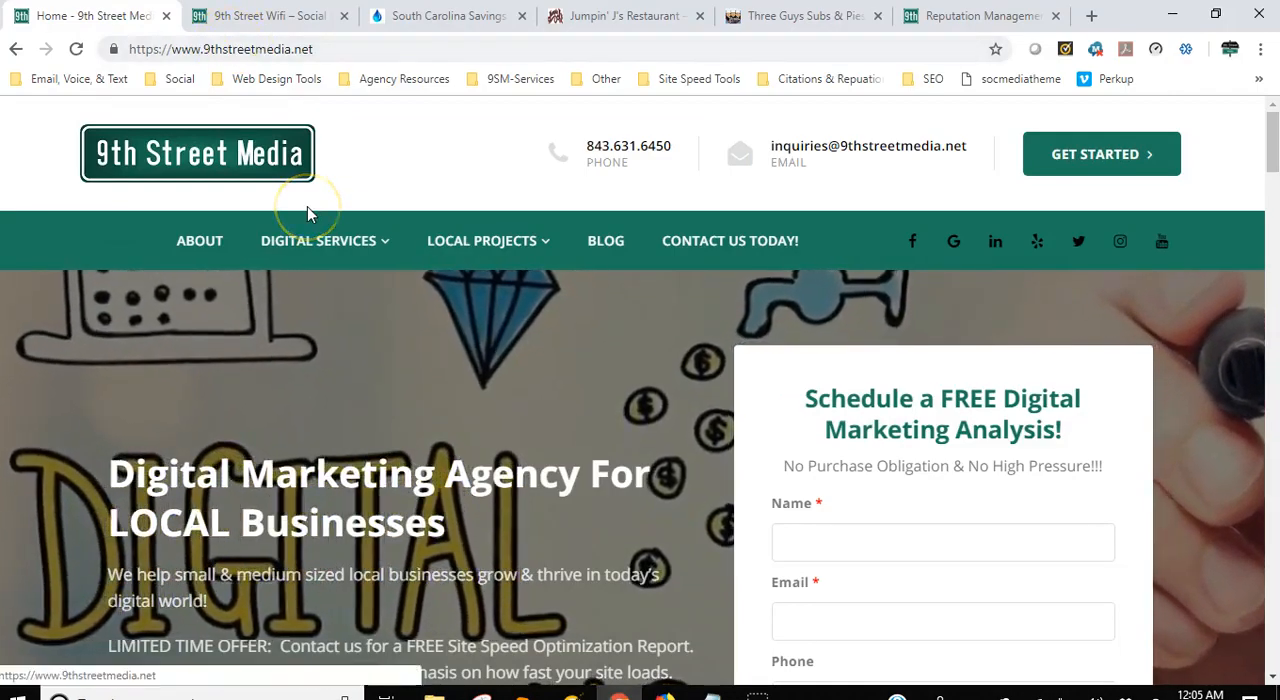
scroll("down", 3)
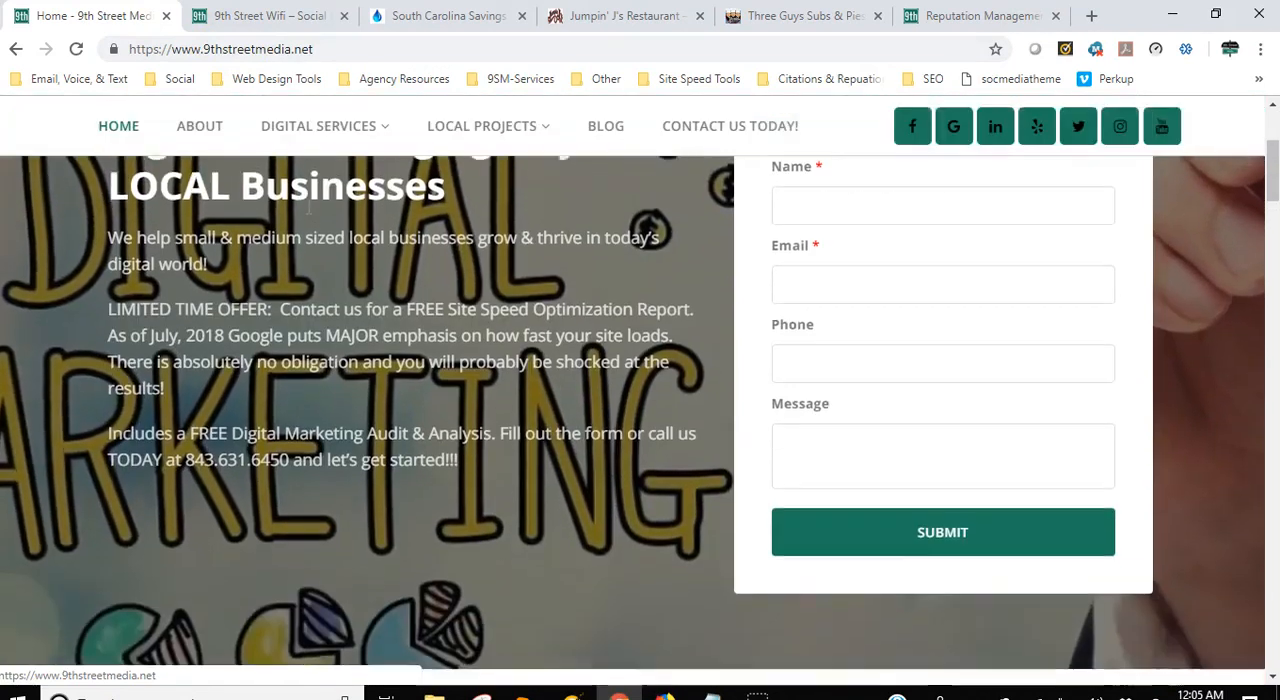
scroll("down", 3)
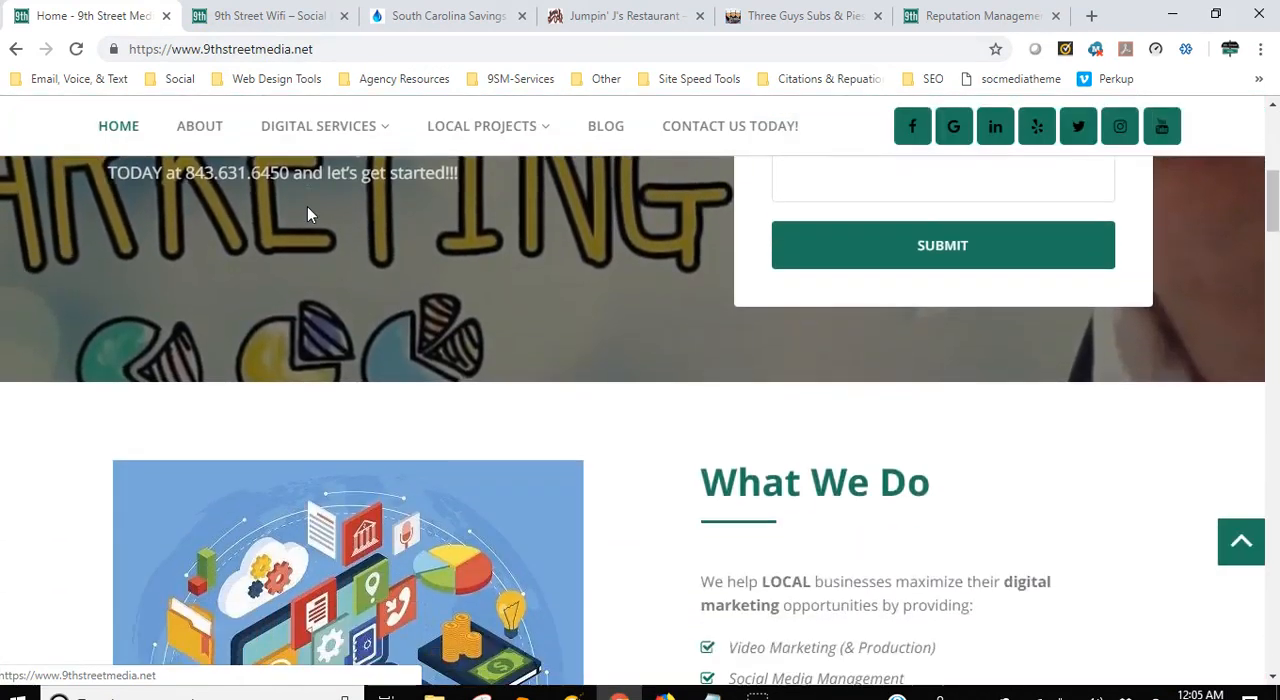
scroll("down", 3)
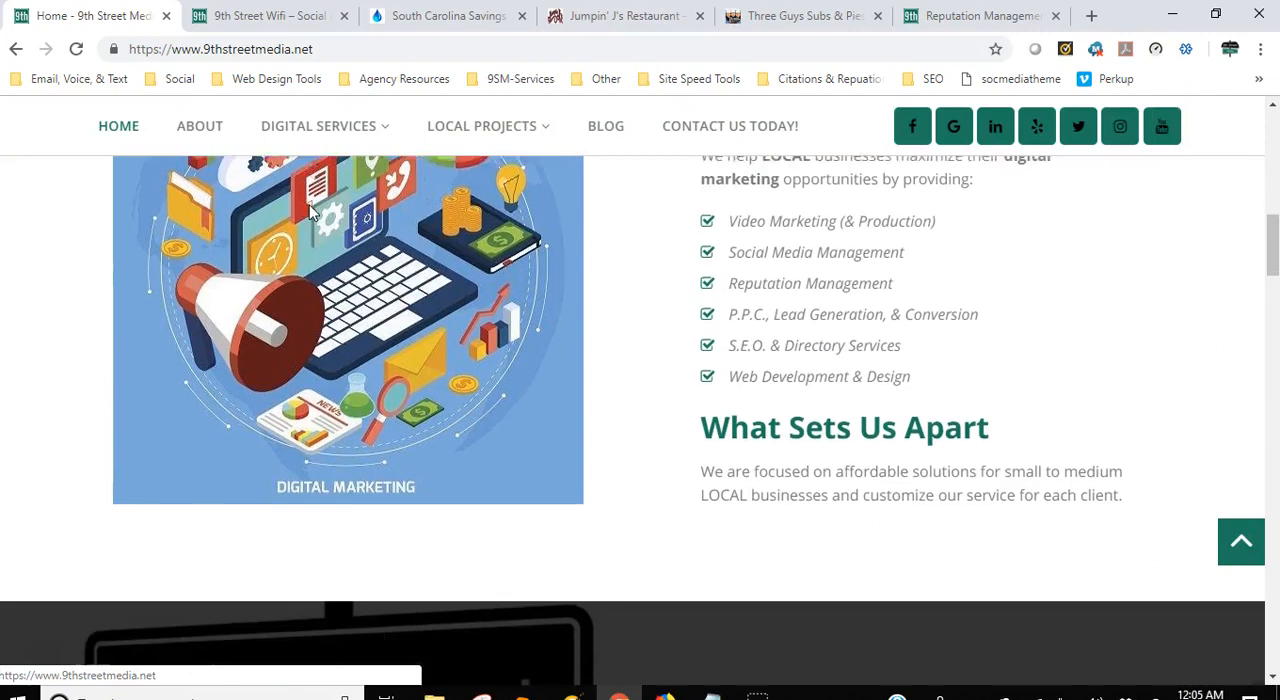
scroll("up", 3)
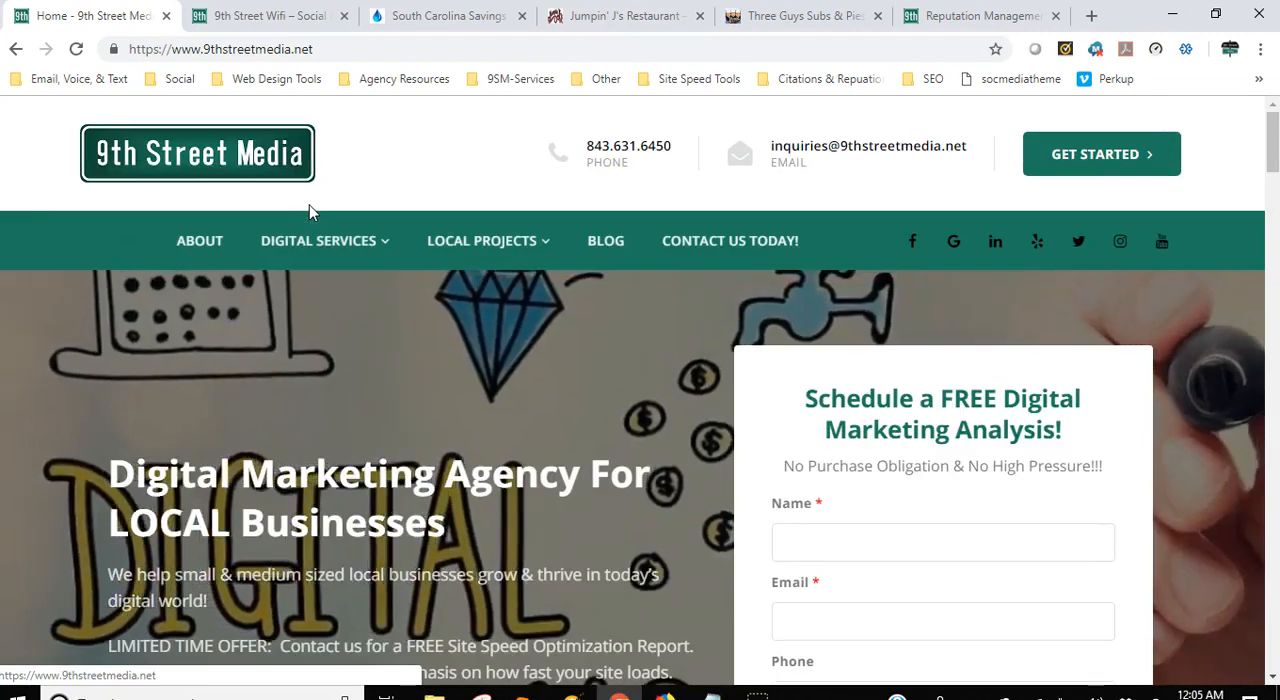
scroll("down", 3)
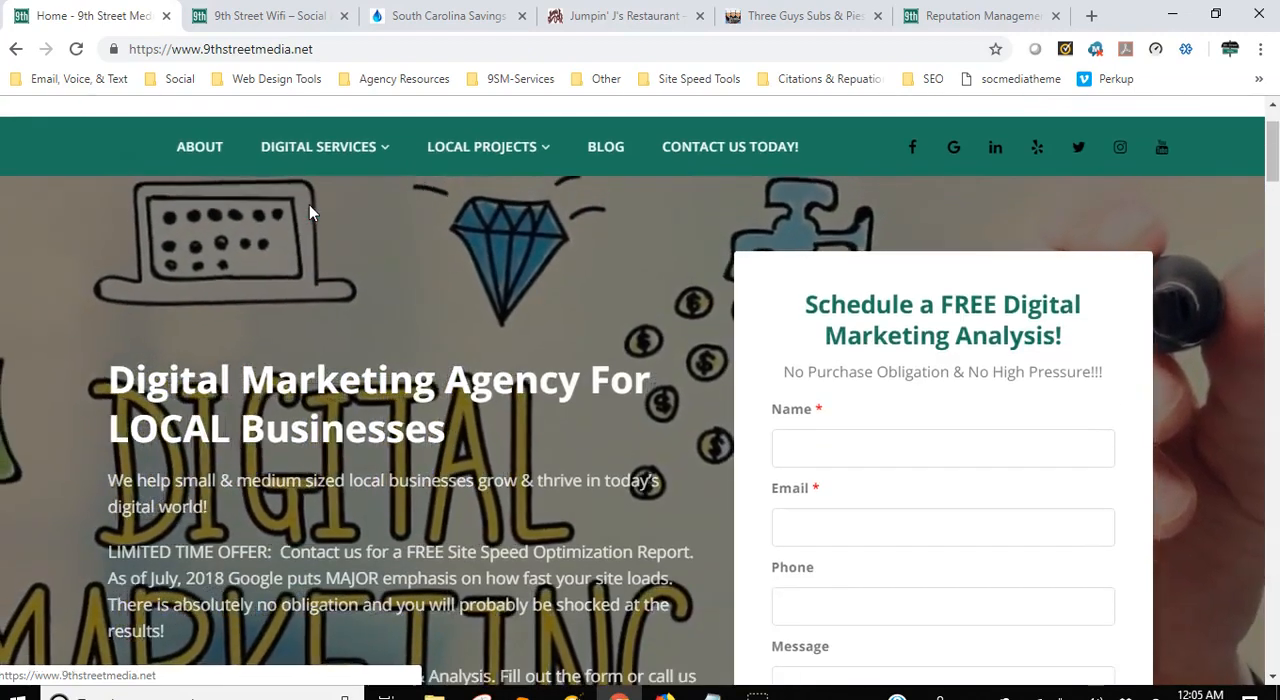
scroll("down", 3)
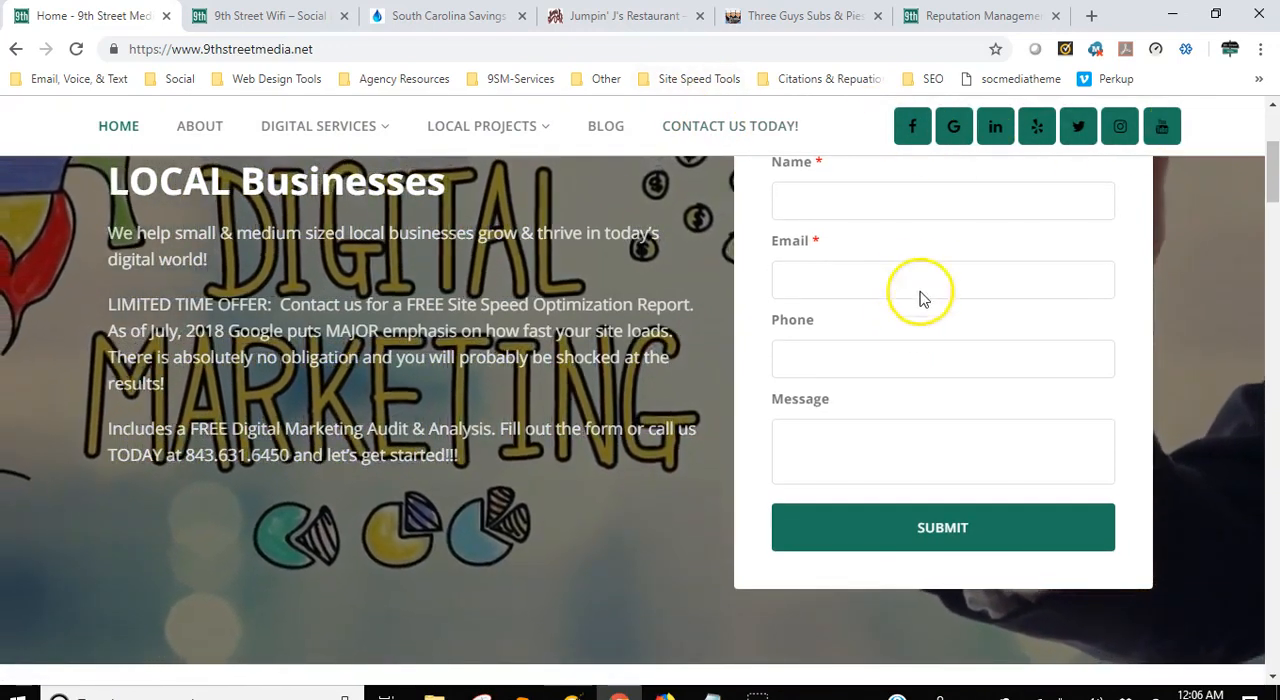
mouse_move(896, 244)
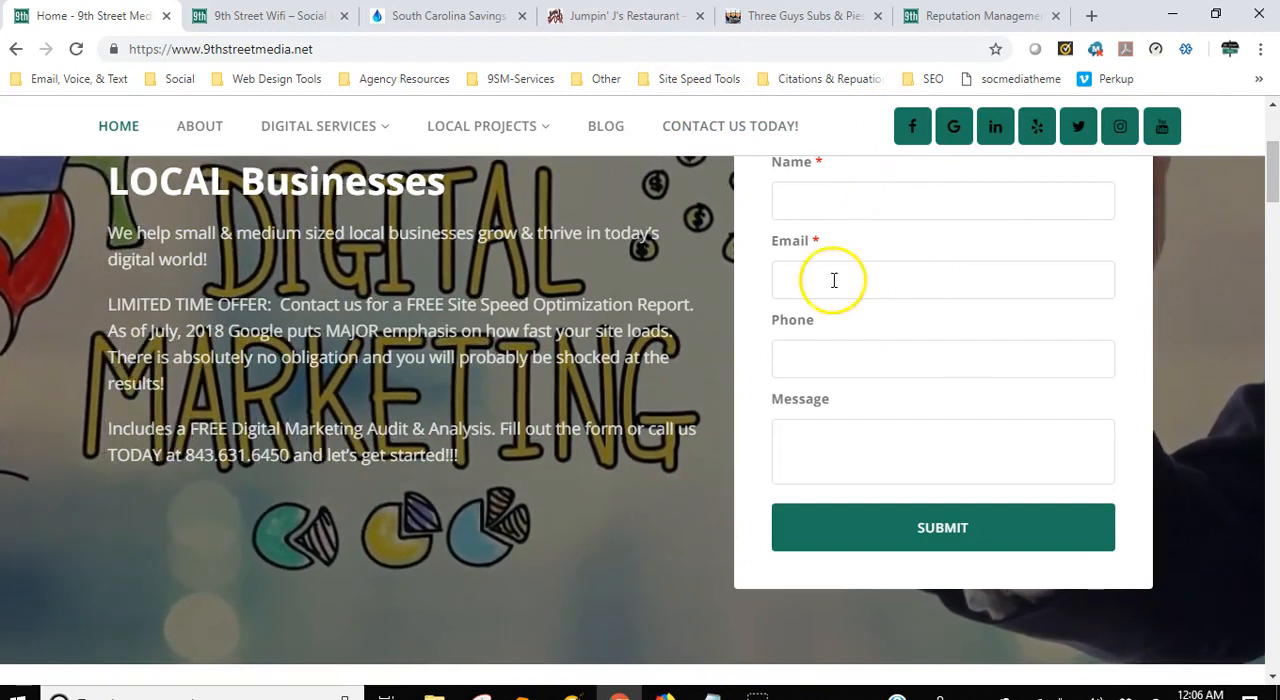
scroll("down", 3)
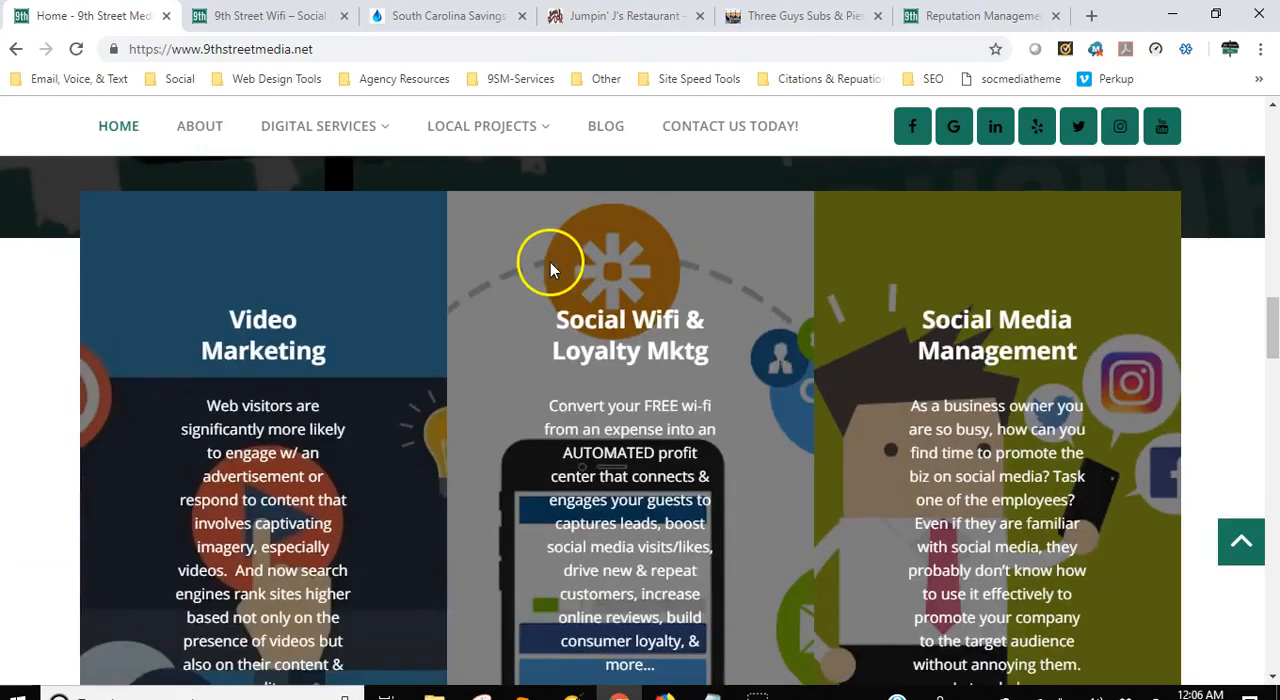
scroll("down", 3)
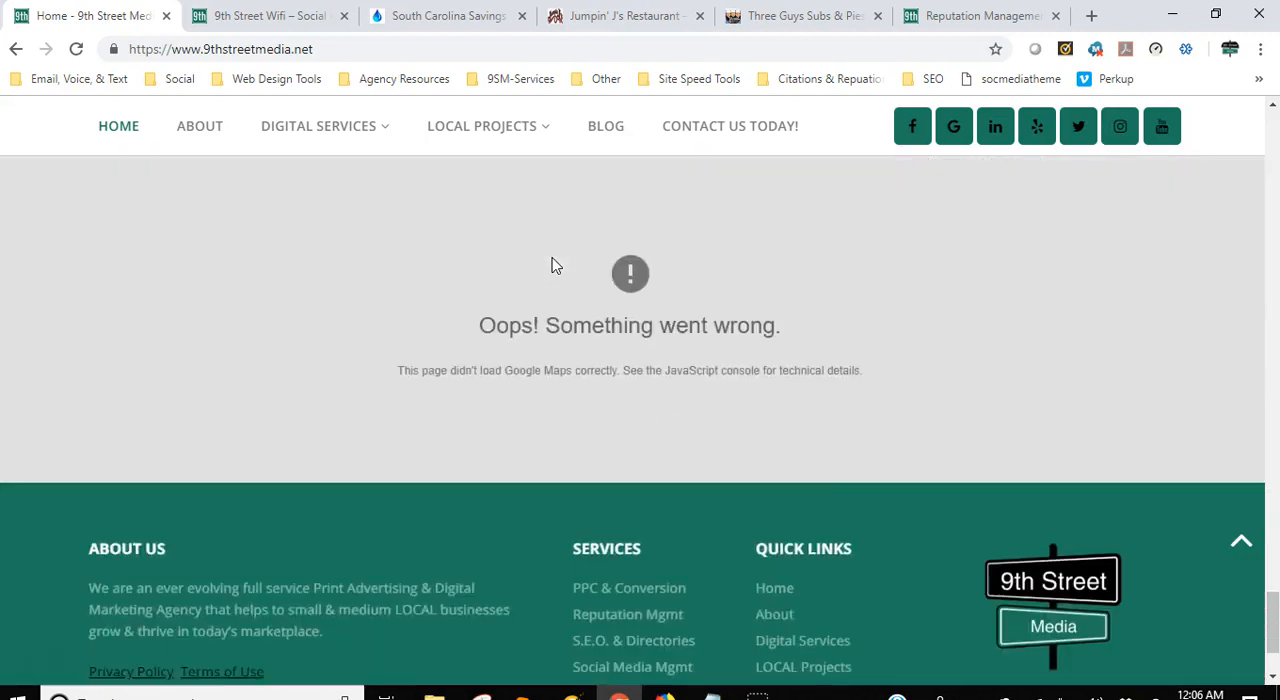
scroll("down", 3)
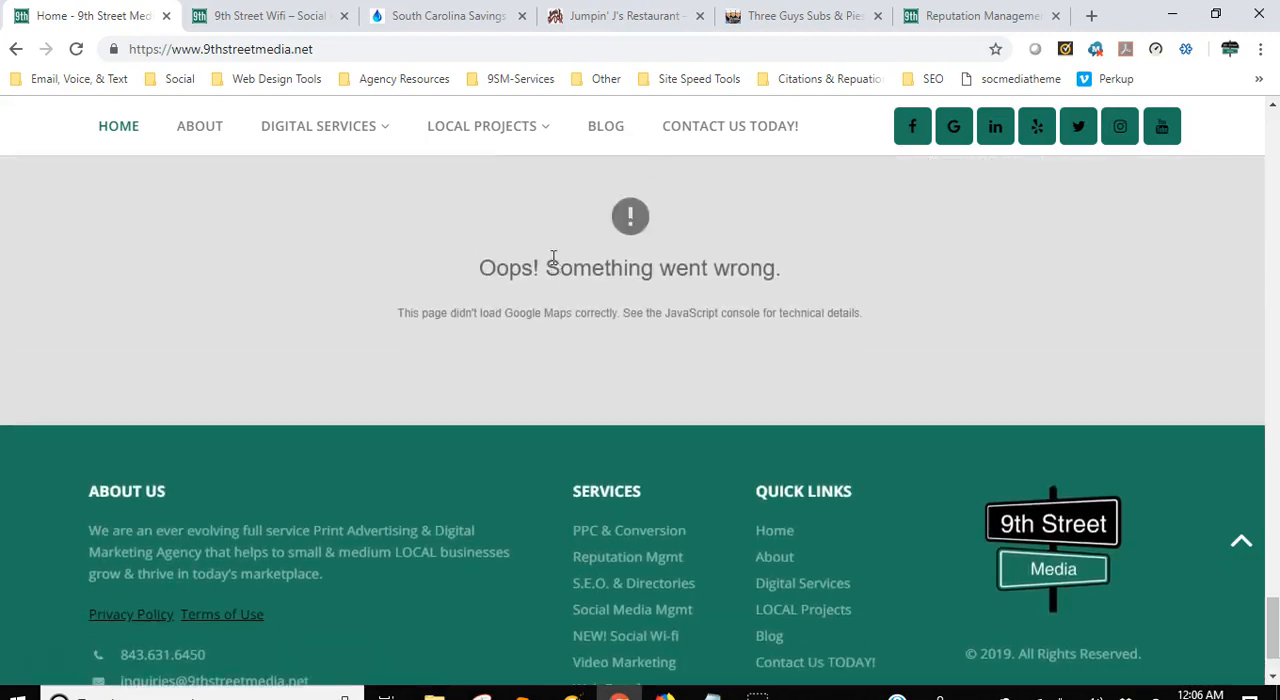
mouse_move(916, 352)
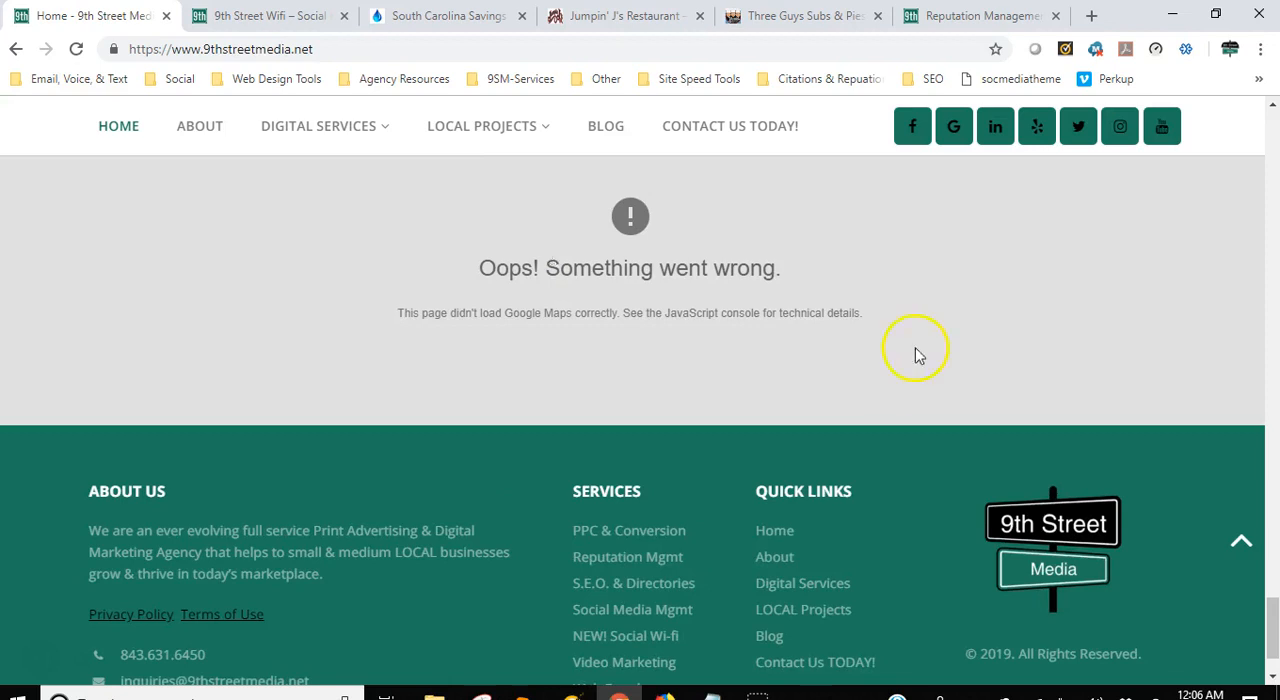
mouse_move(488, 244)
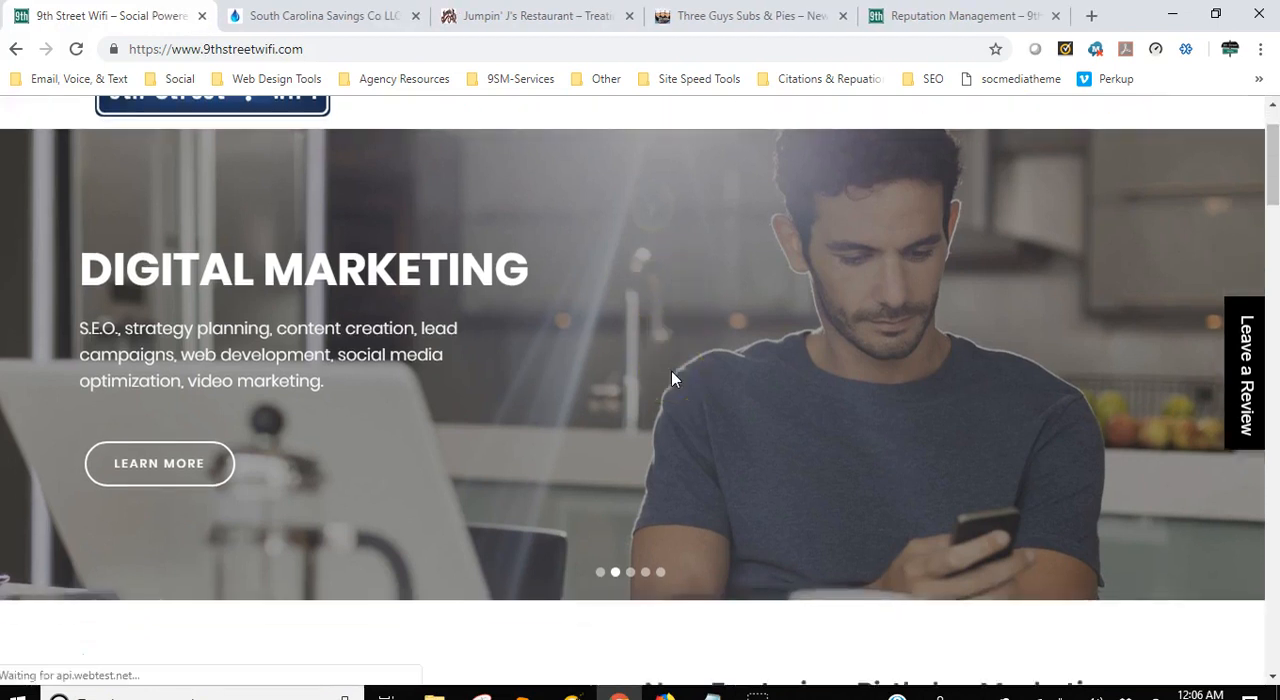
Scroll the 9th Street WiFi homepage down to its footer.
scroll("down", 3)
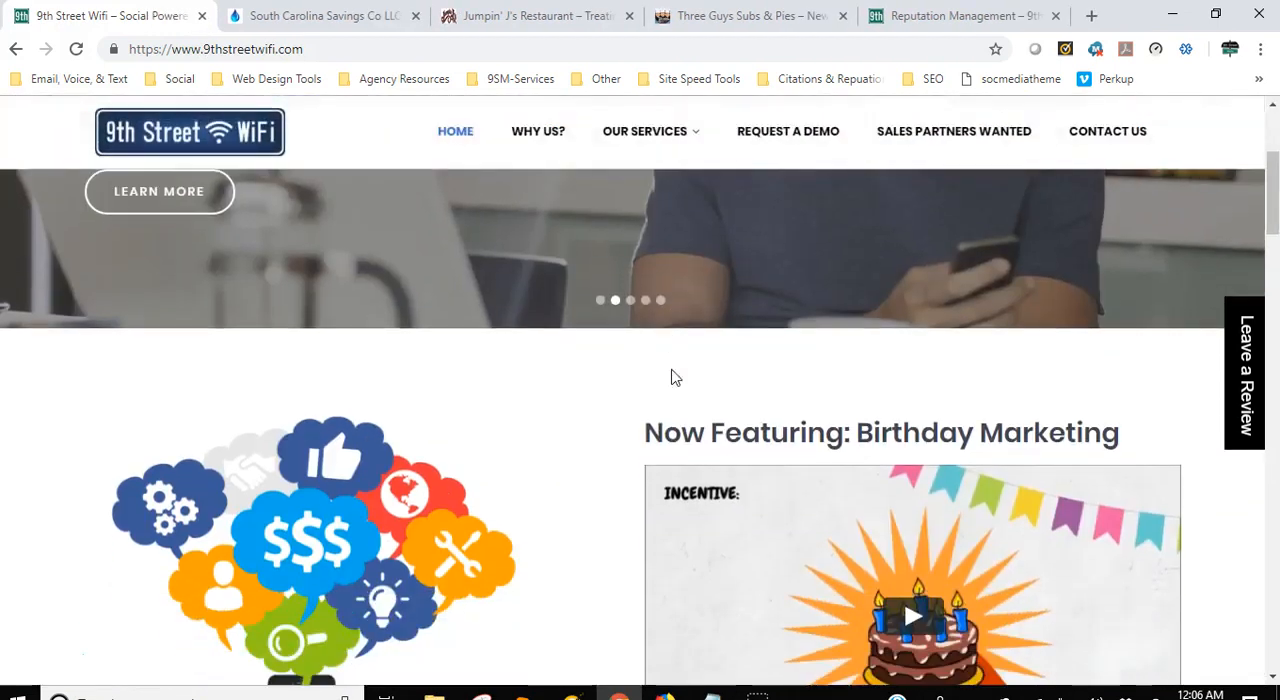
scroll("down", 3)
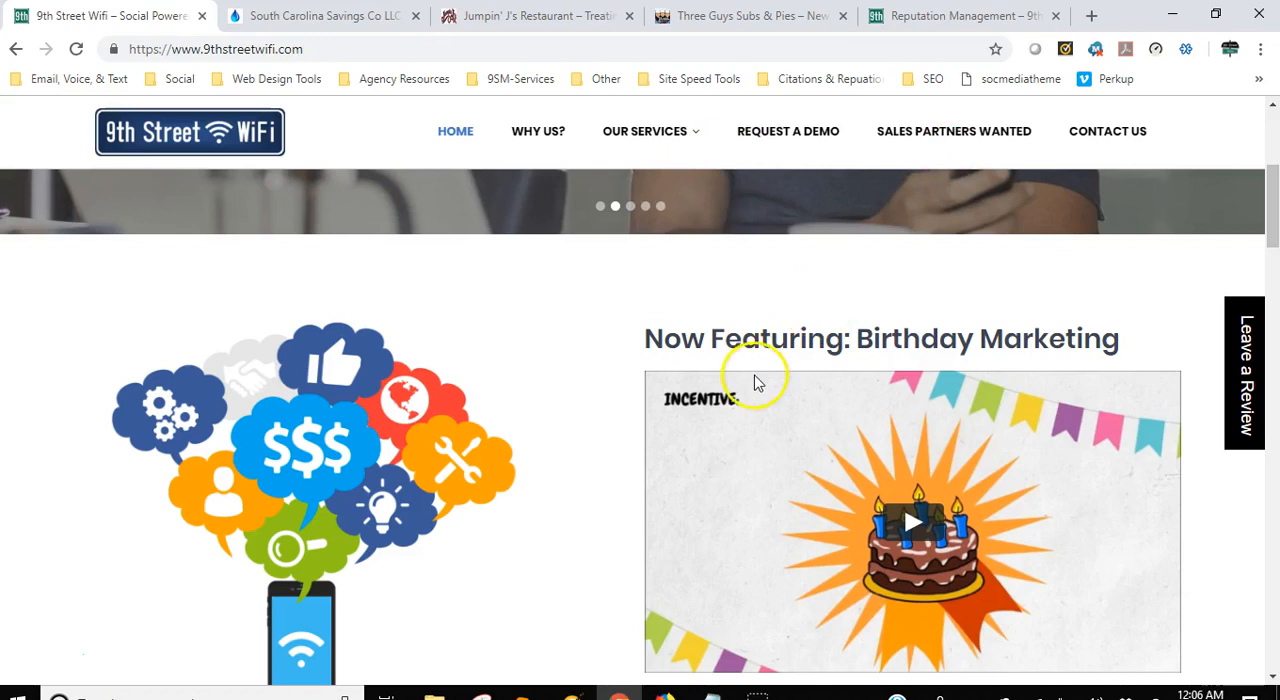
scroll("down", 3)
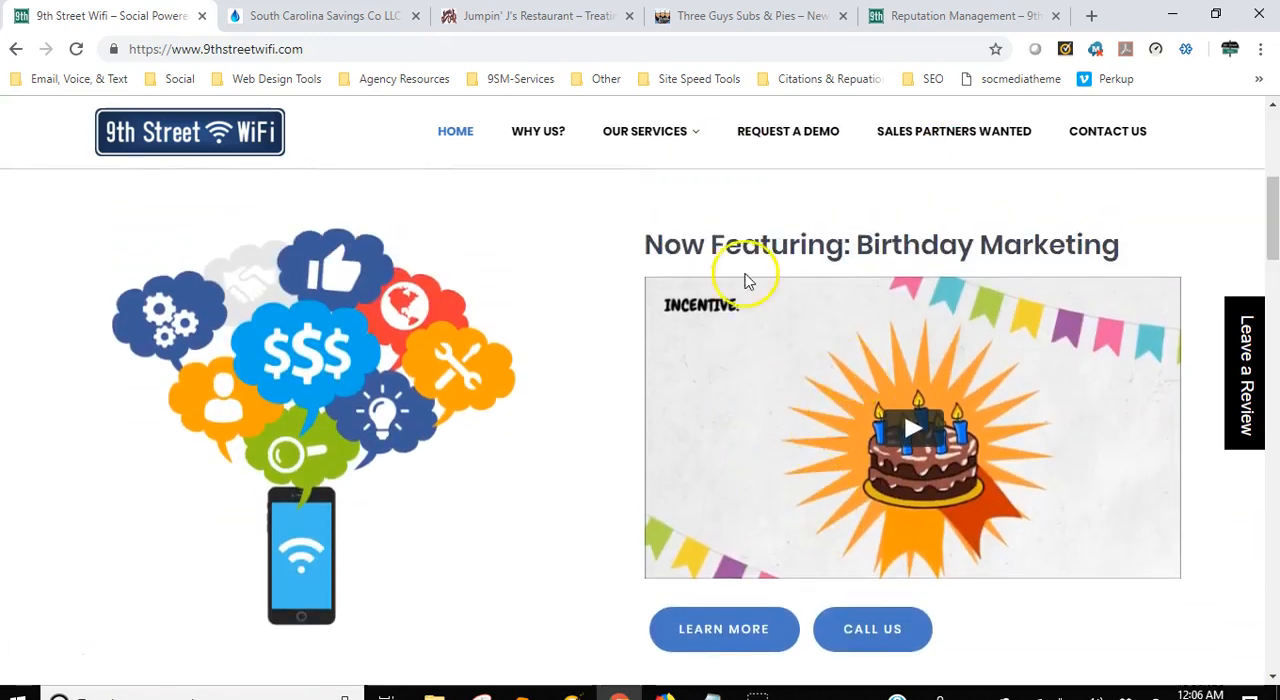
scroll("down", 3)
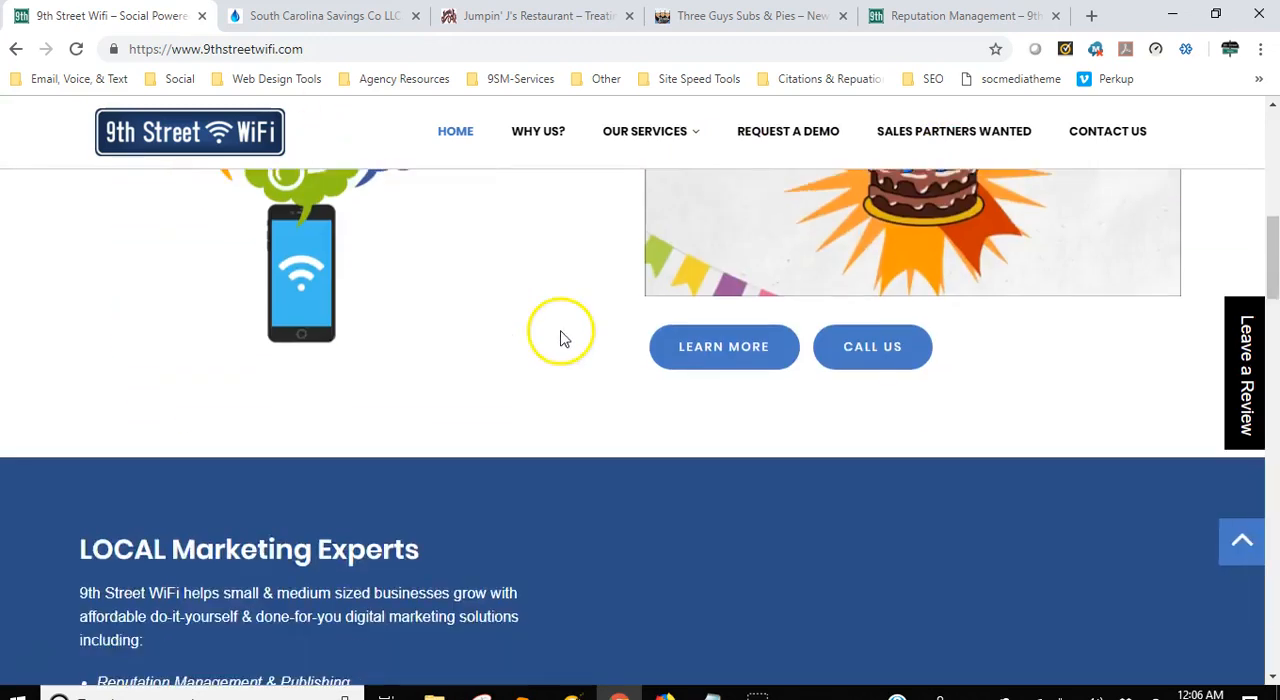
scroll("down", 3)
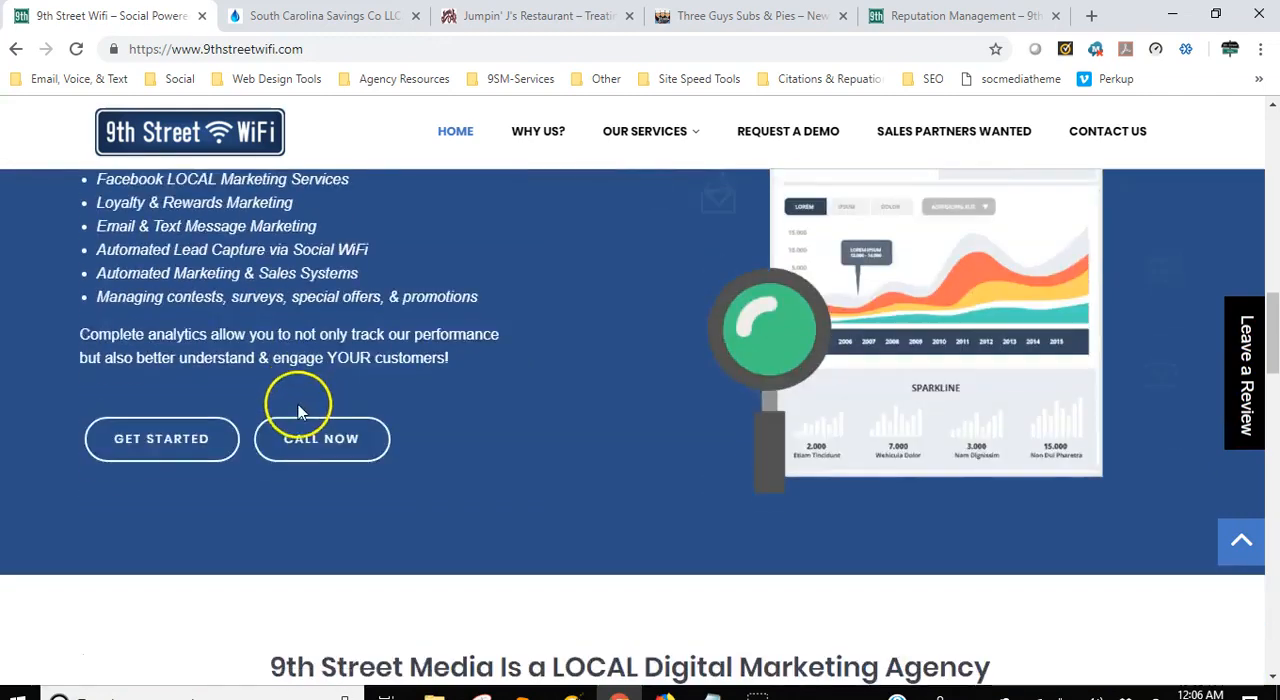
scroll("down", 3)
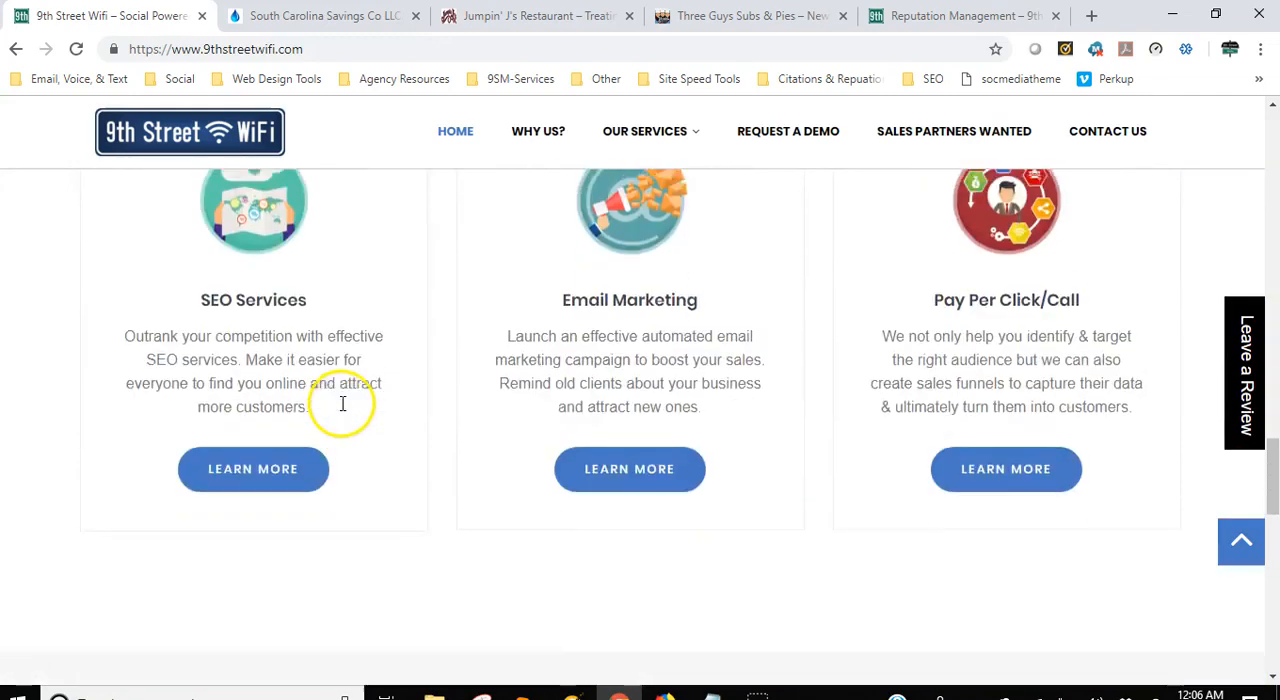
scroll("down", 3)
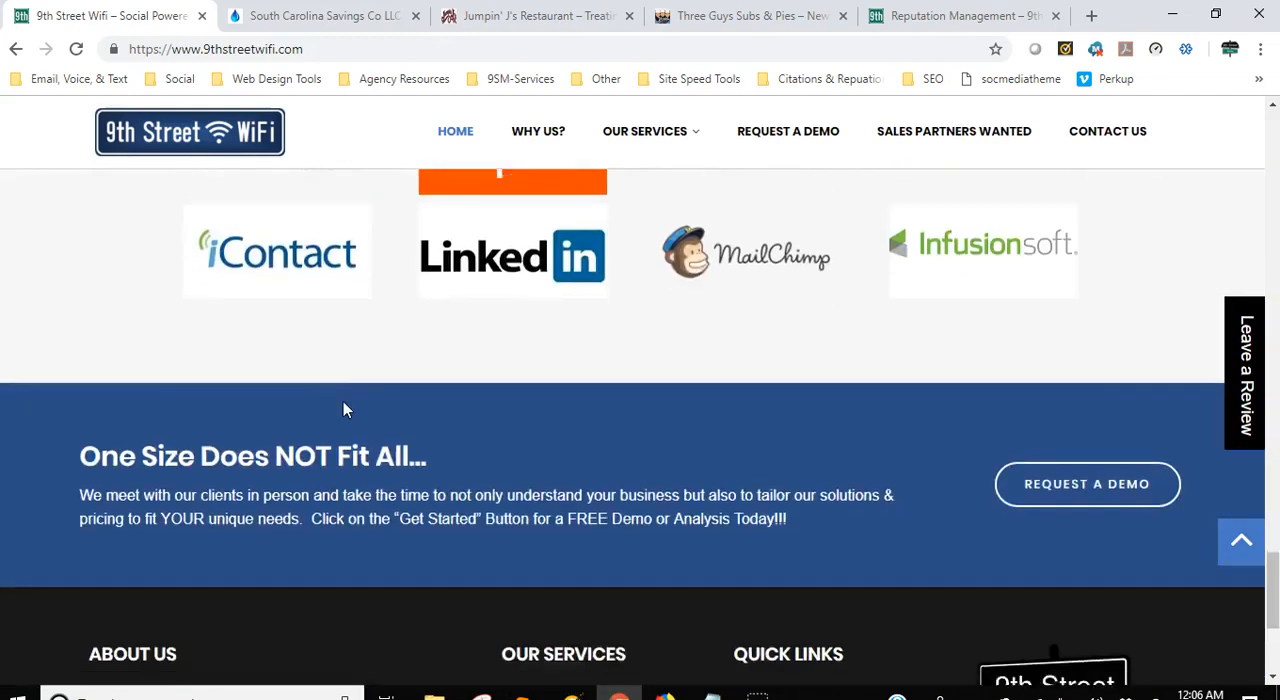
scroll("down", 3)
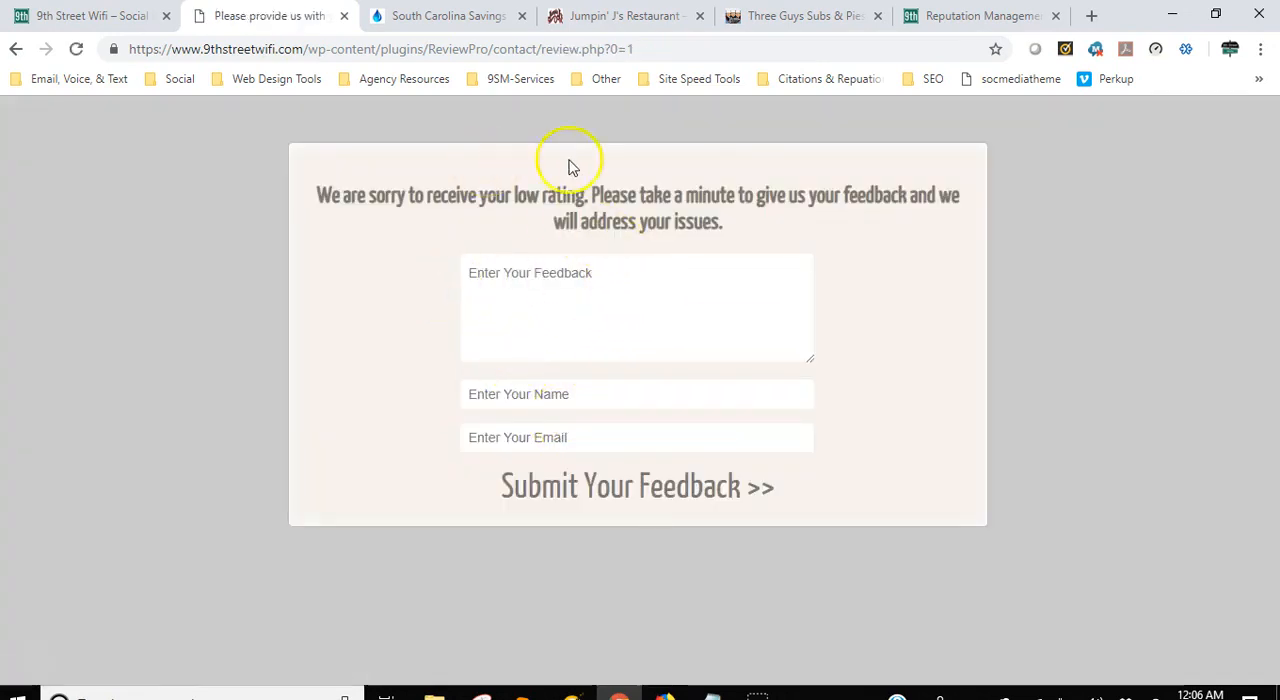
mouse_move(648, 204)
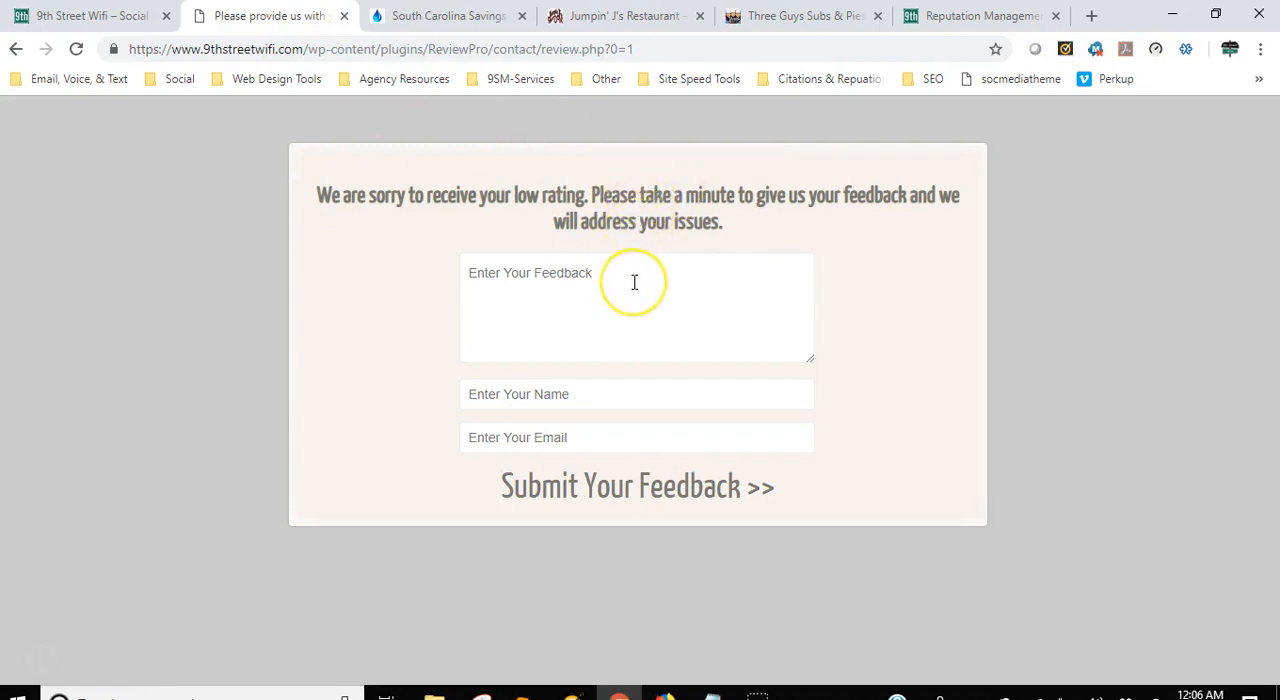
mouse_move(380, 248)
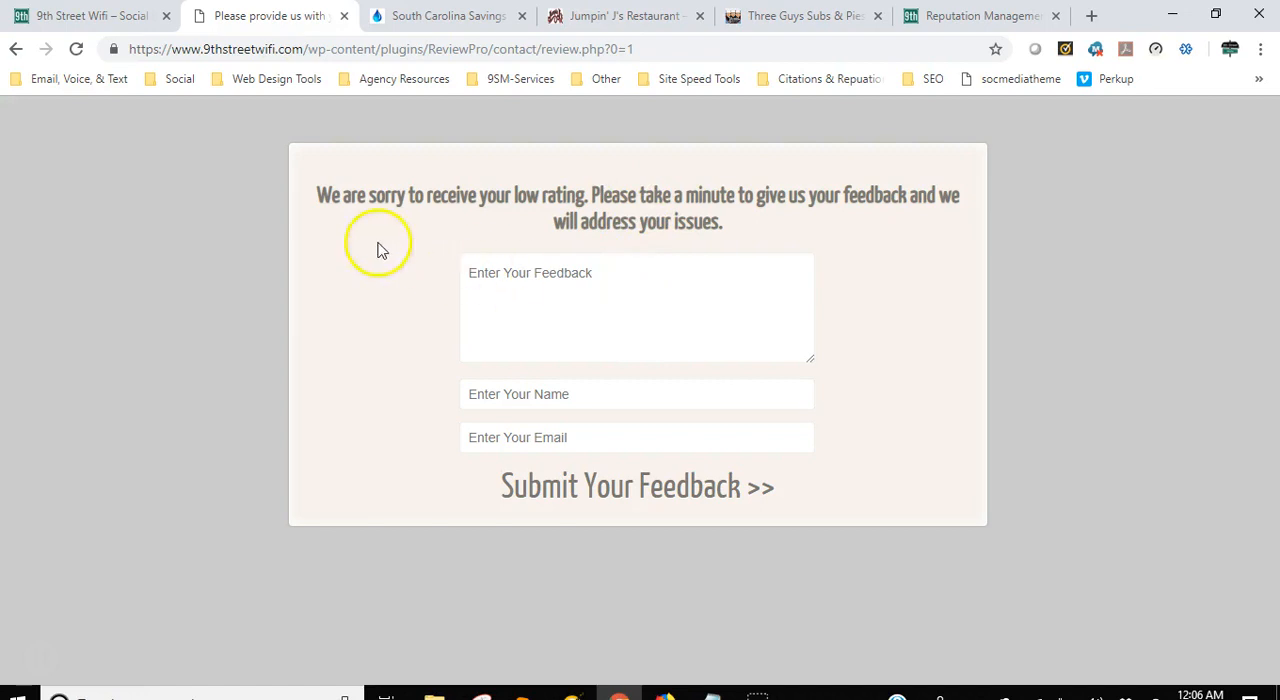
mouse_move(996, 244)
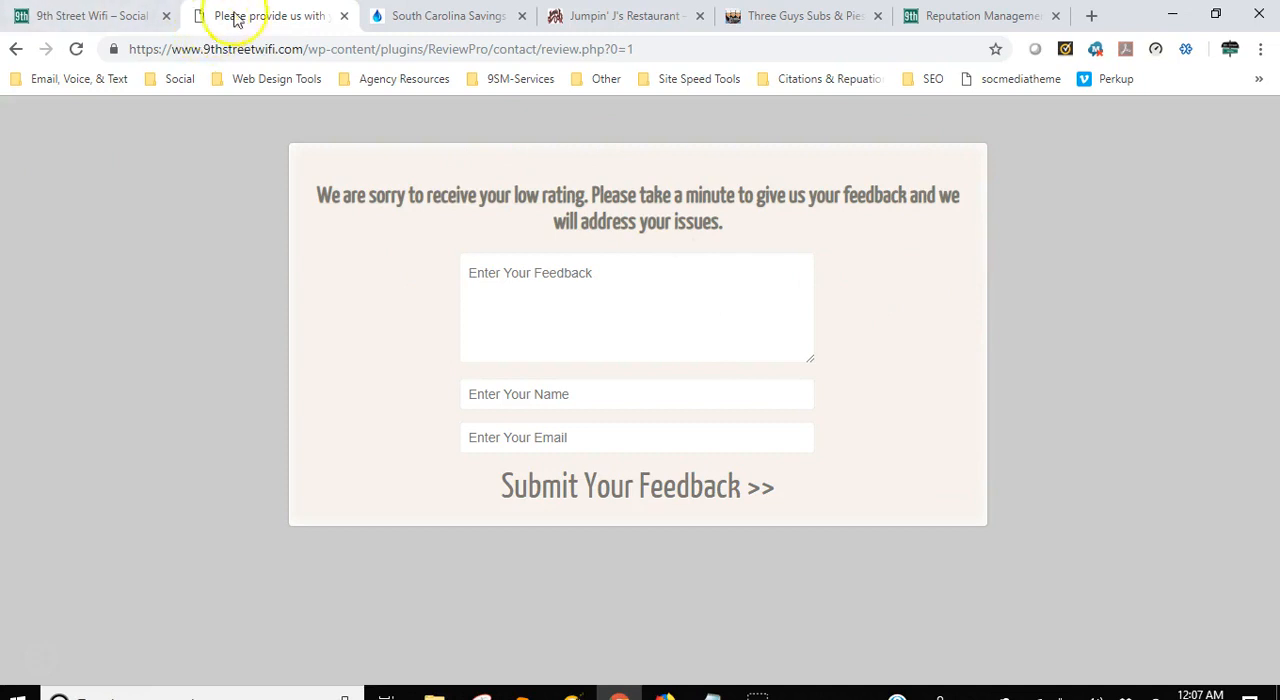
mouse_move(336, 18)
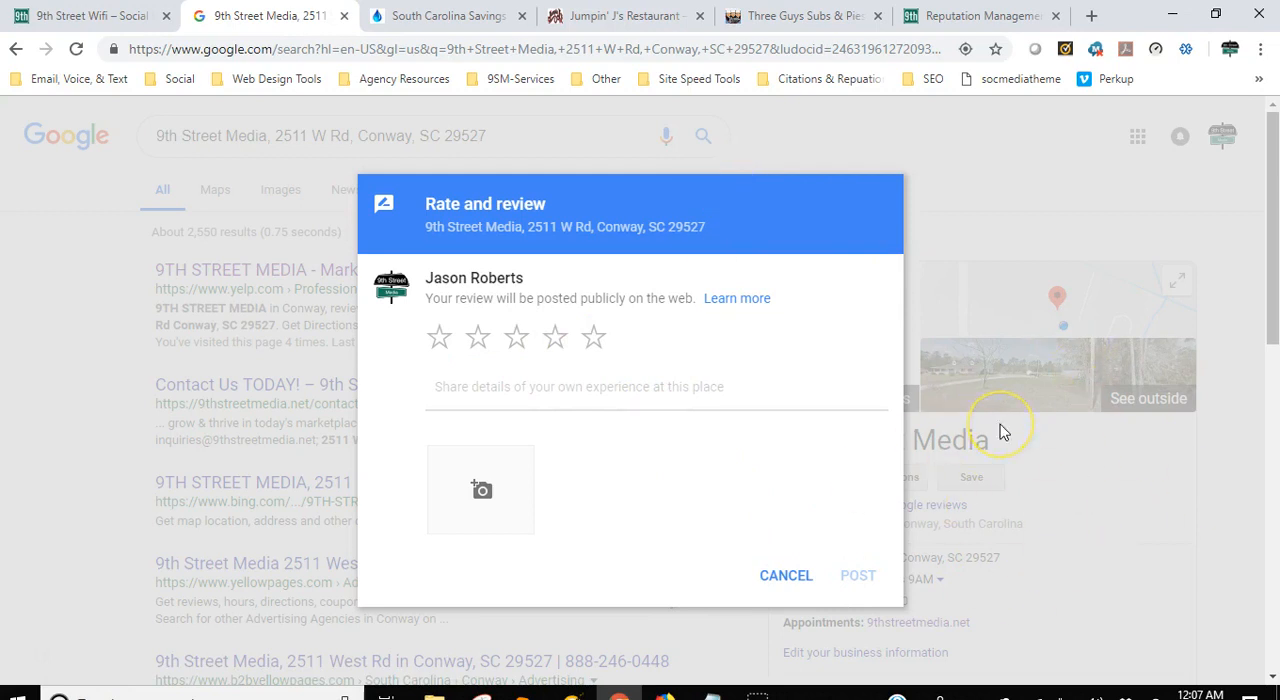
mouse_move(864, 314)
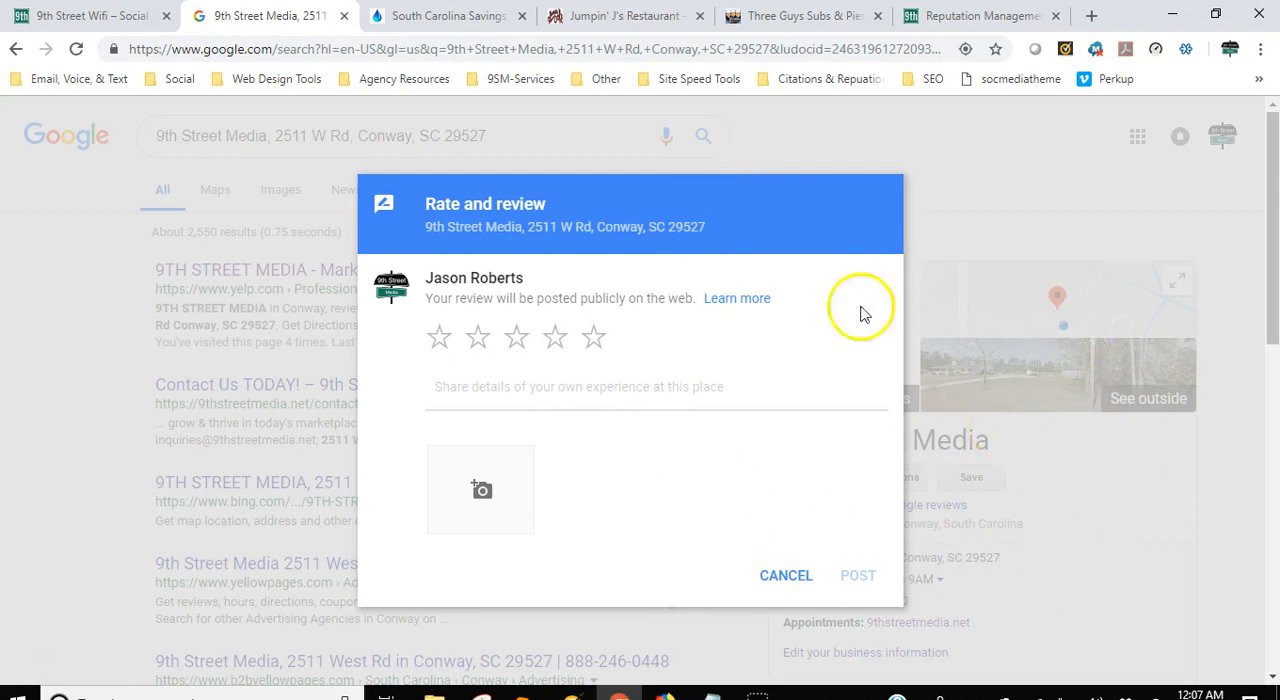
mouse_move(344, 16)
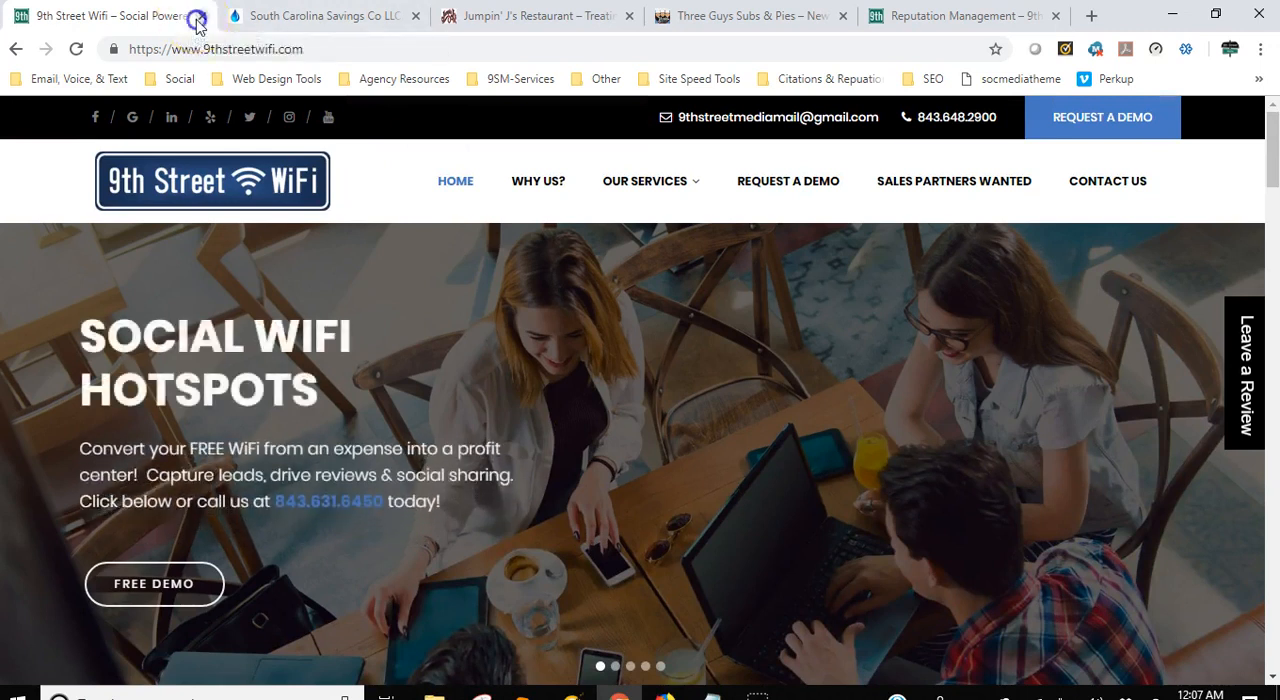
Close 9th Street WiFi and scroll scsavingsco.com from the water-quality intro to the free water analysis contacts.
left_click(196, 16)
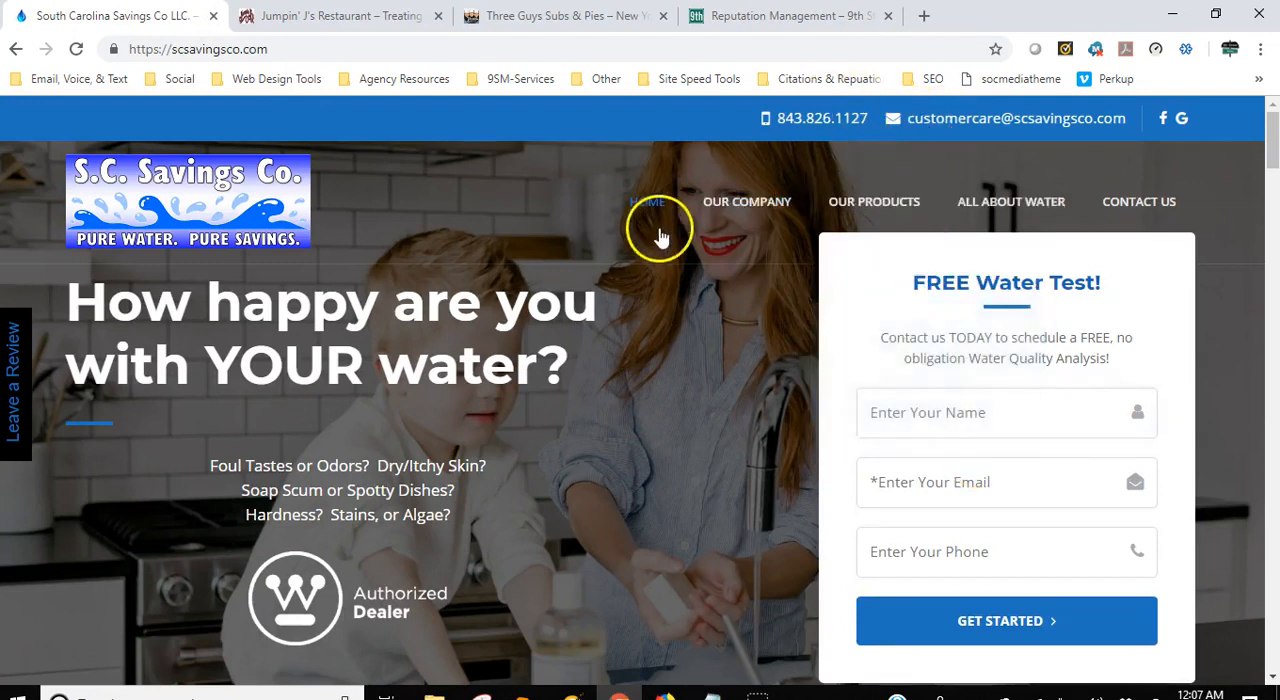
scroll("down", 3)
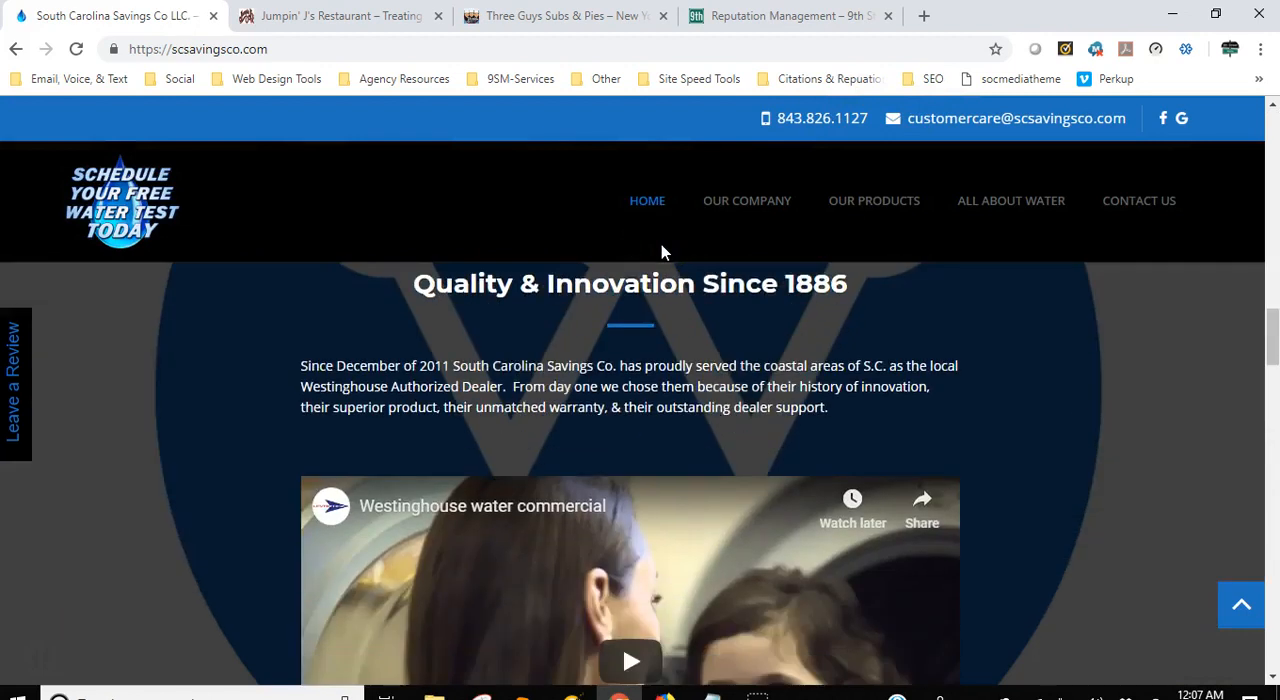
scroll("down", 3)
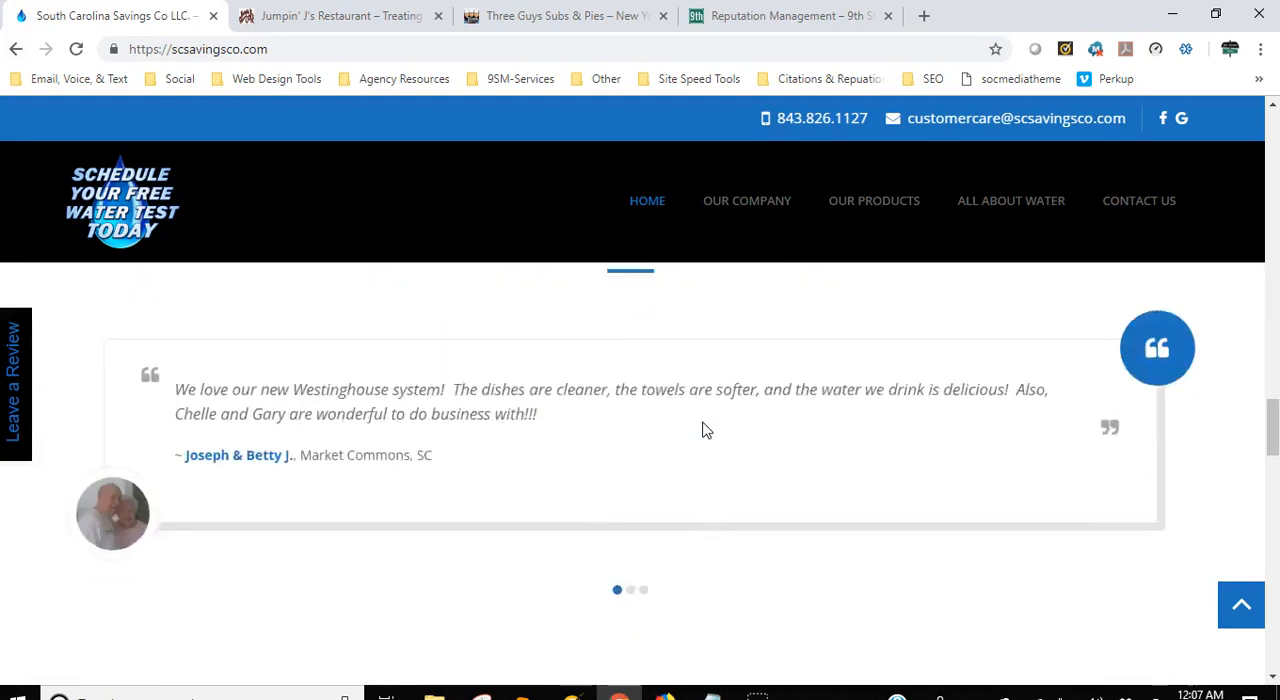
scroll("down", 3)
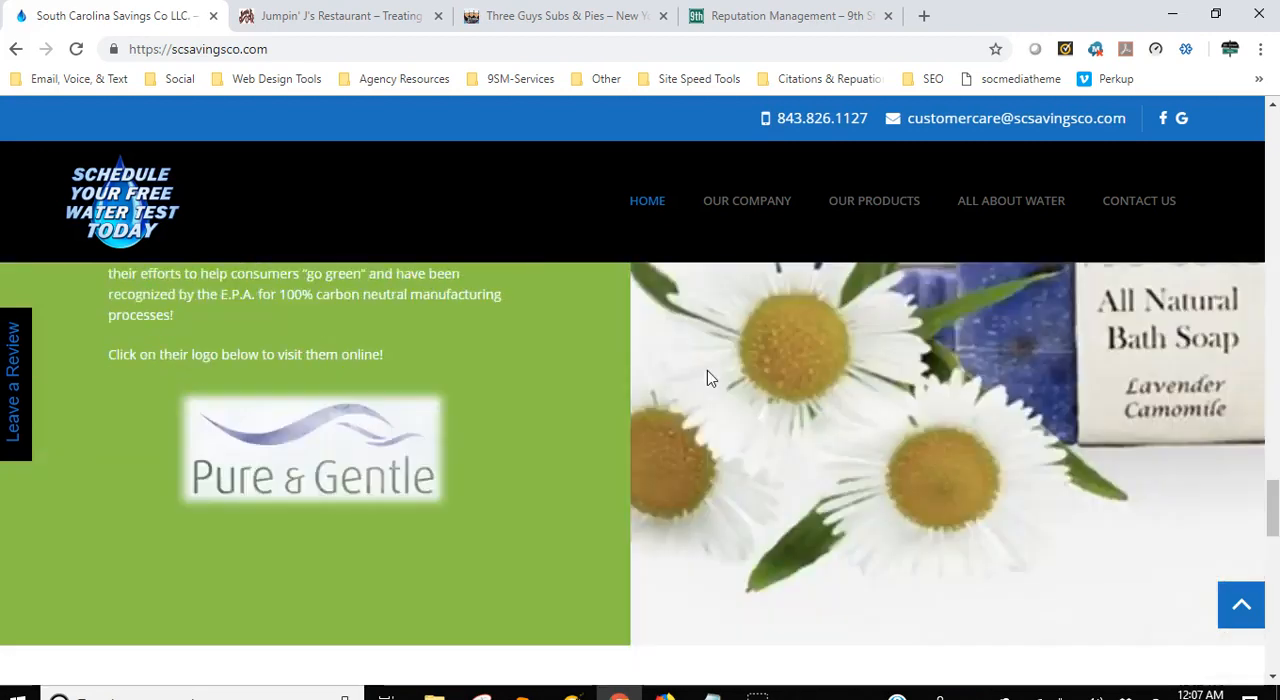
scroll("down", 3)
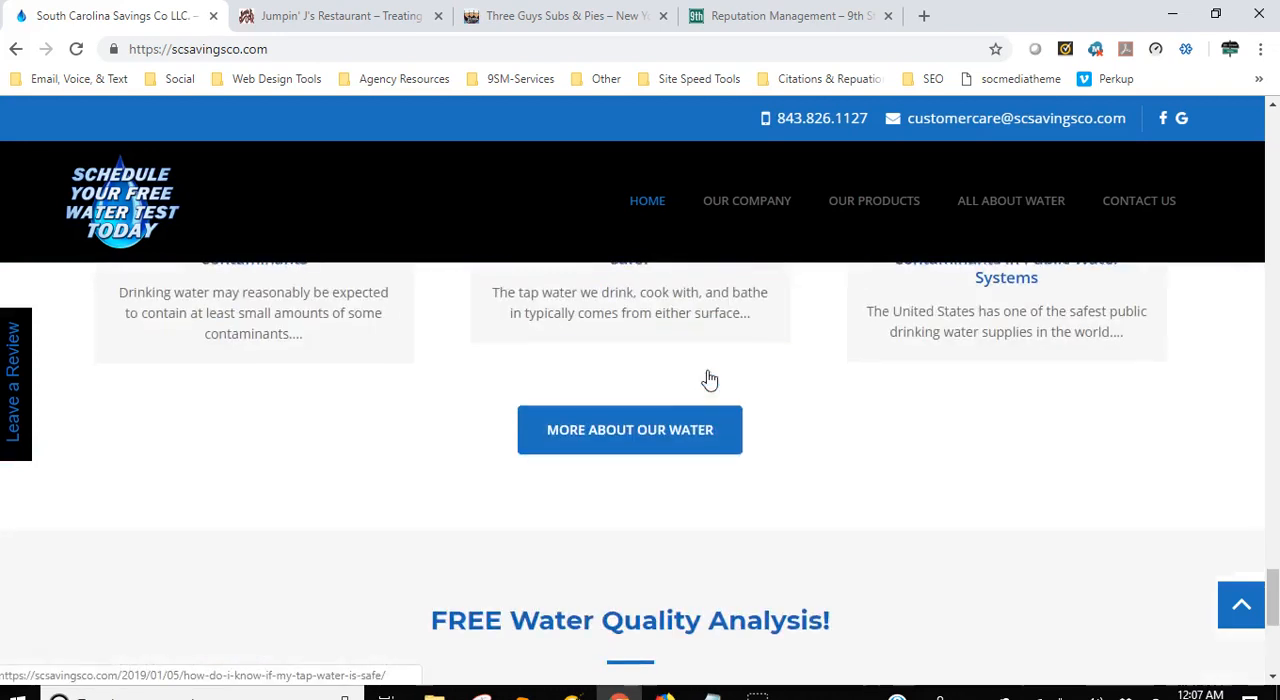
scroll("down", 3)
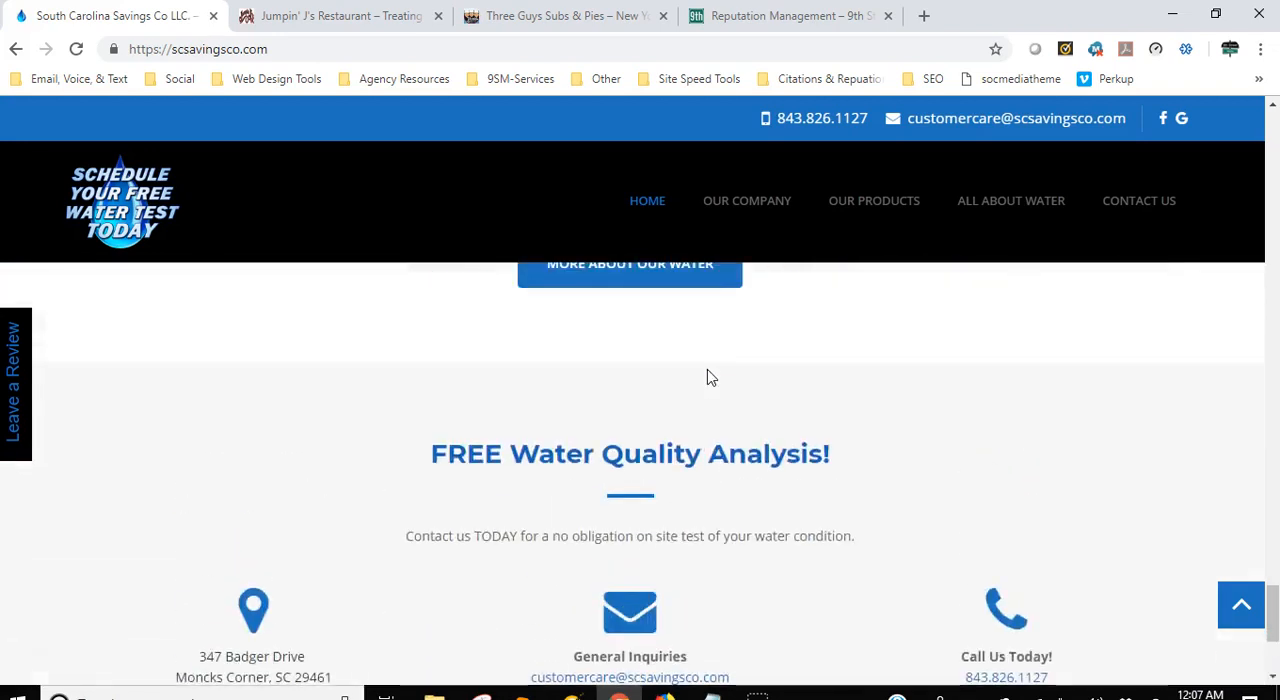
scroll("down", 3)
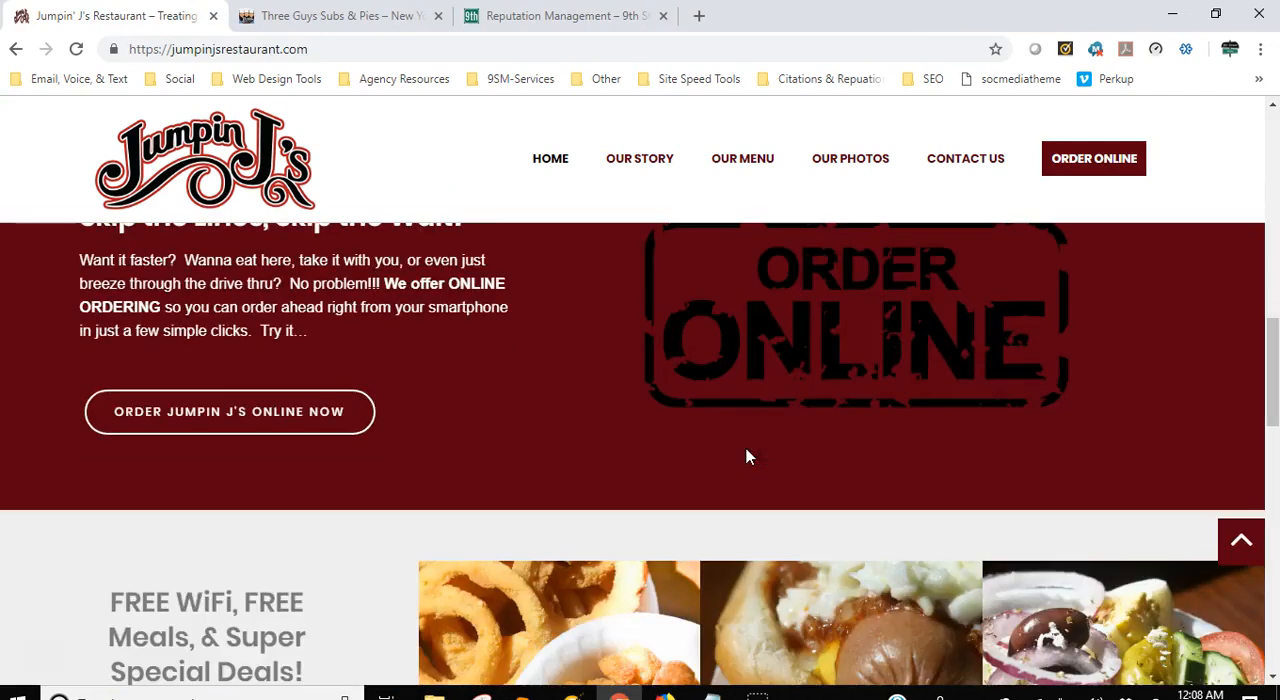
Scroll the Jumpin' J's homepage from the Order Online banner to the Free Birthday Meal section and footer.
scroll("down", 3)
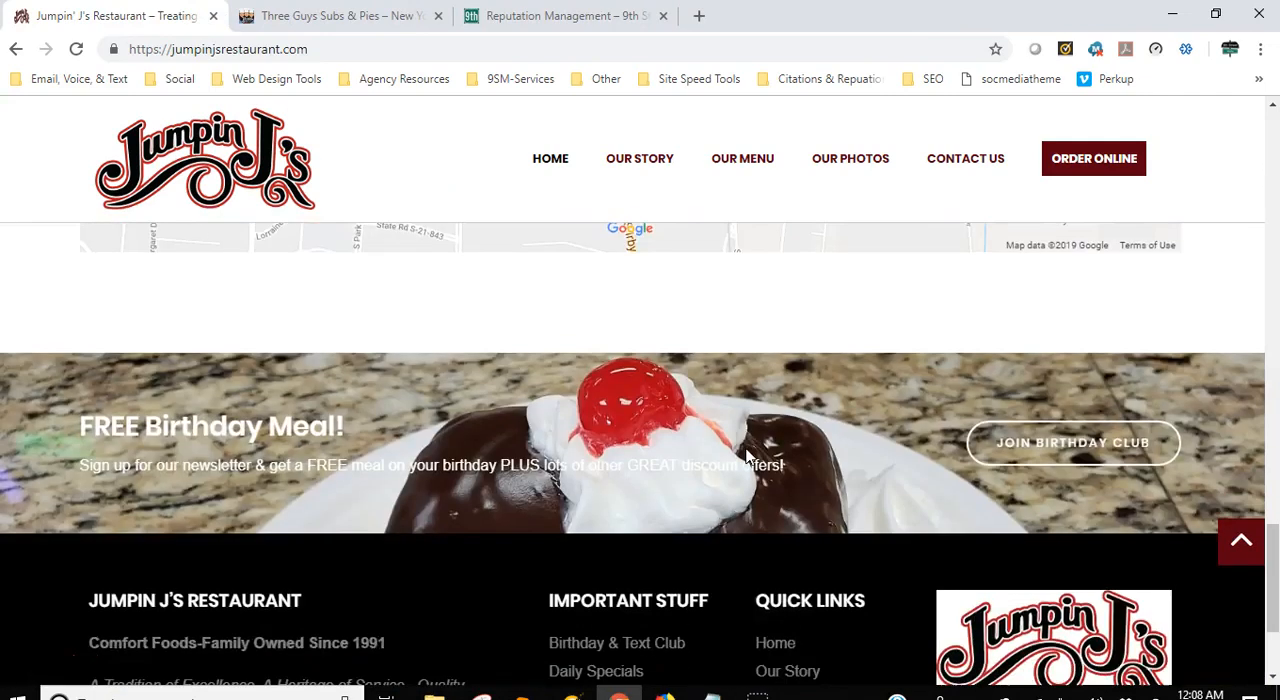
scroll("down", 3)
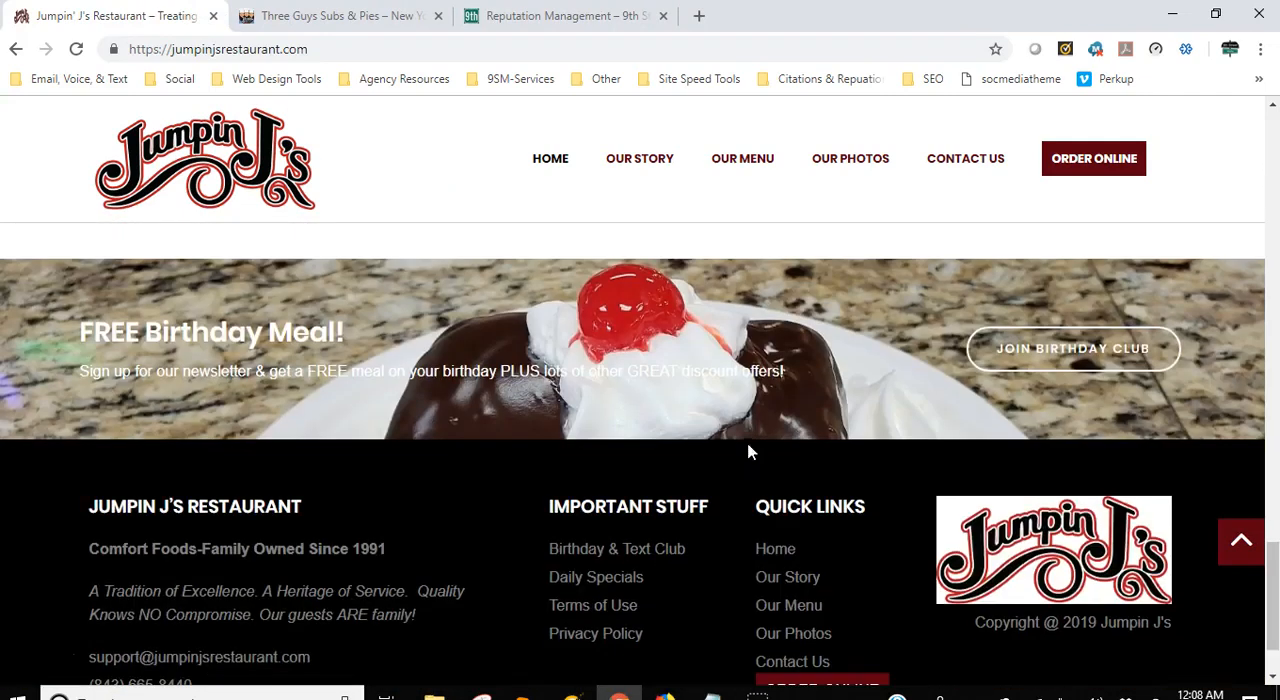
scroll("down", 3)
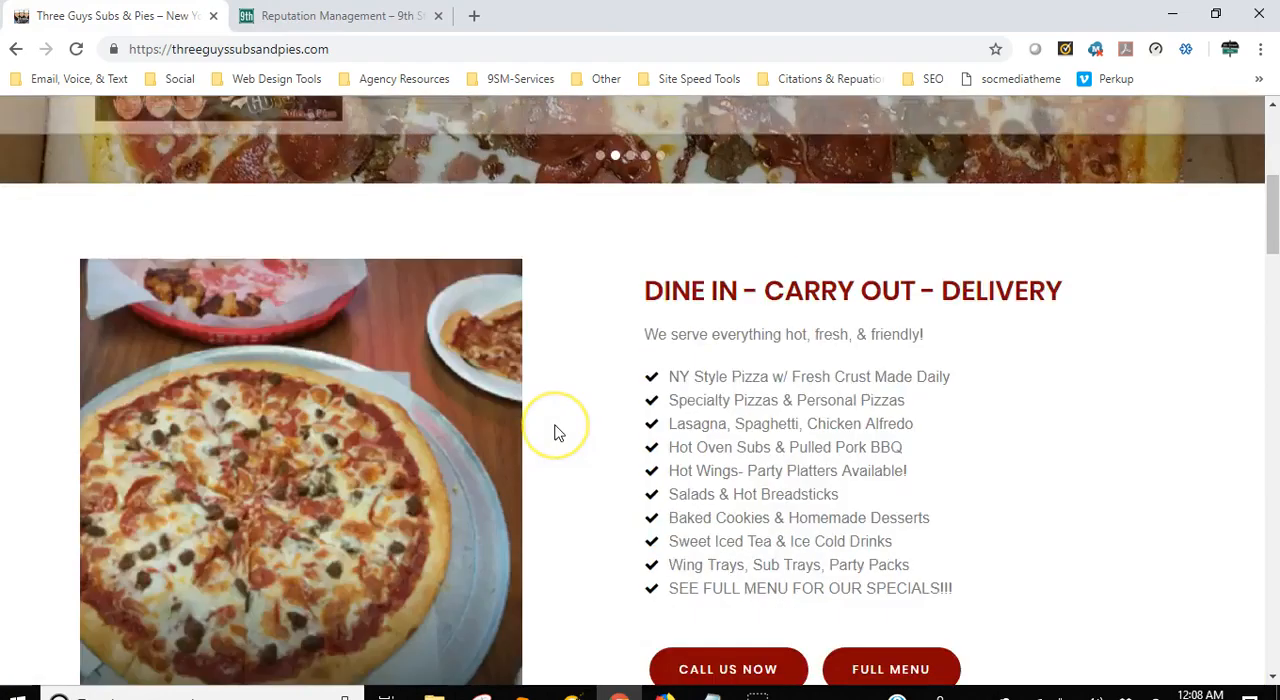
Scroll past the menu highlights, punch-card and local-tradition sections to the Google Reviews carousel.
scroll("down", 3)
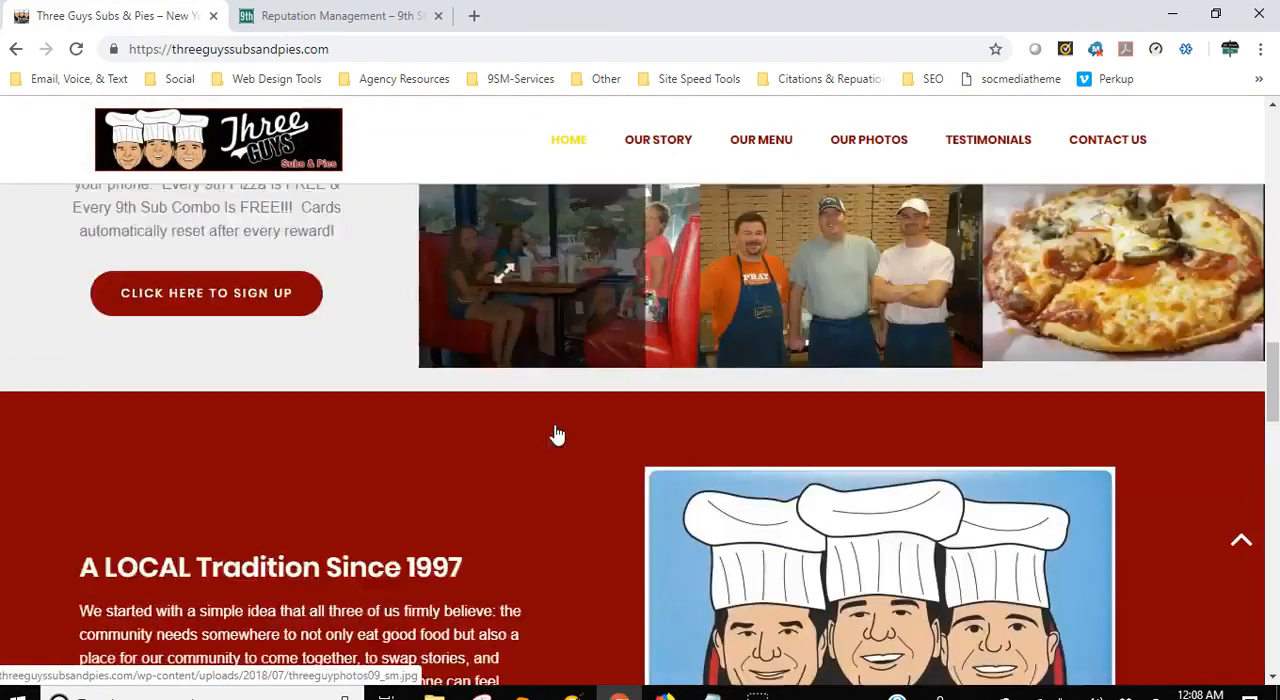
scroll("down", 3)
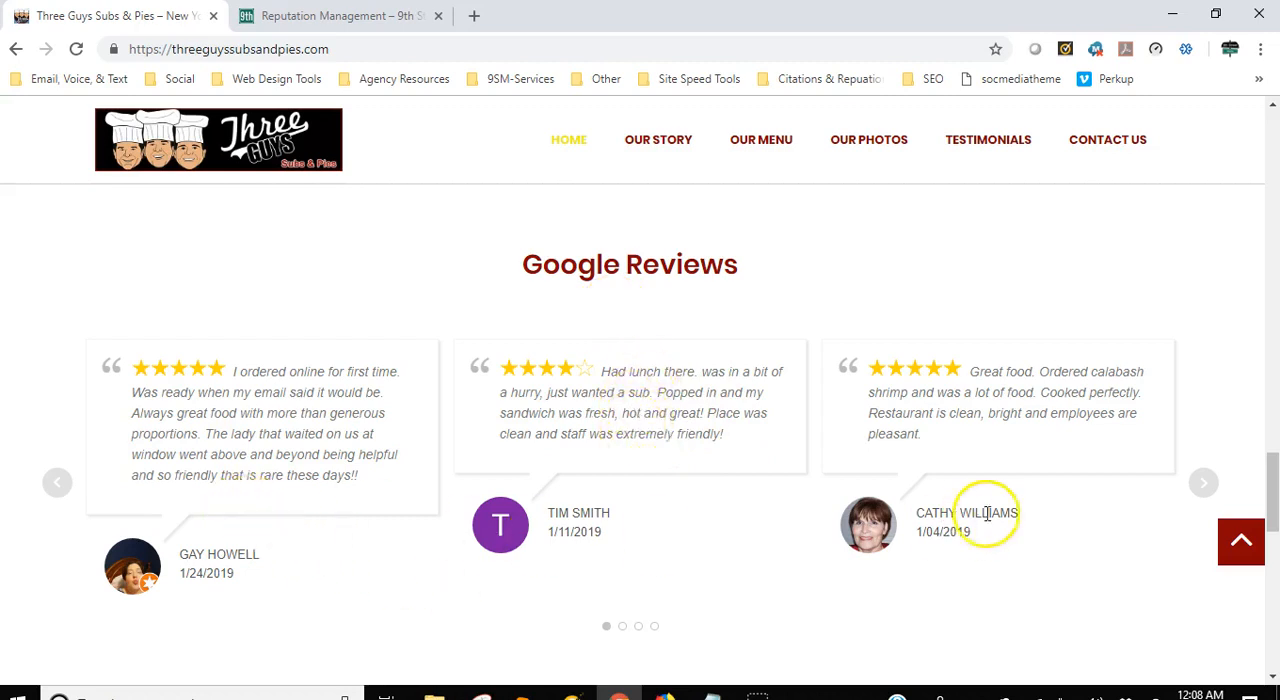
scroll("down", 3)
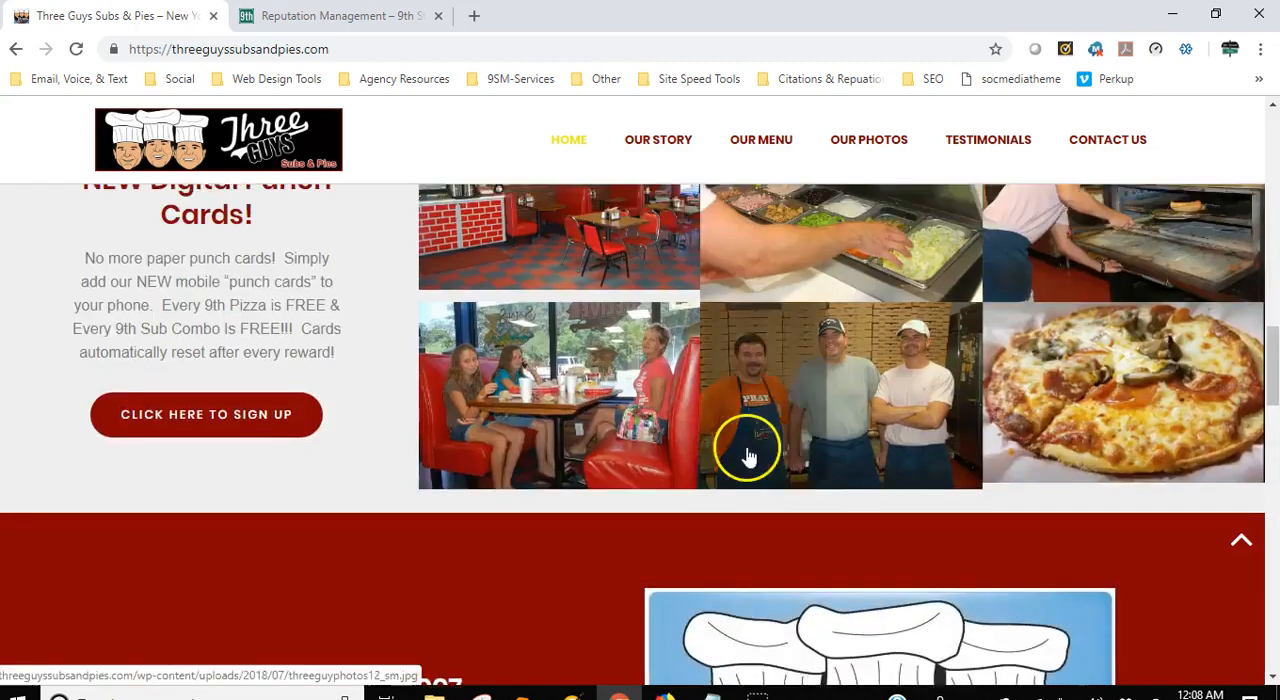
scroll("down", 3)
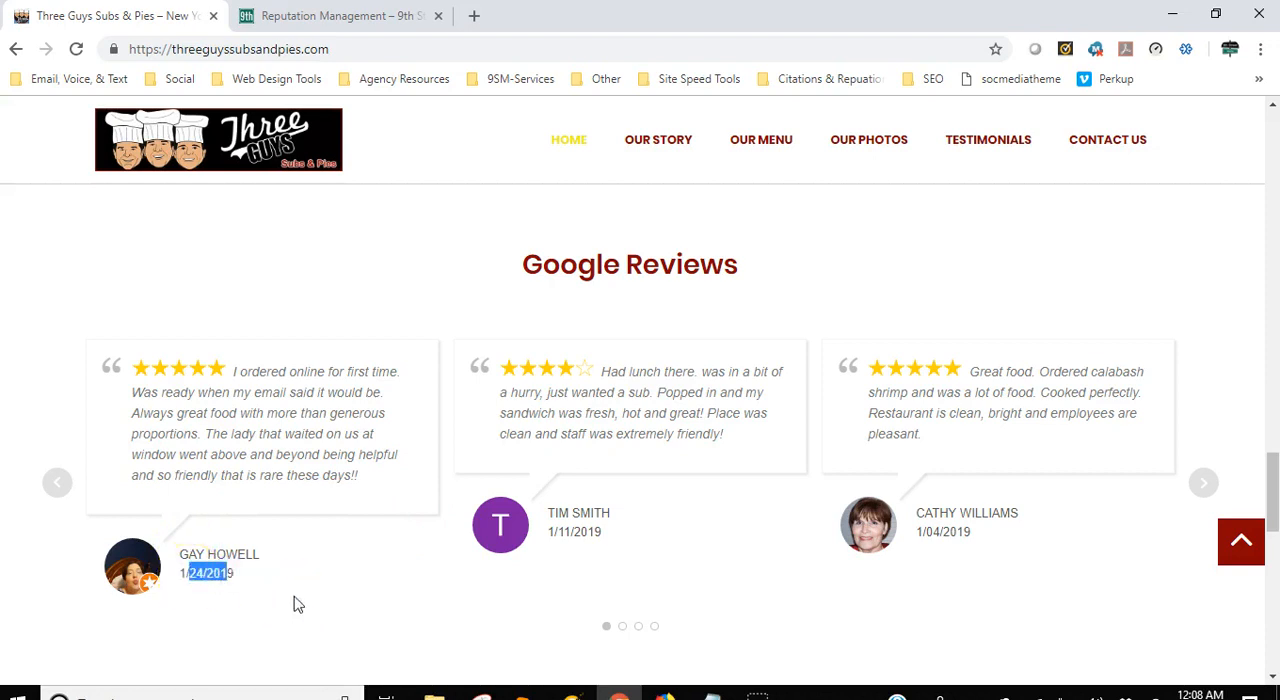
mouse_move(294, 556)
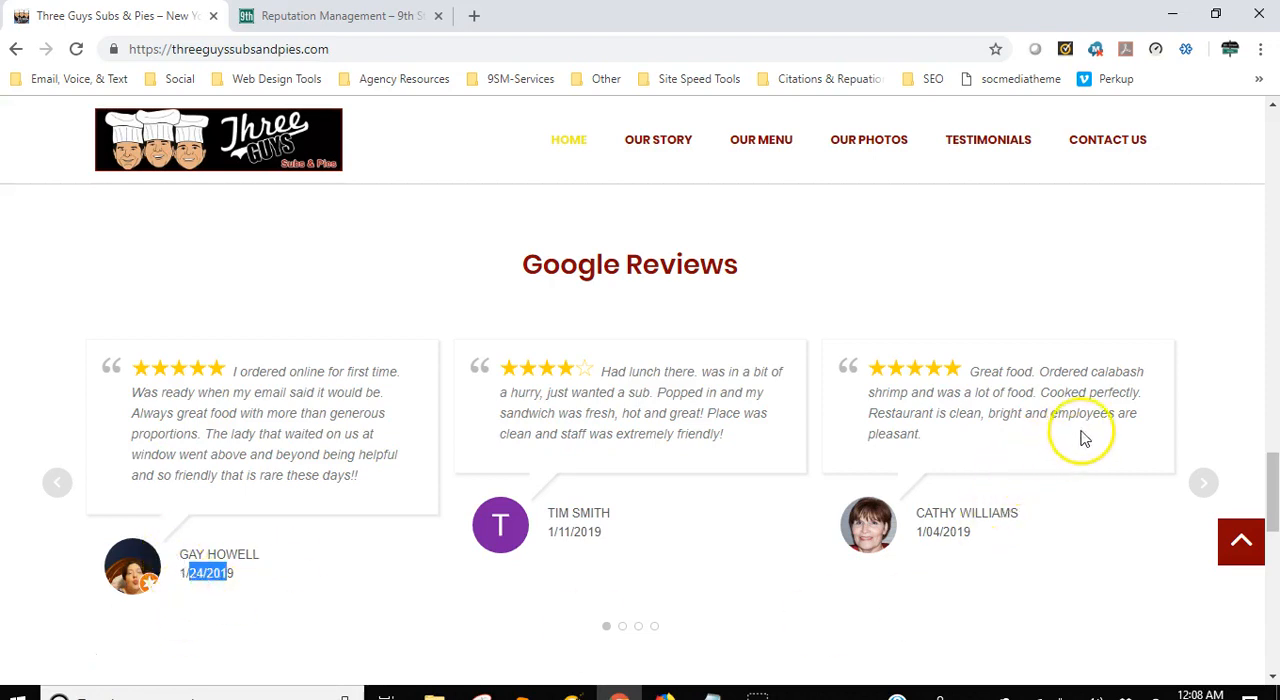
mouse_move(436, 458)
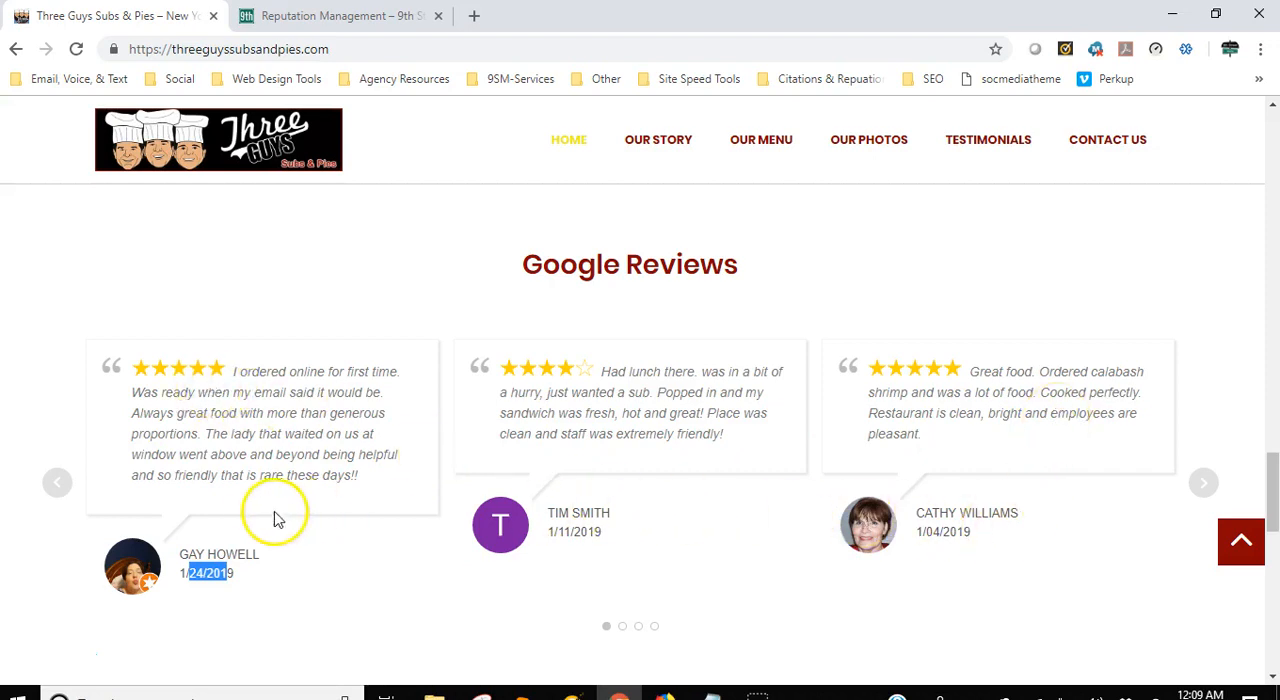
mouse_move(364, 482)
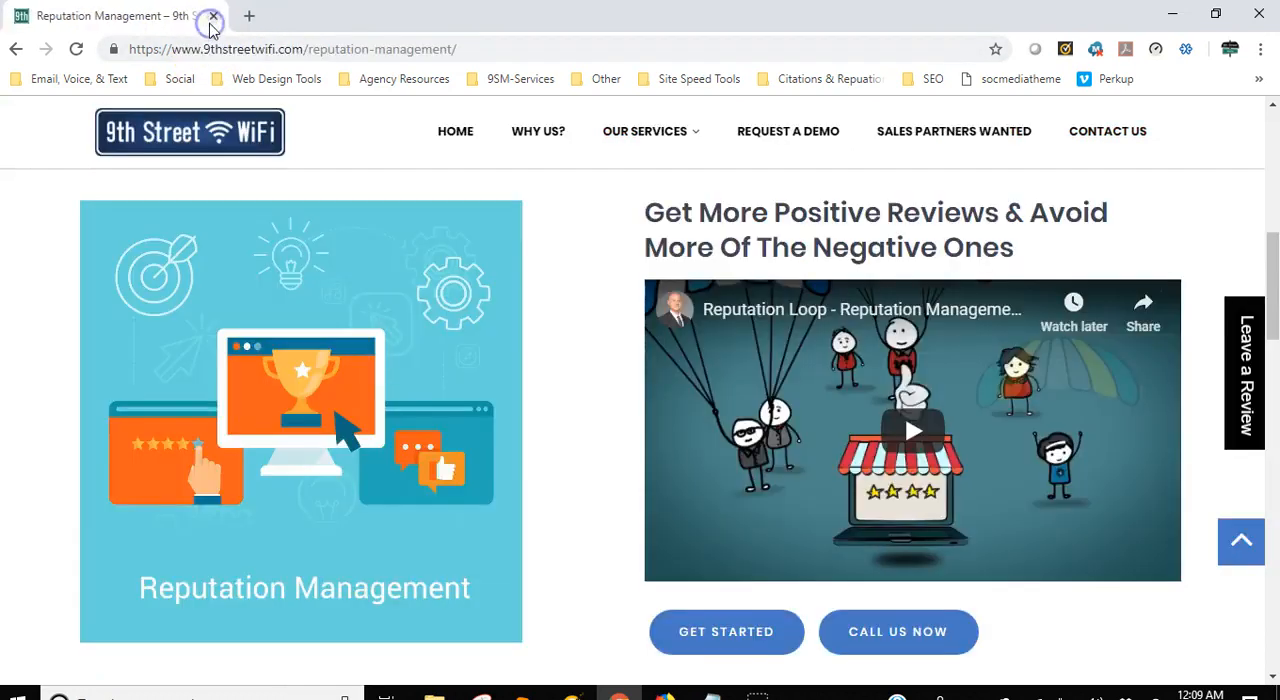
mouse_move(672, 408)
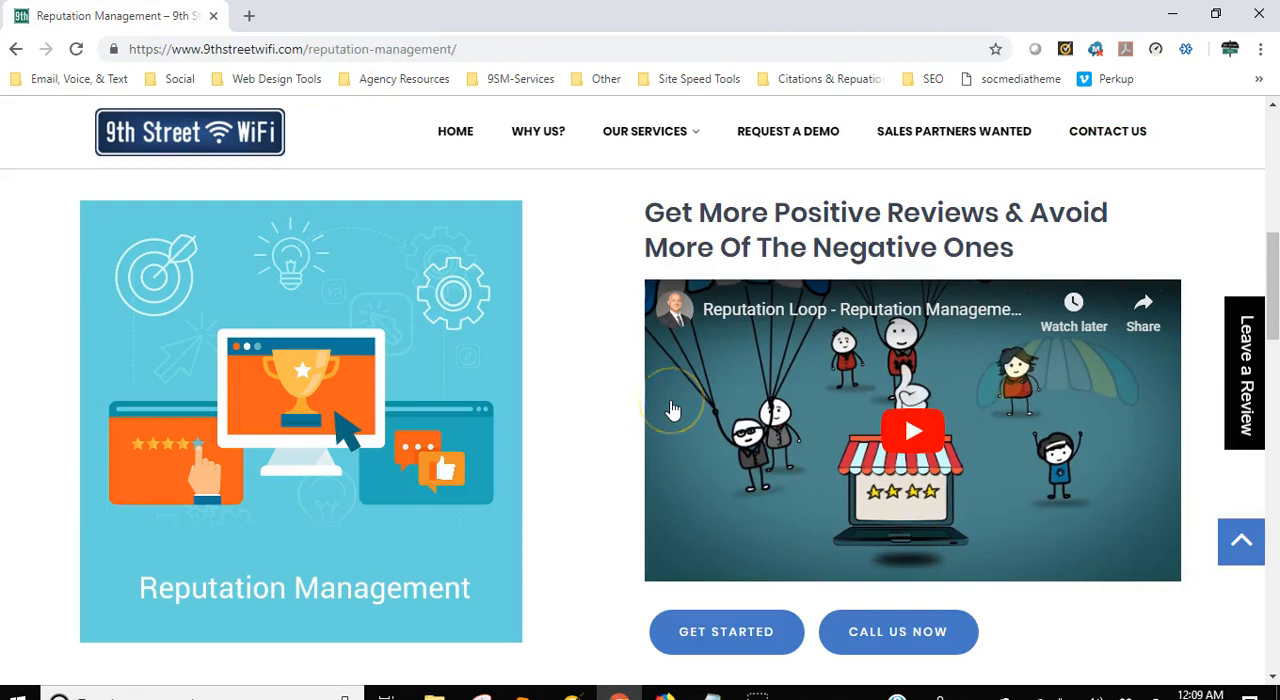
mouse_move(858, 452)
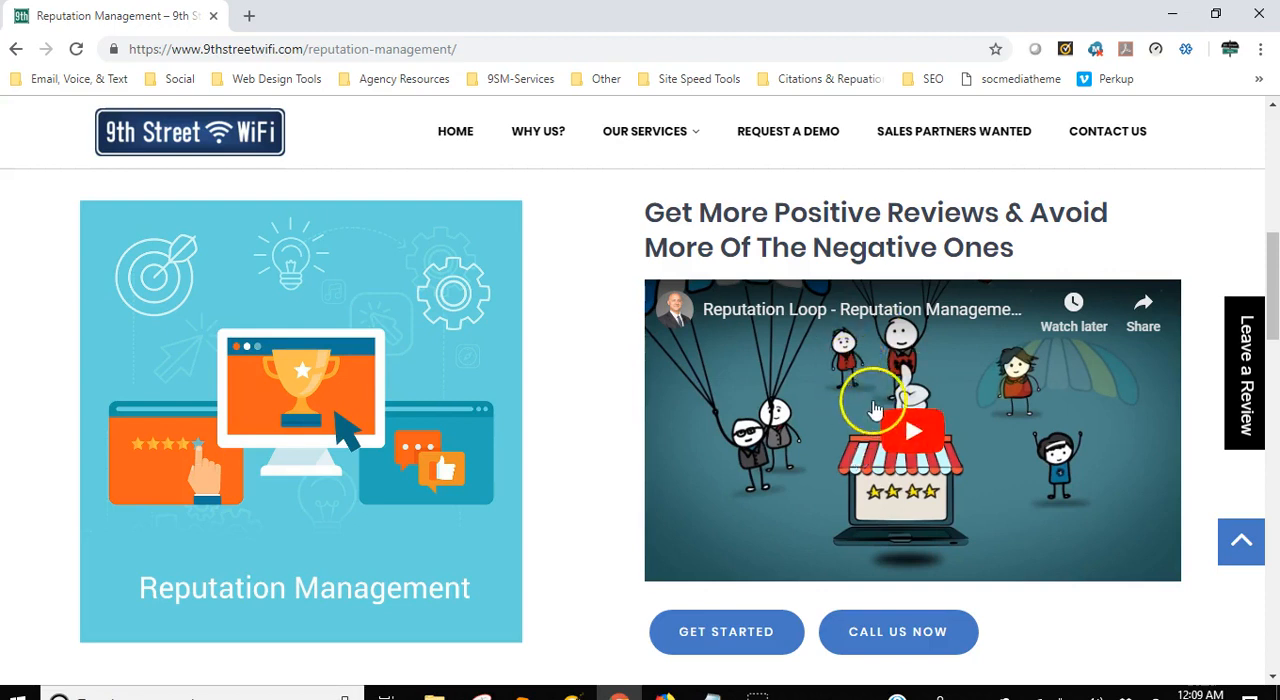
mouse_move(700, 536)
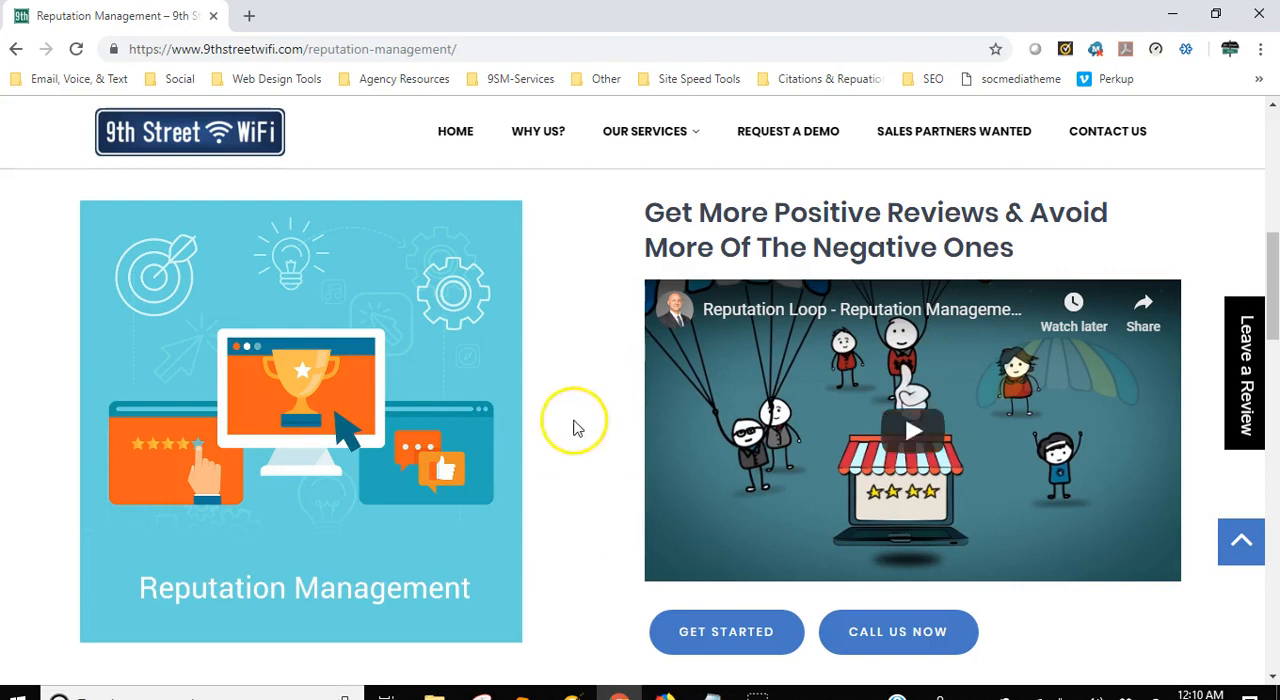
mouse_move(920, 150)
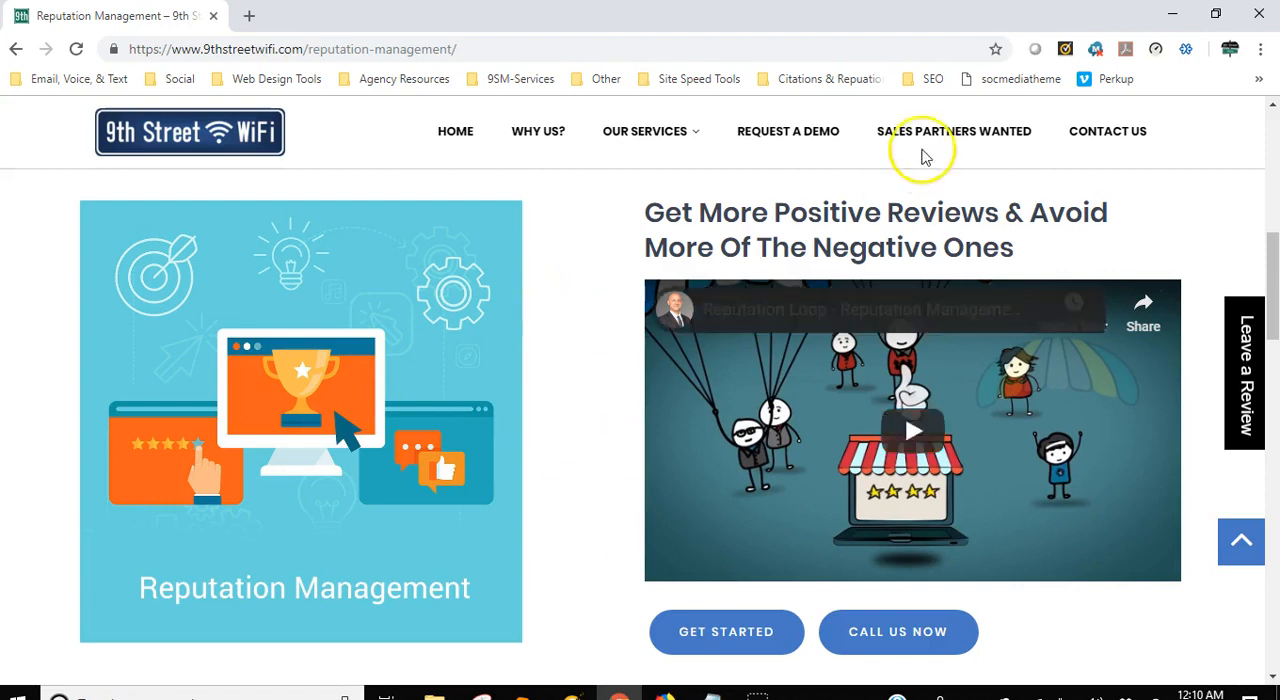